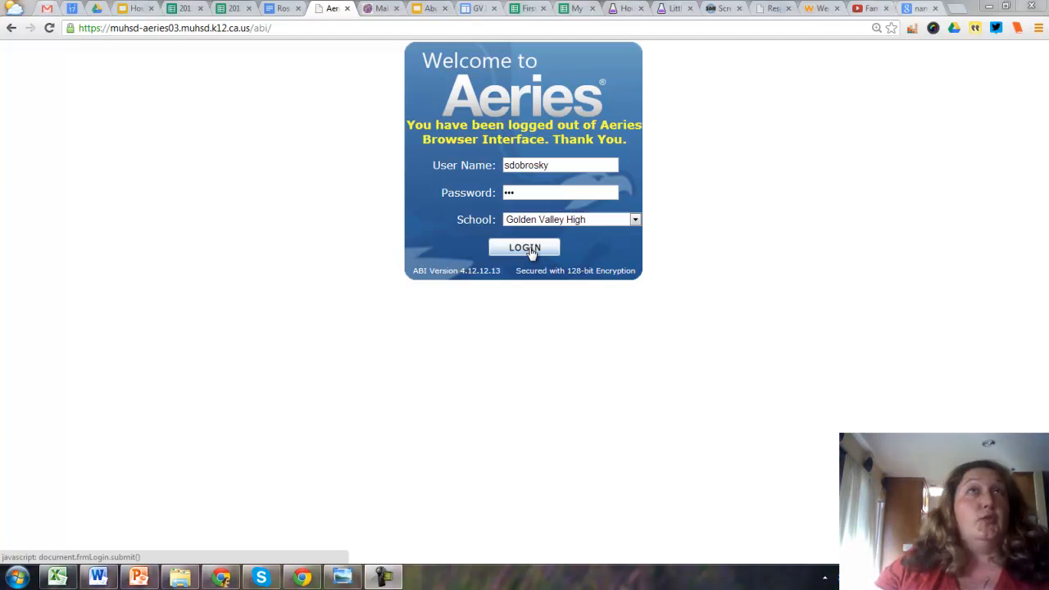
mouse_move(389, 65)
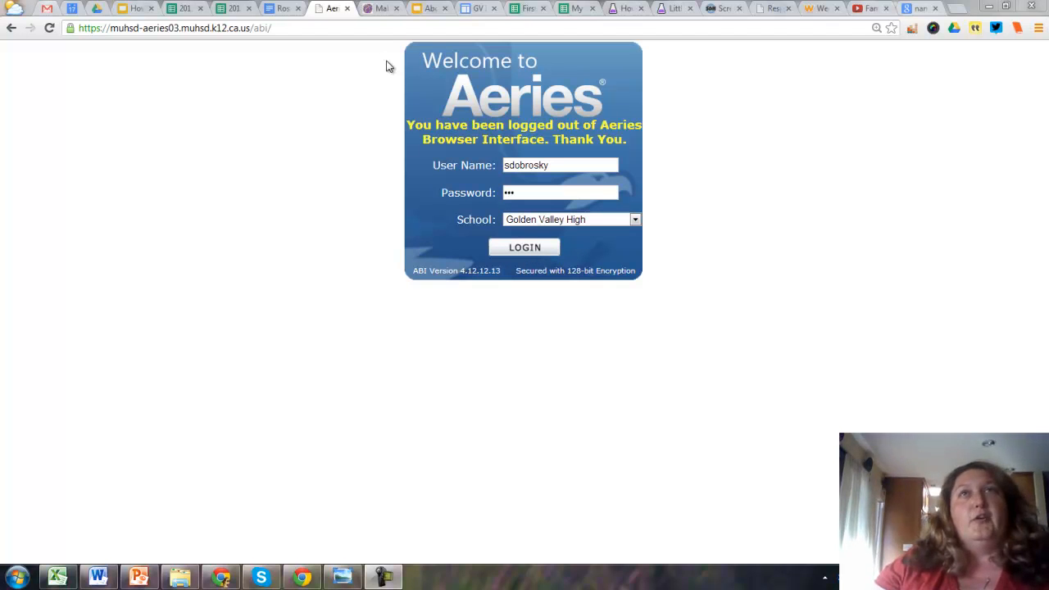
mouse_move(213, 47)
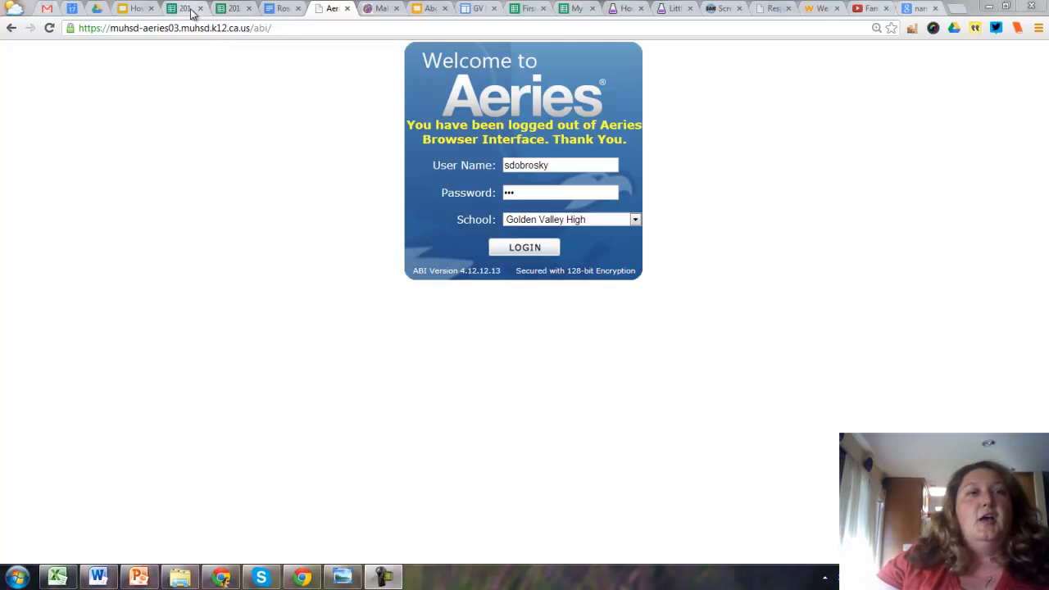
Step: Look over the blank 2013-14 Roster Drafts spreadsheet, then the empty Roster WorkAround document
click(185, 9)
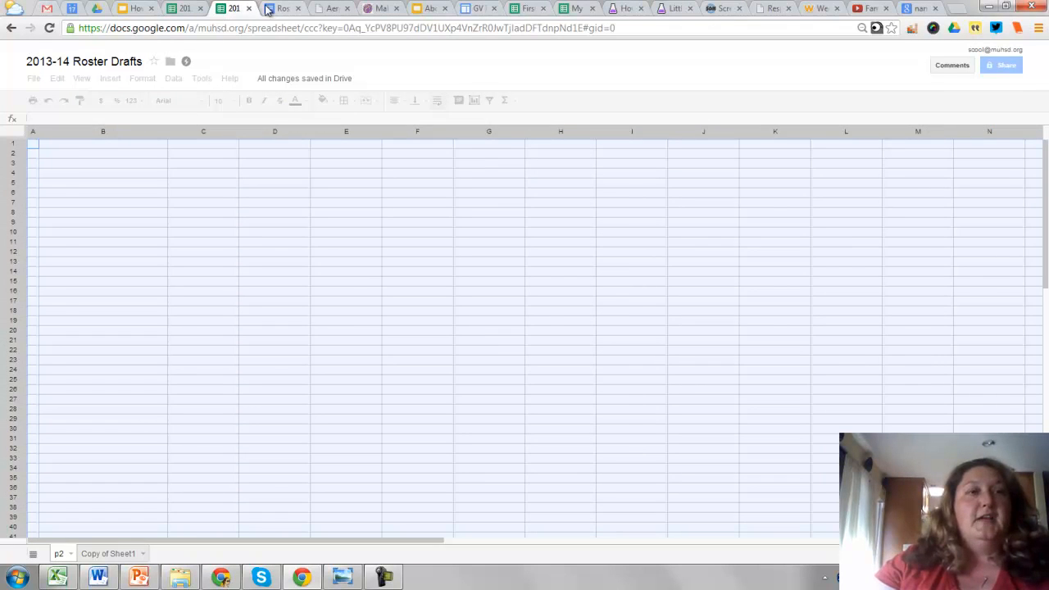
click(279, 9)
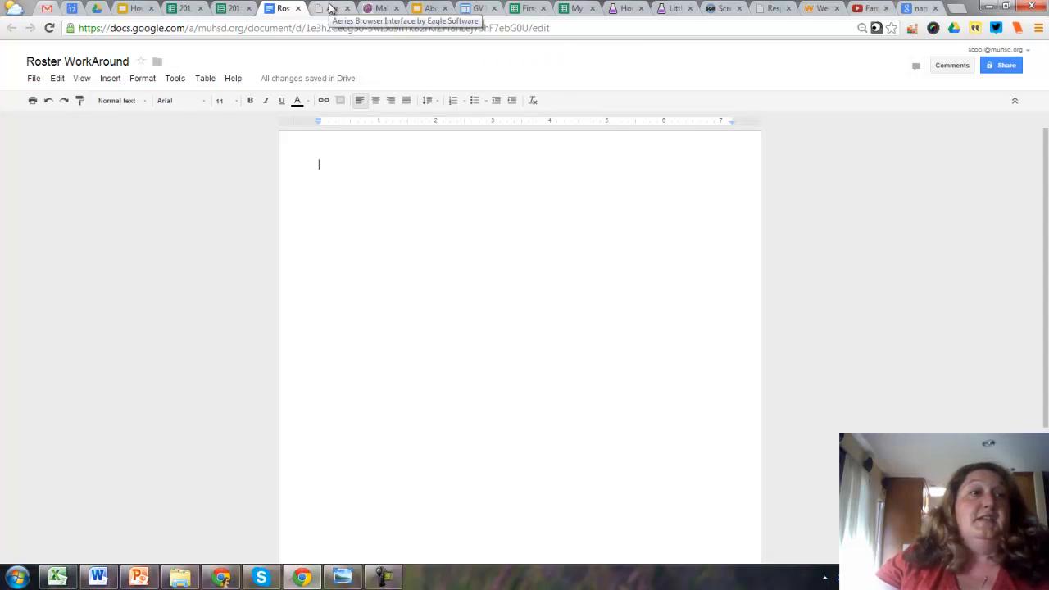
Step: Return to the Aeries login page, enter the password and log in
click(332, 8)
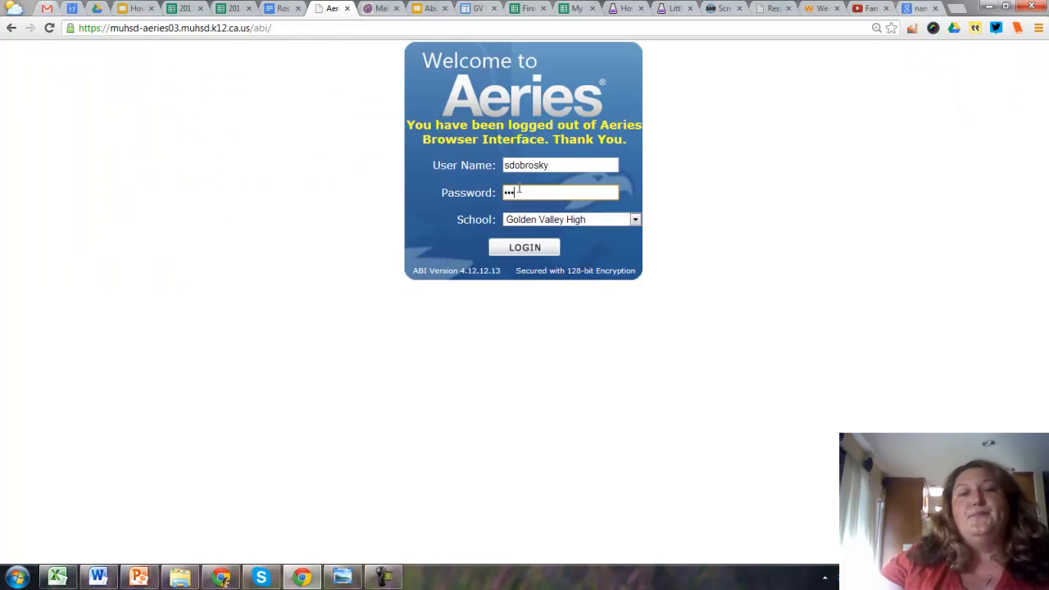
click(524, 246)
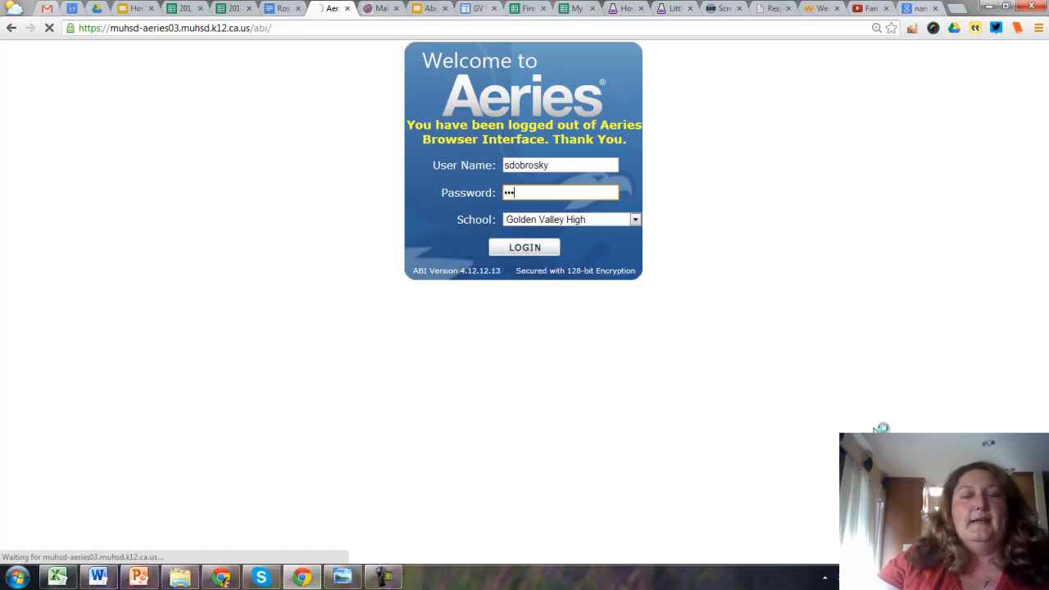
mouse_move(291, 8)
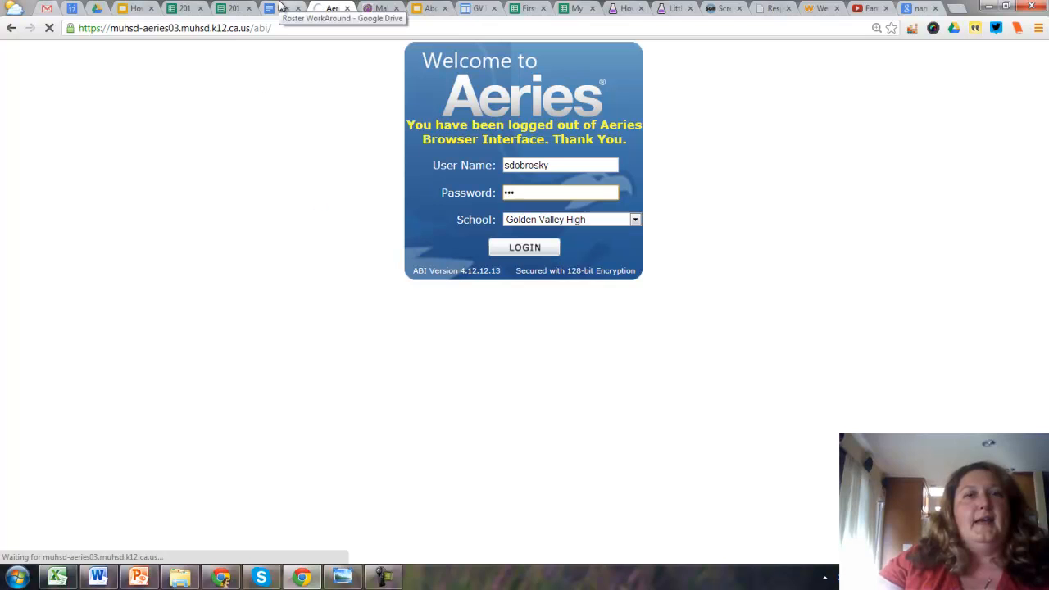
click(525, 247)
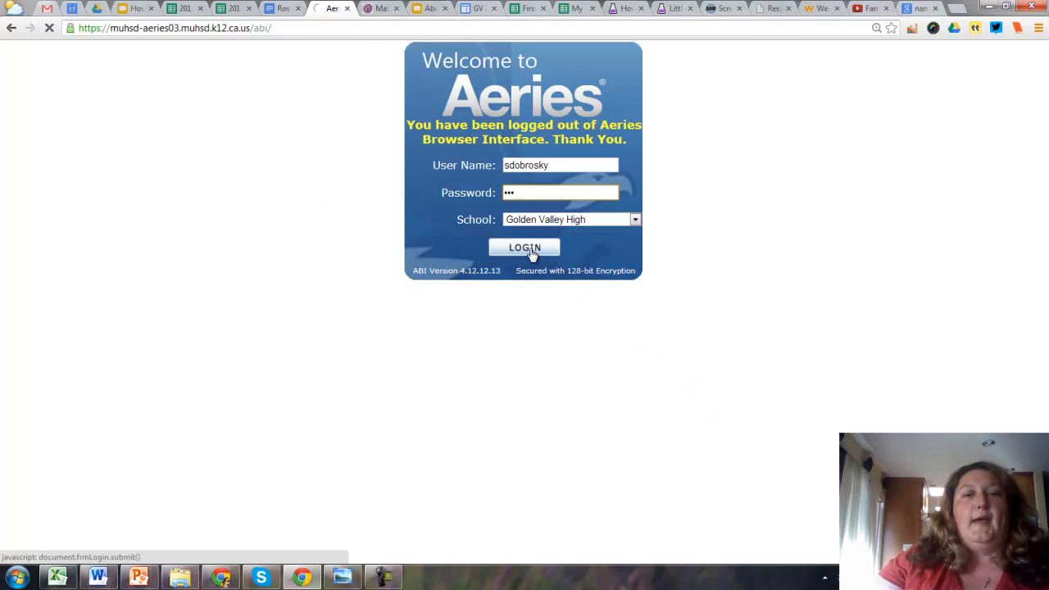
click(525, 248)
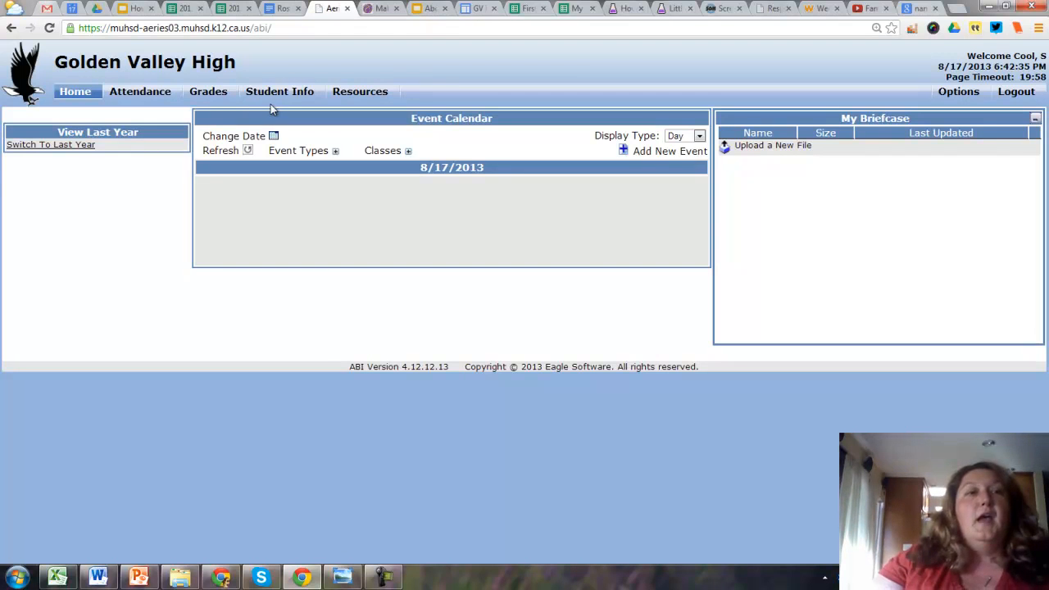
Step: Open the Student Info class roster and select the 34 Period 2 rows
click(279, 91)
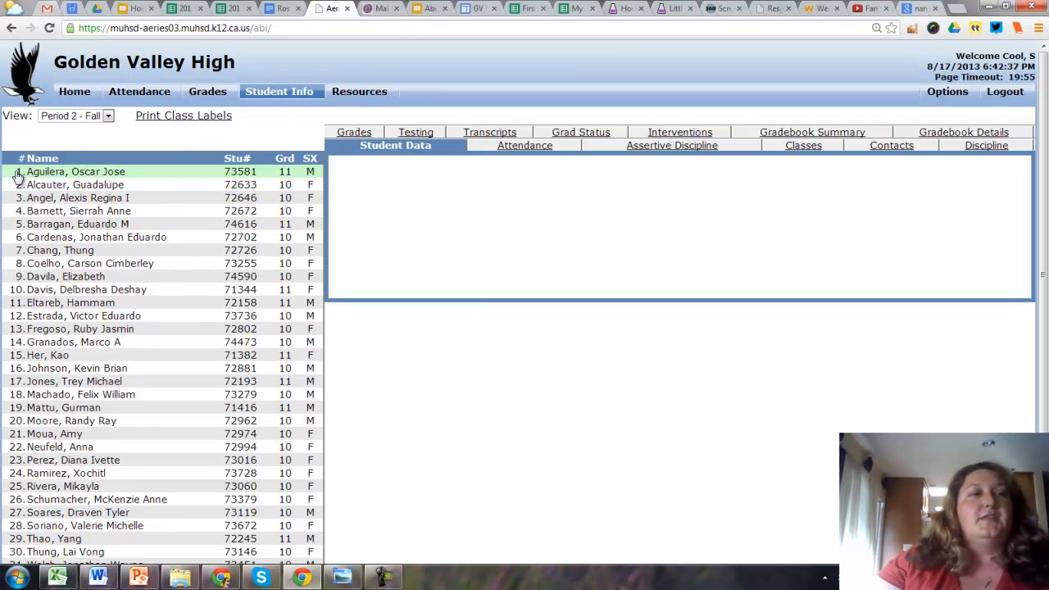
scroll(down, 3)
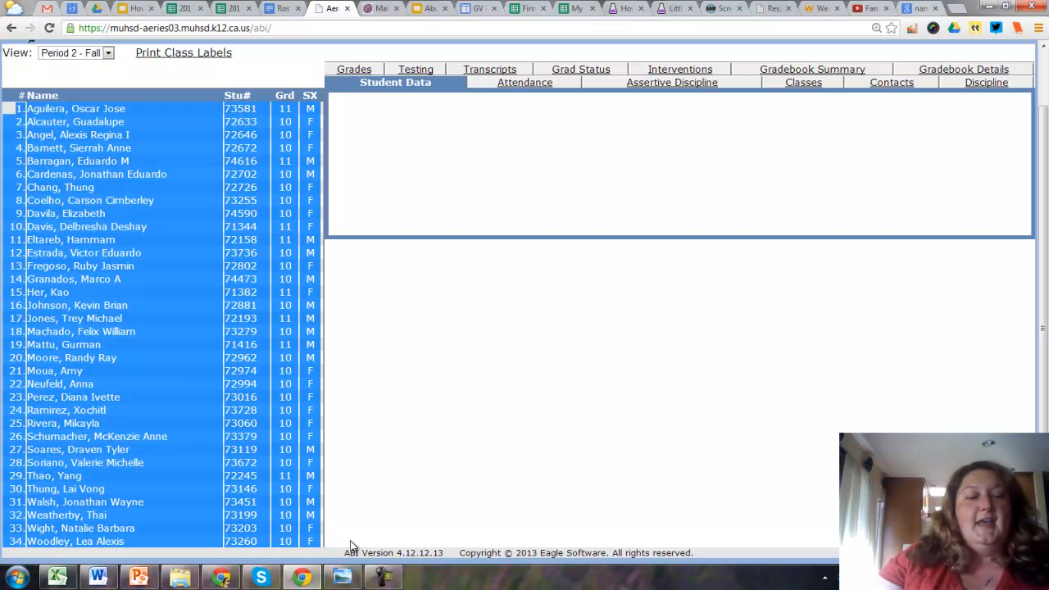
mouse_move(342, 339)
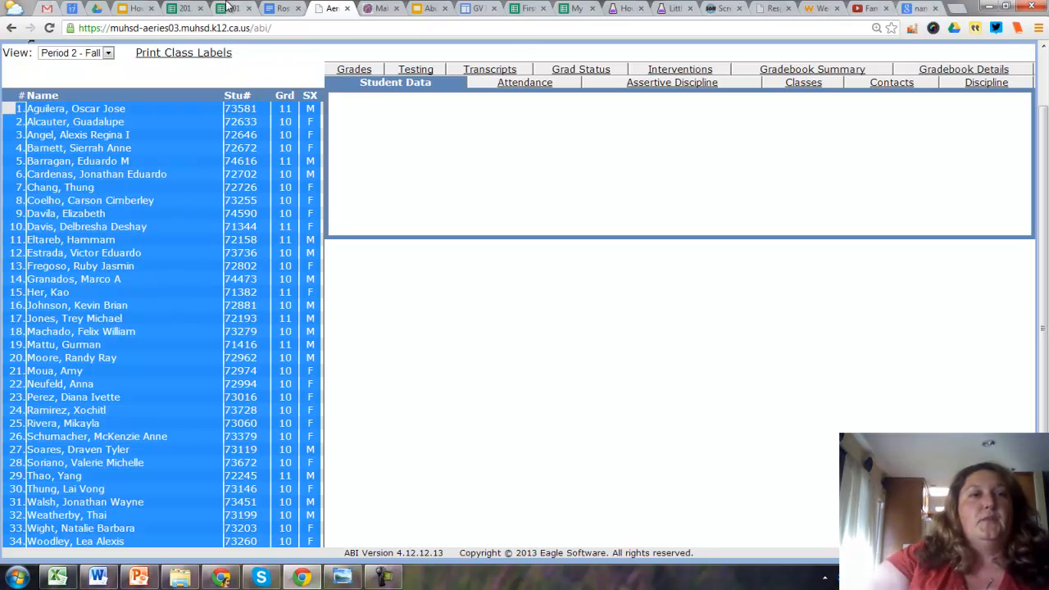
click(228, 8)
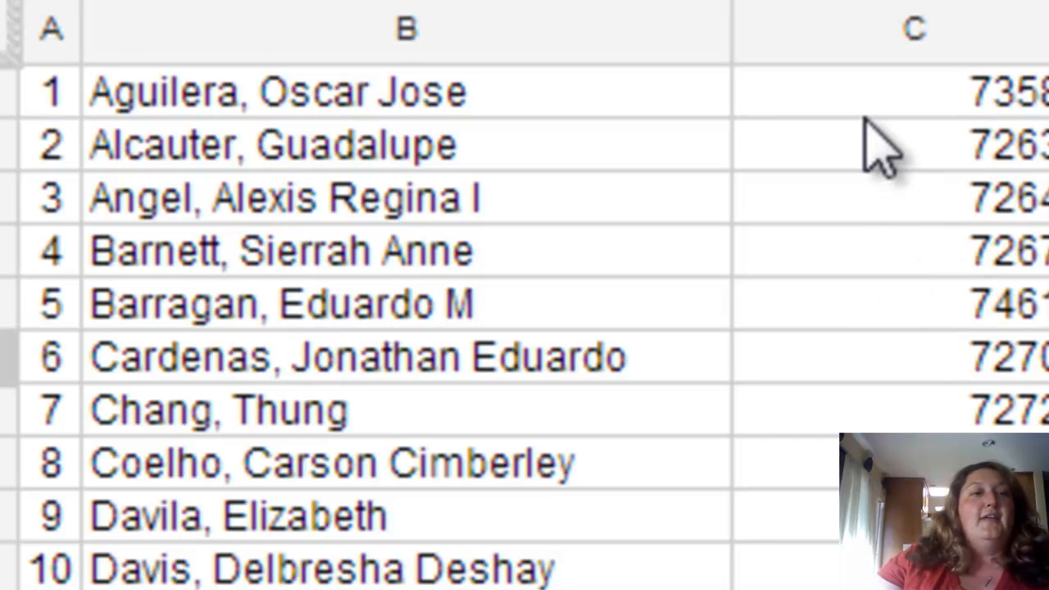
Step: Paste the 34-student Period 2 roster into A1 of sheet p2, then select C1
click(885, 92)
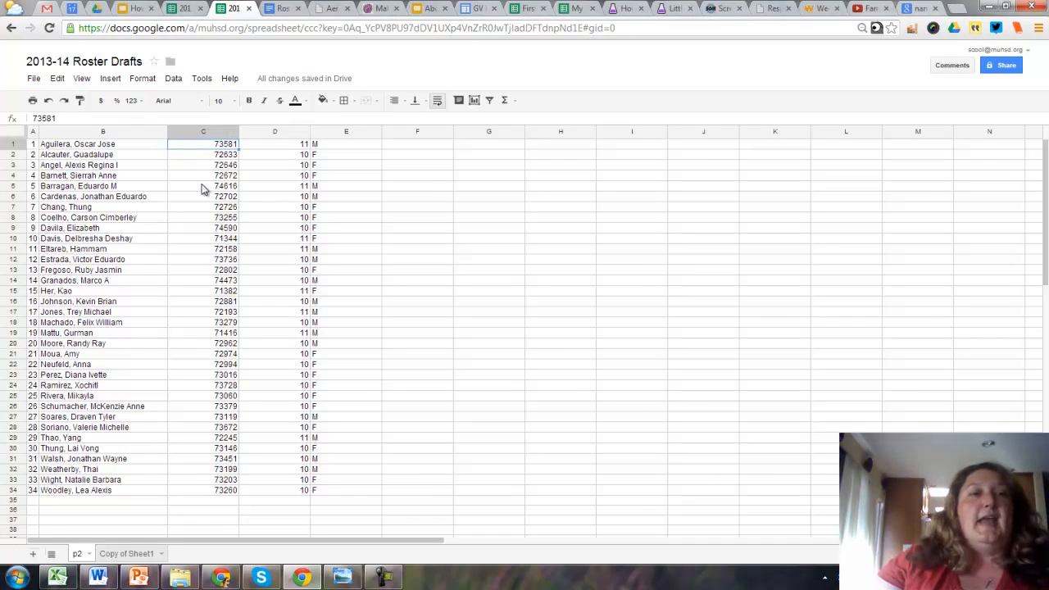
Step: Insert four blank columns left of the student ID column C, moving IDs to G
click(203, 131)
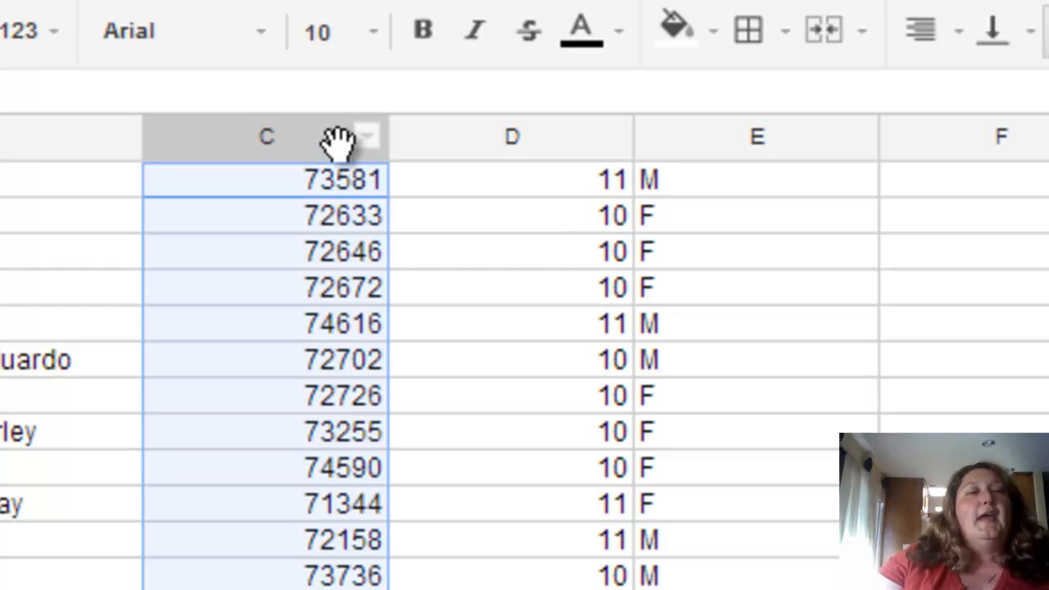
right_click(266, 136)
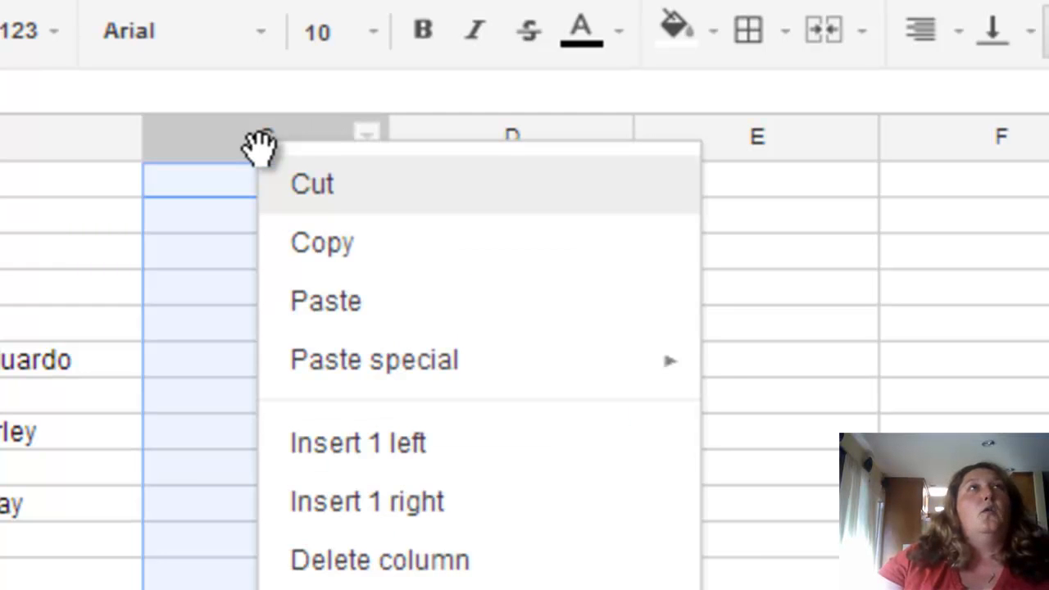
mouse_move(402, 501)
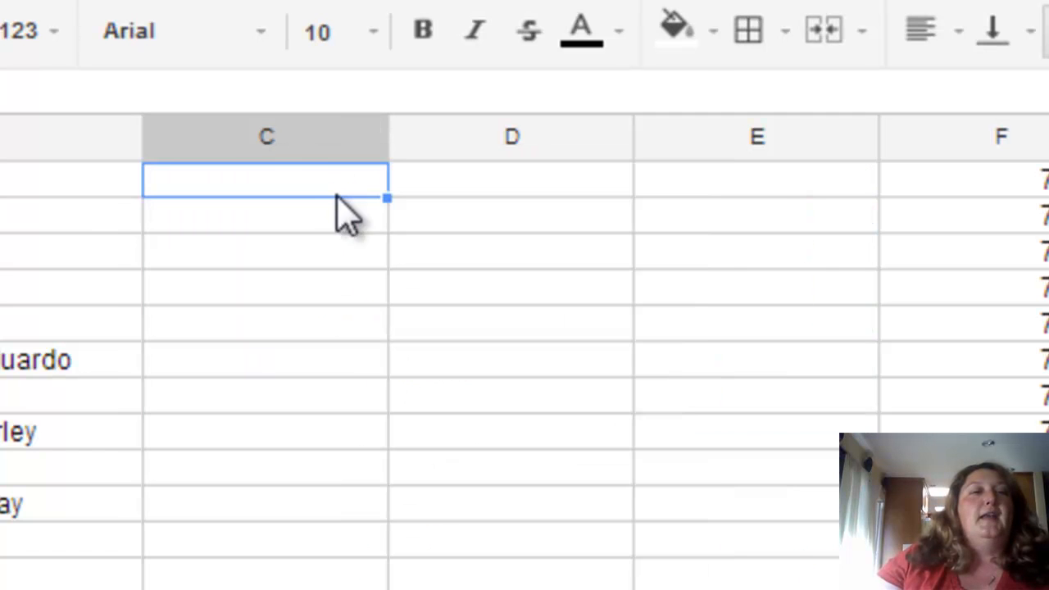
click(266, 136)
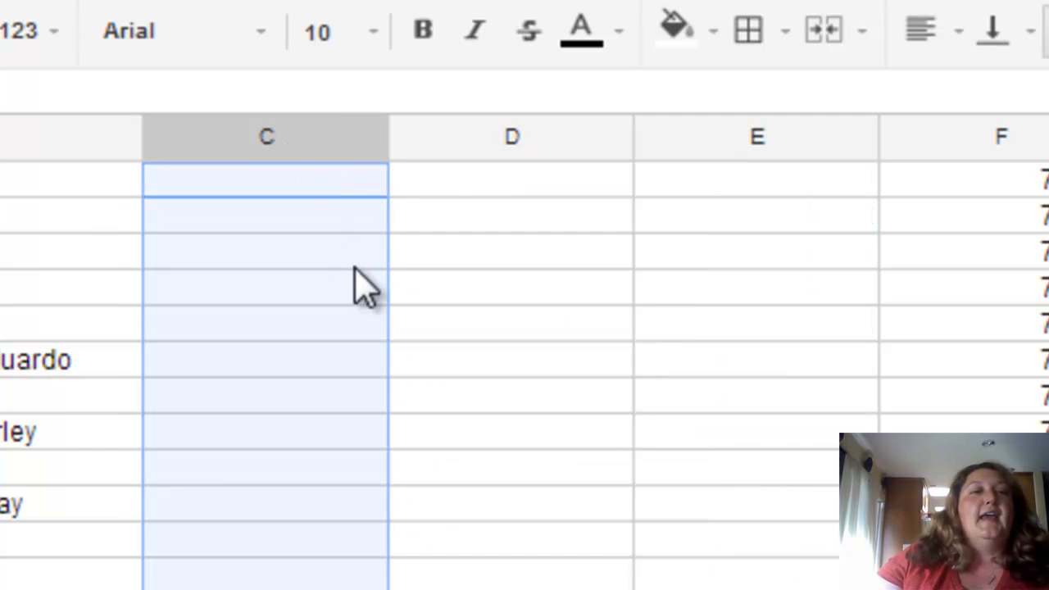
mouse_move(266, 144)
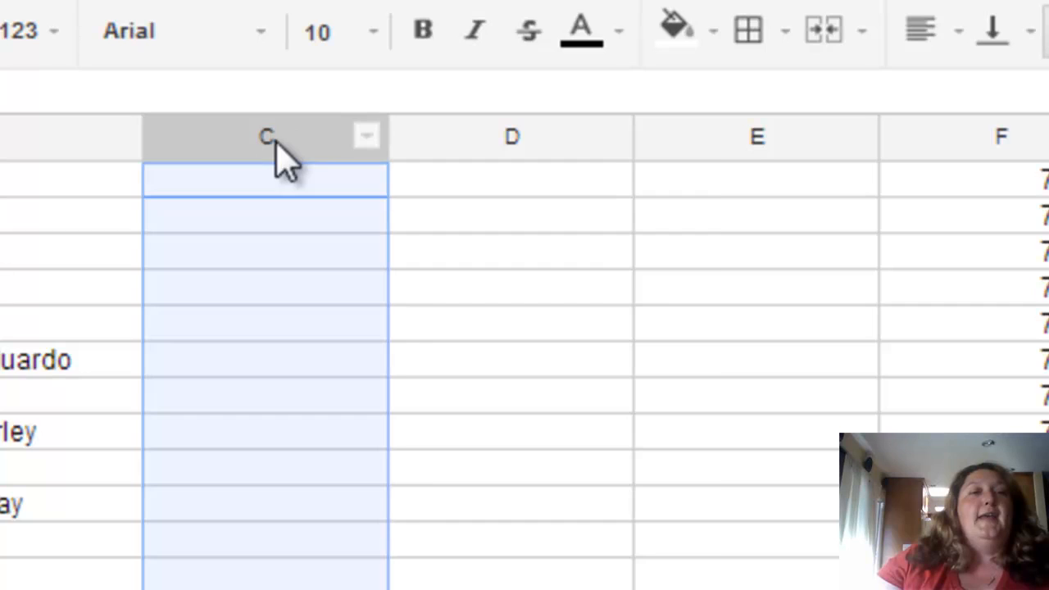
right_click(265, 136)
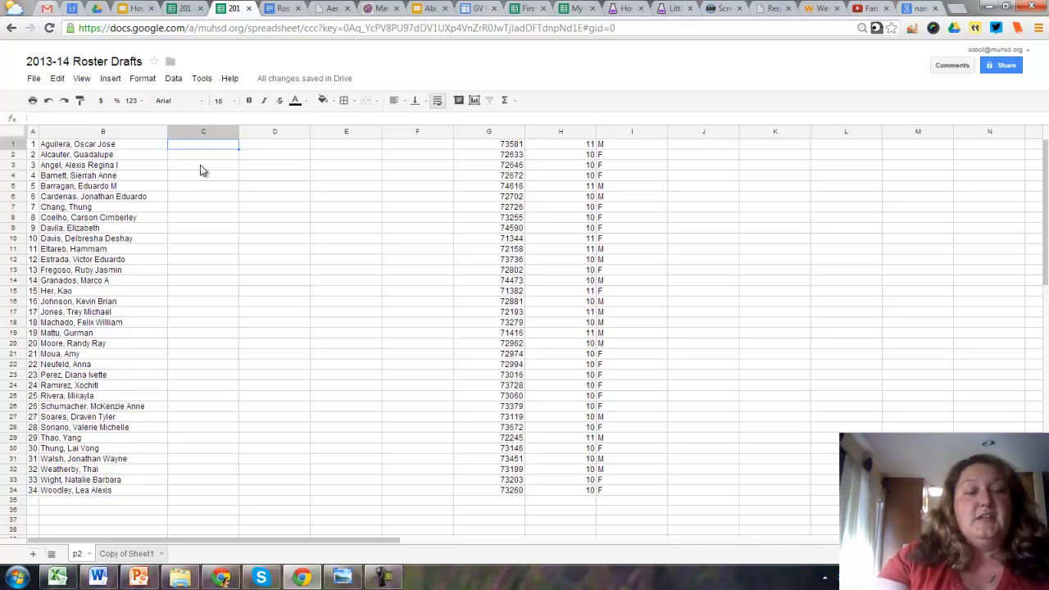
Step: Enter =split(B1,", ") in C1 to break the first name into parts
text(=)
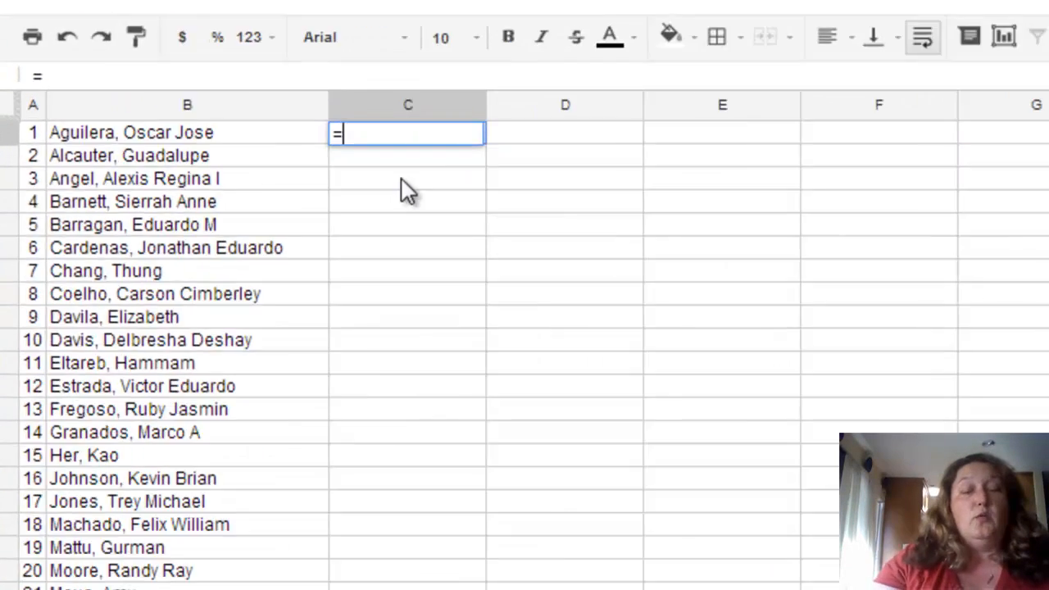
text(split)
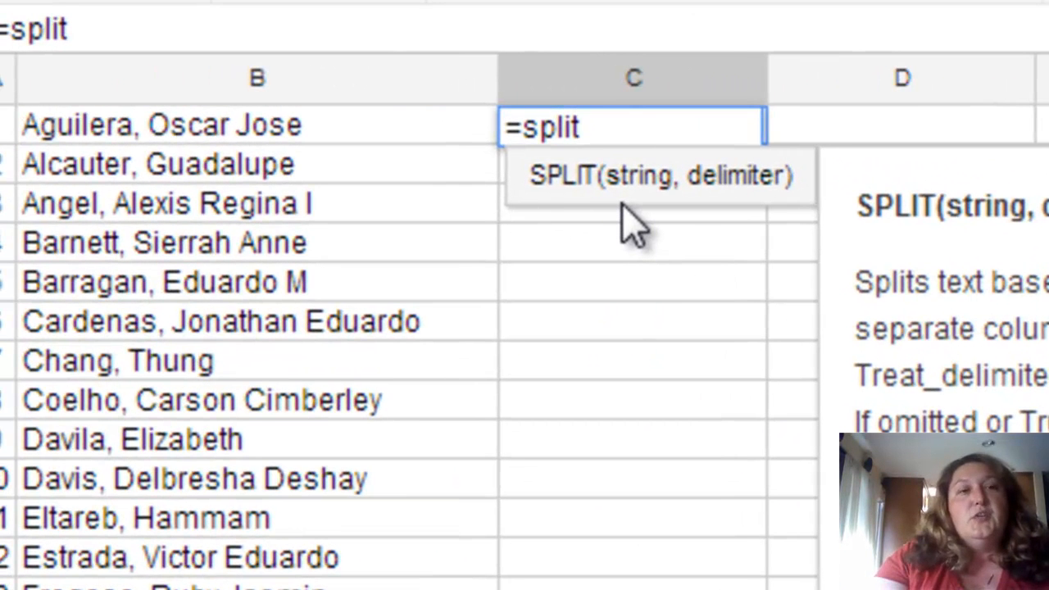
text((B1)
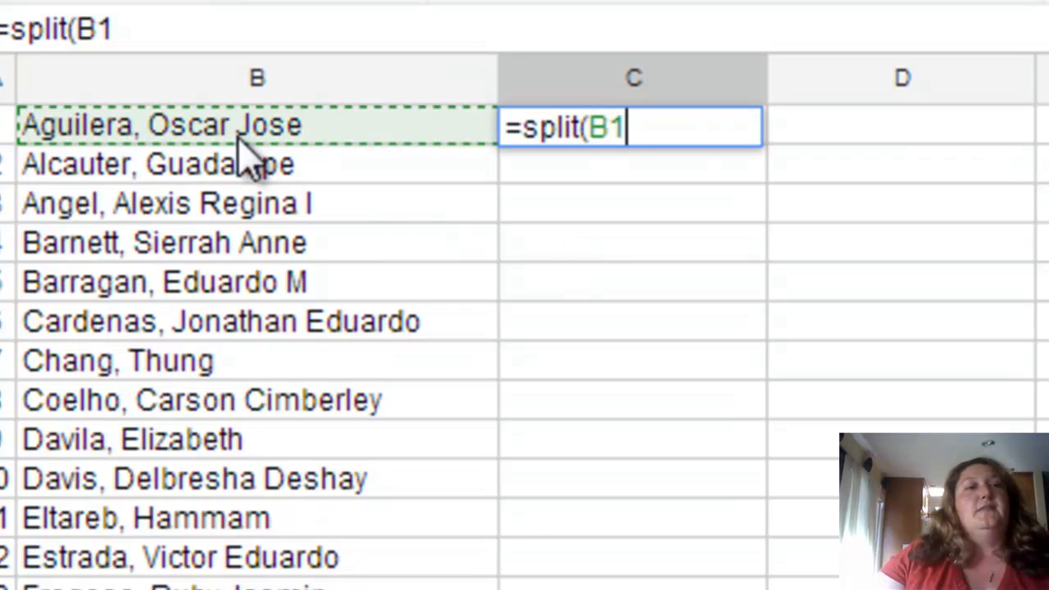
mouse_move(286, 176)
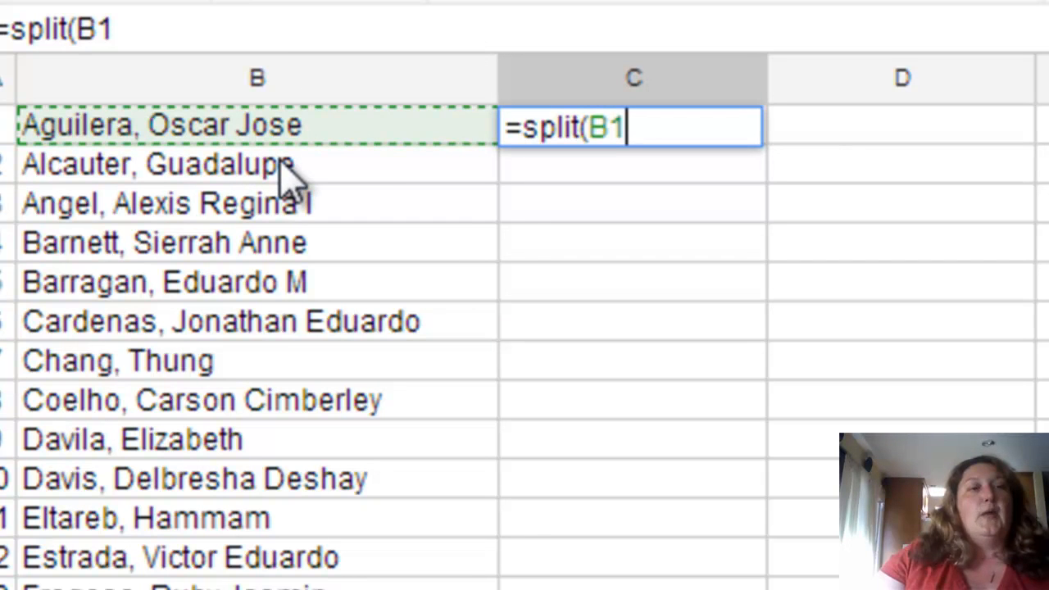
text(,)
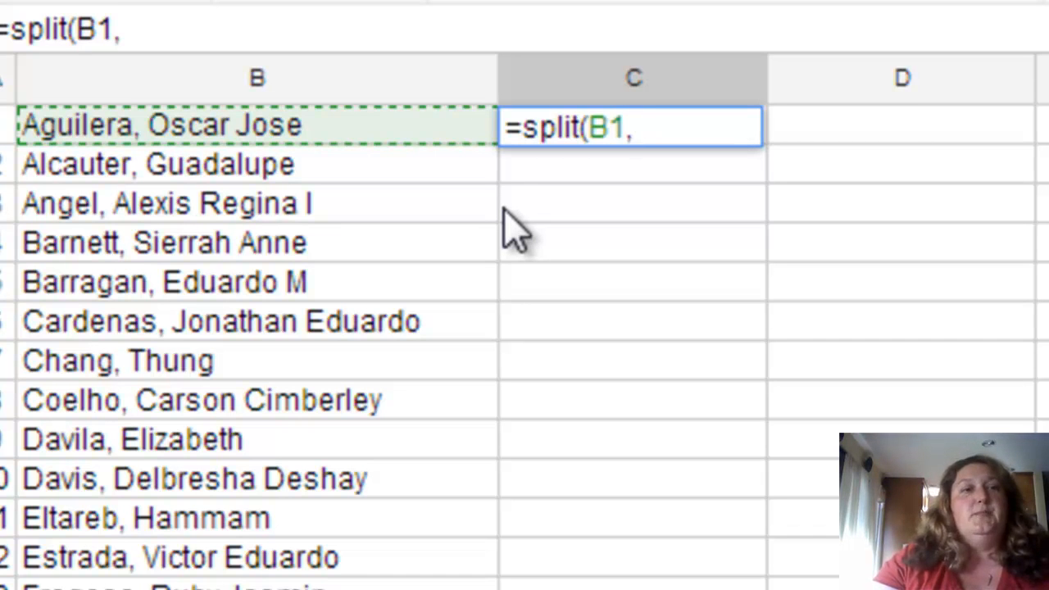
text(")
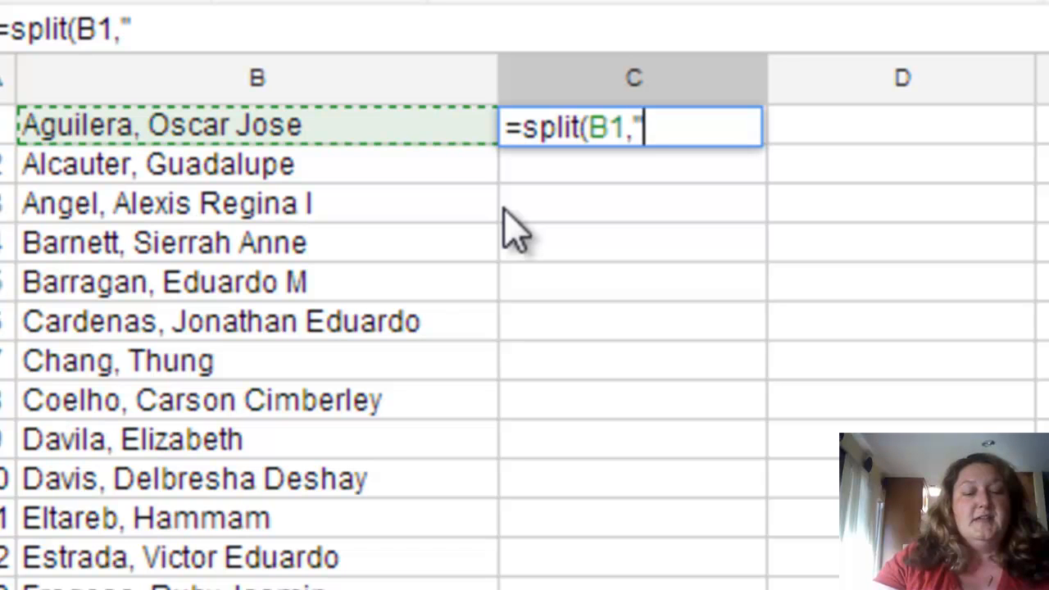
text(, "))
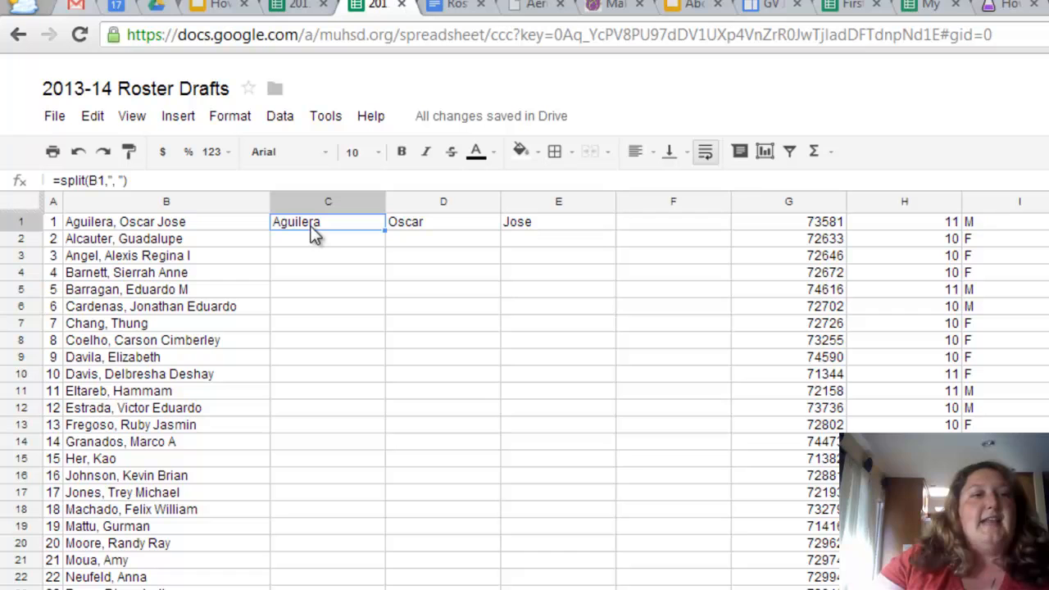
mouse_move(407, 229)
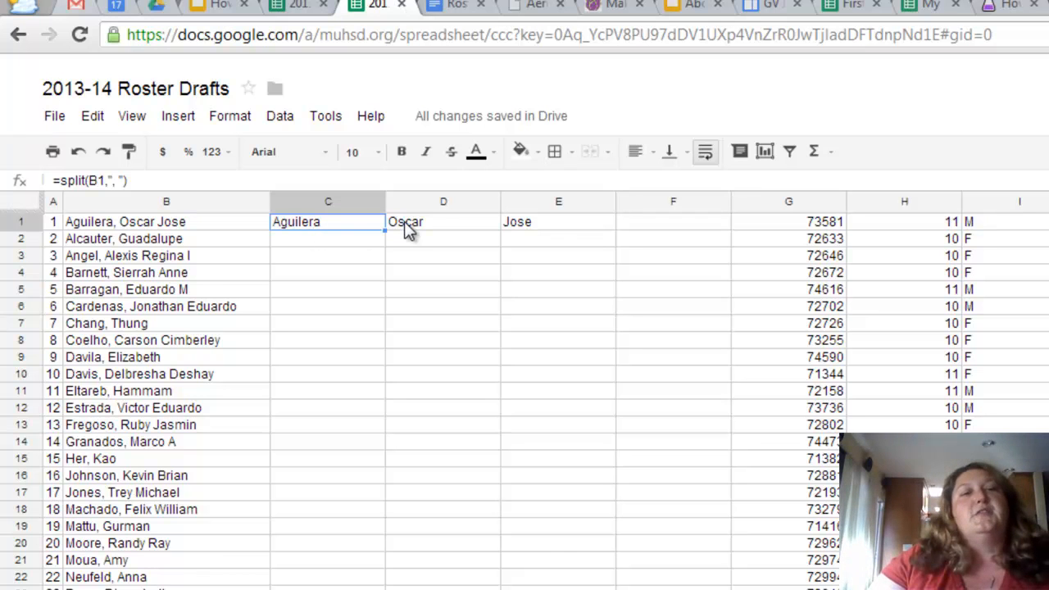
mouse_move(549, 231)
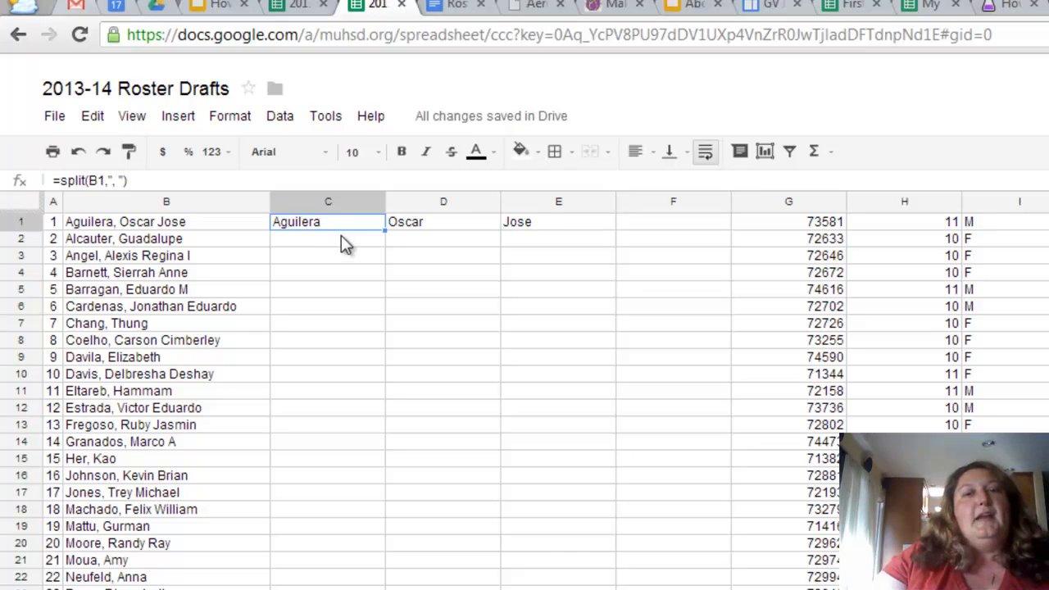
mouse_move(332, 271)
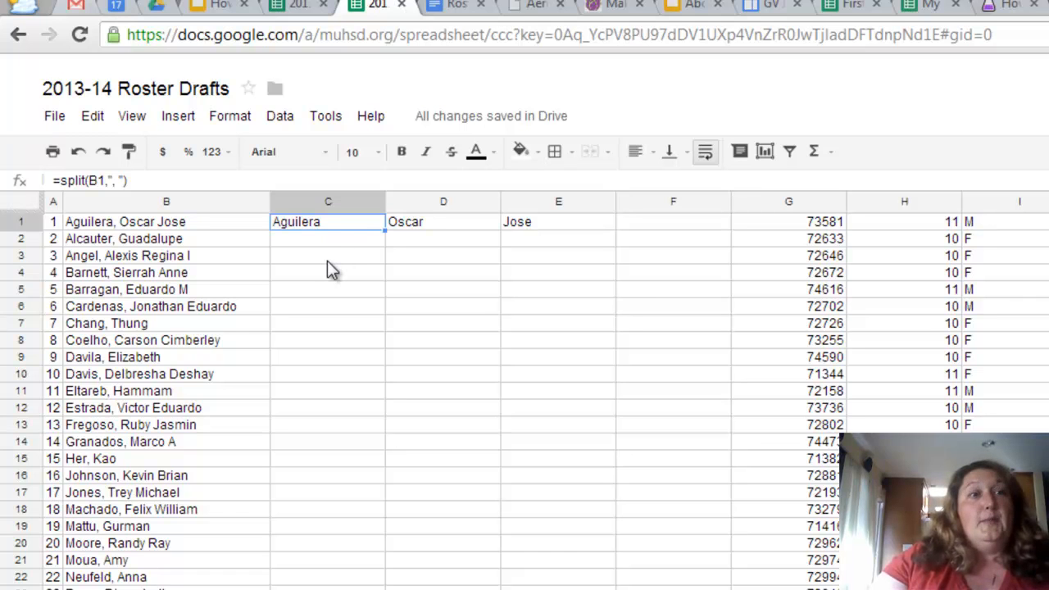
mouse_move(318, 270)
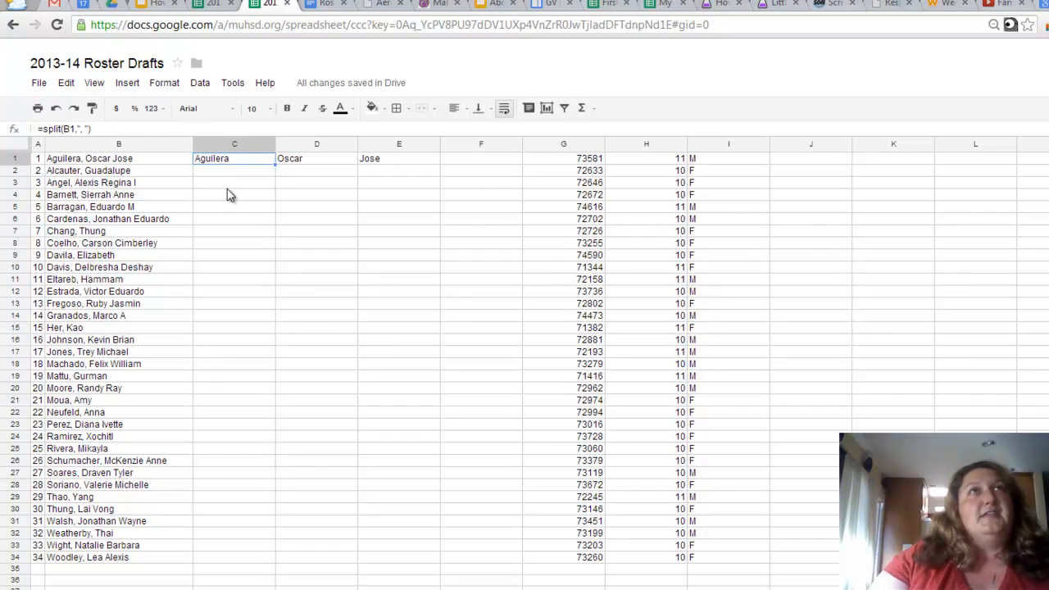
mouse_move(236, 215)
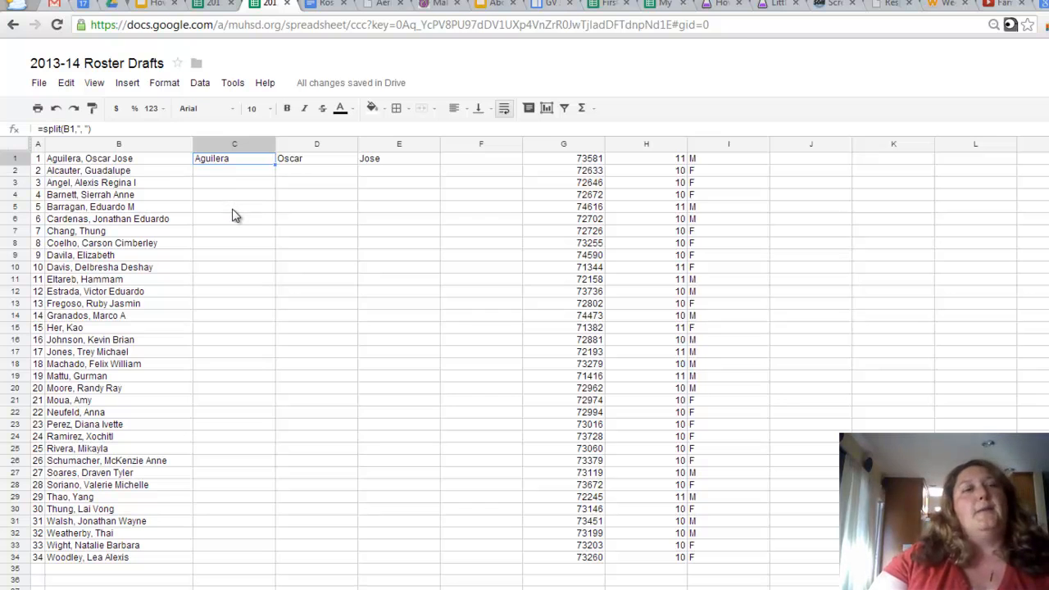
click(73, 130)
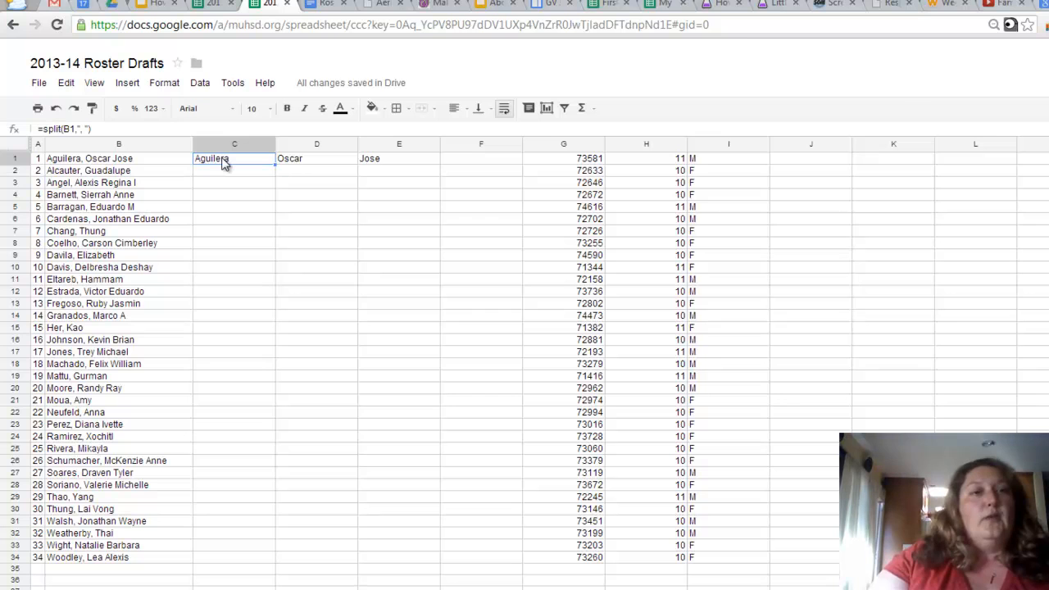
mouse_move(223, 167)
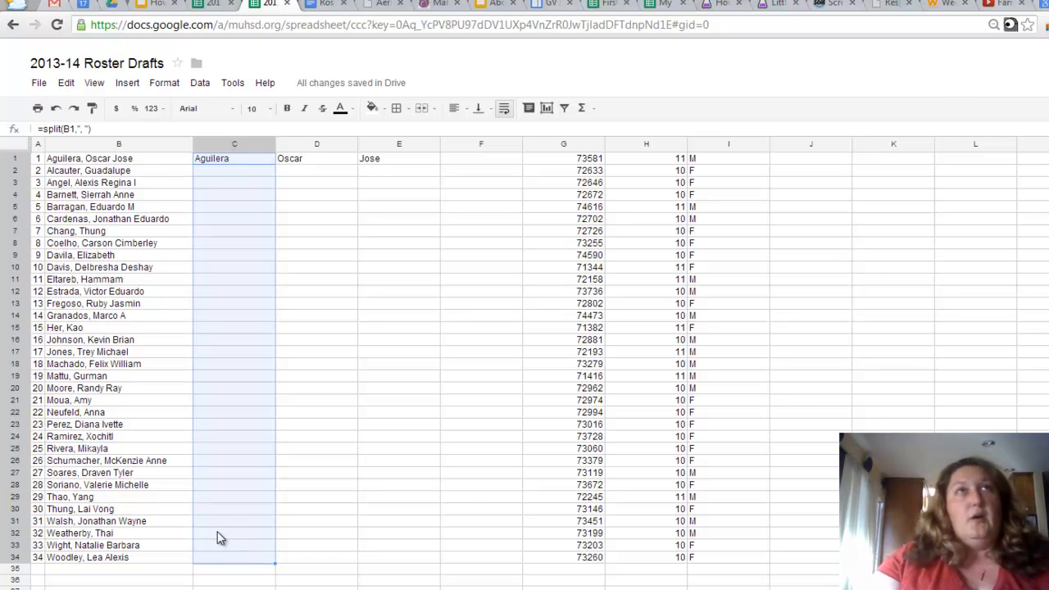
mouse_move(215, 533)
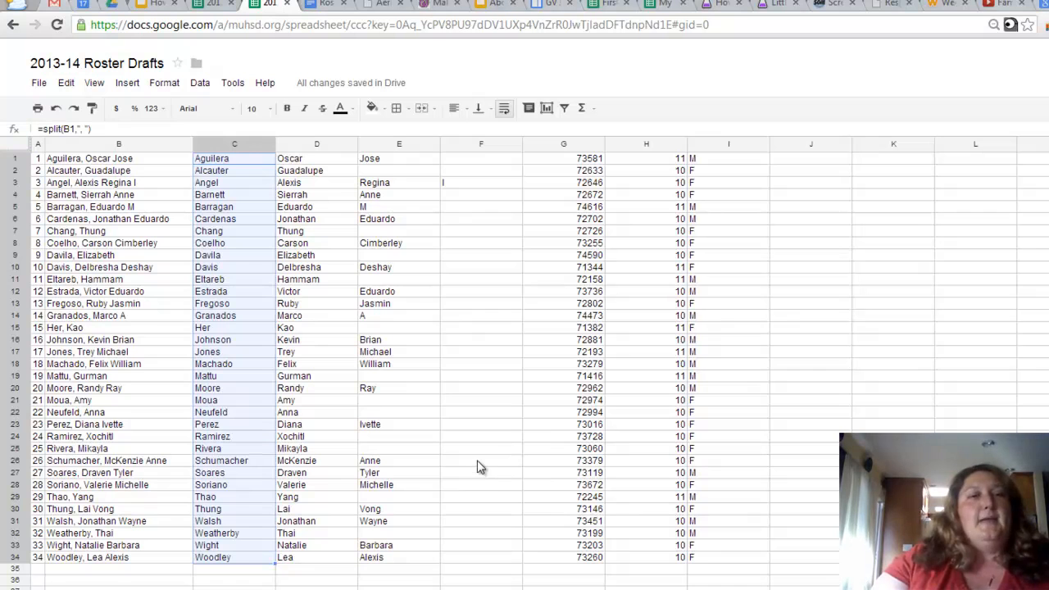
Step: Fill the split formula down C1:C34 with Ctrl+D and deselect
click(481, 459)
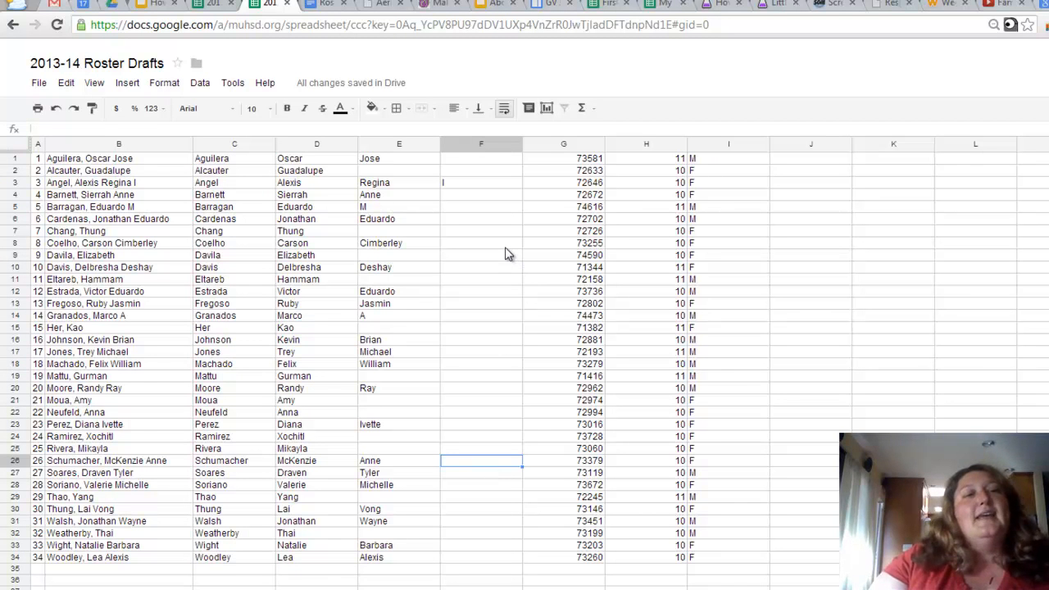
mouse_move(488, 274)
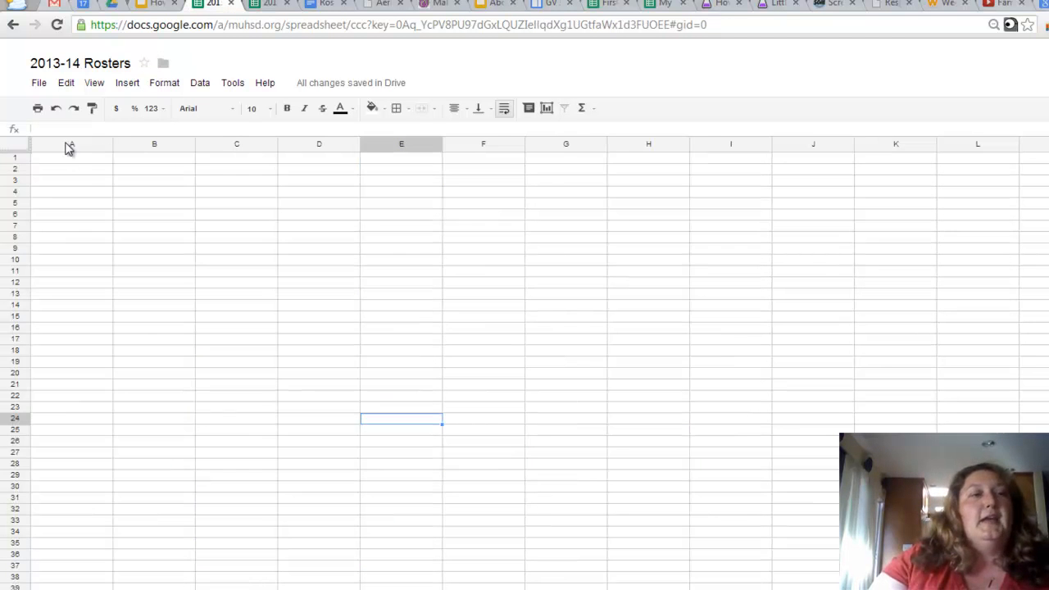
Step: Bold cell A1 in the blank 2013-14 Rosters sheet, then return to Roster Drafts
click(71, 157)
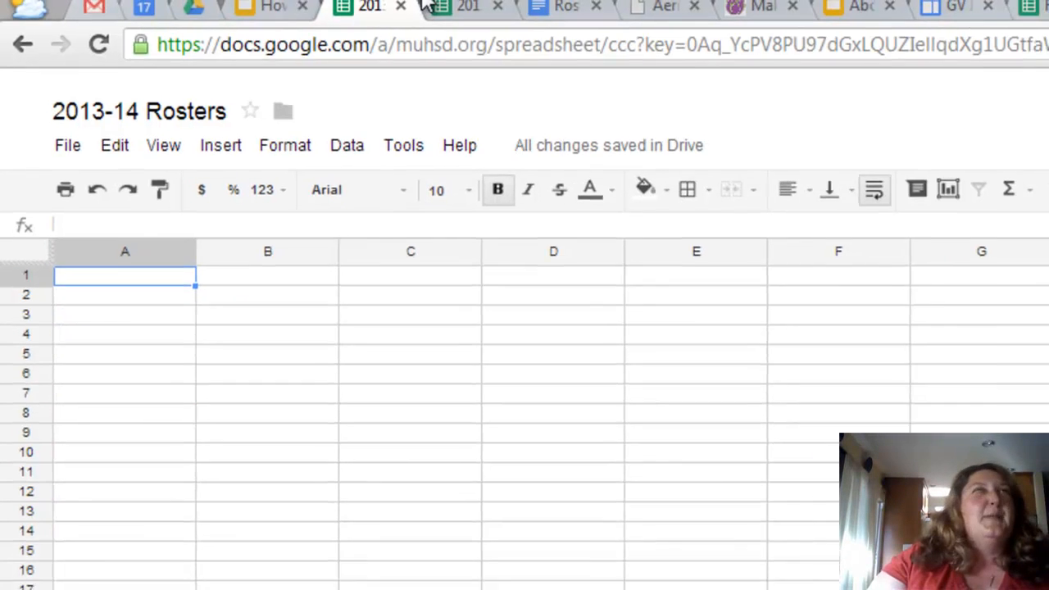
click(344, 8)
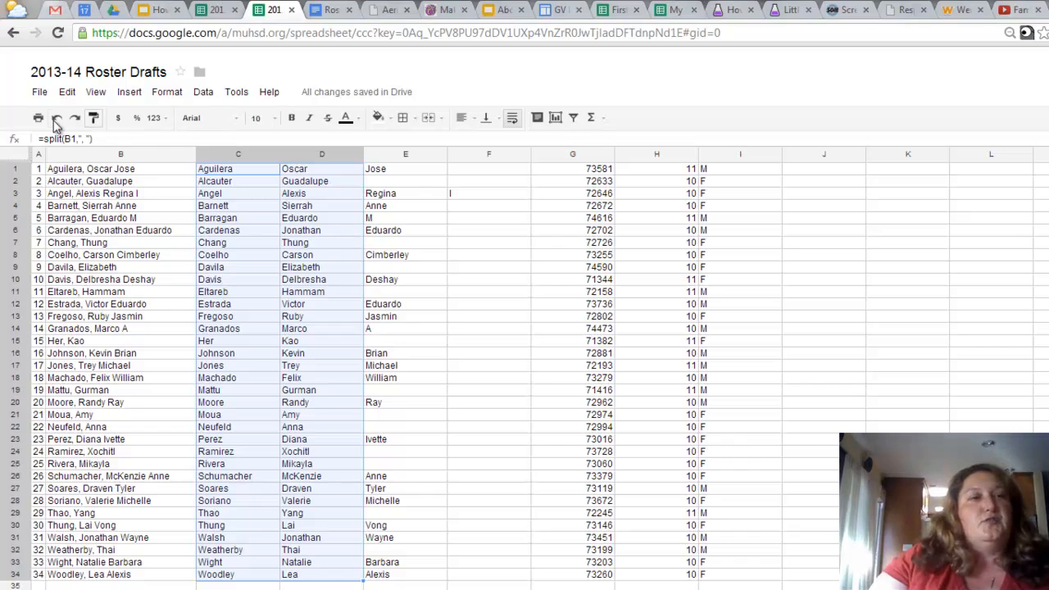
Step: Copy last and first name columns C:D and paste them into Roster WorkAround
click(66, 91)
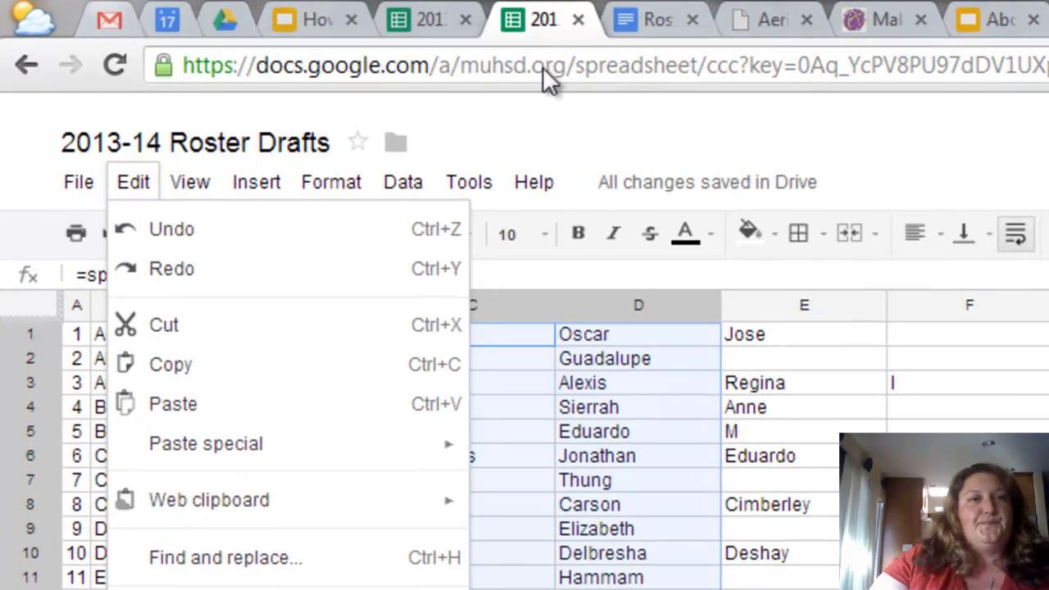
click(654, 18)
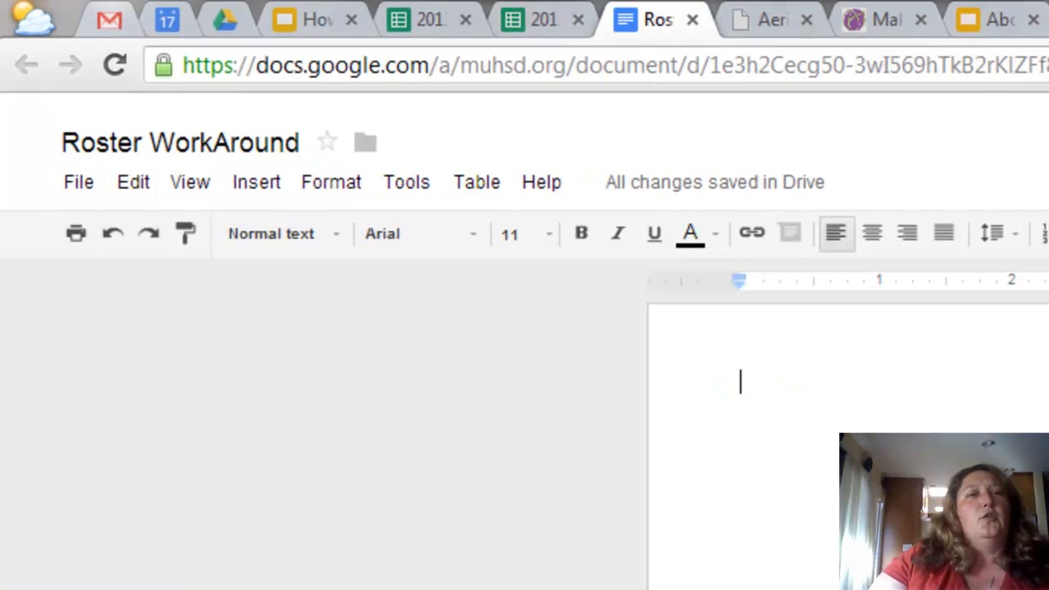
mouse_move(840, 403)
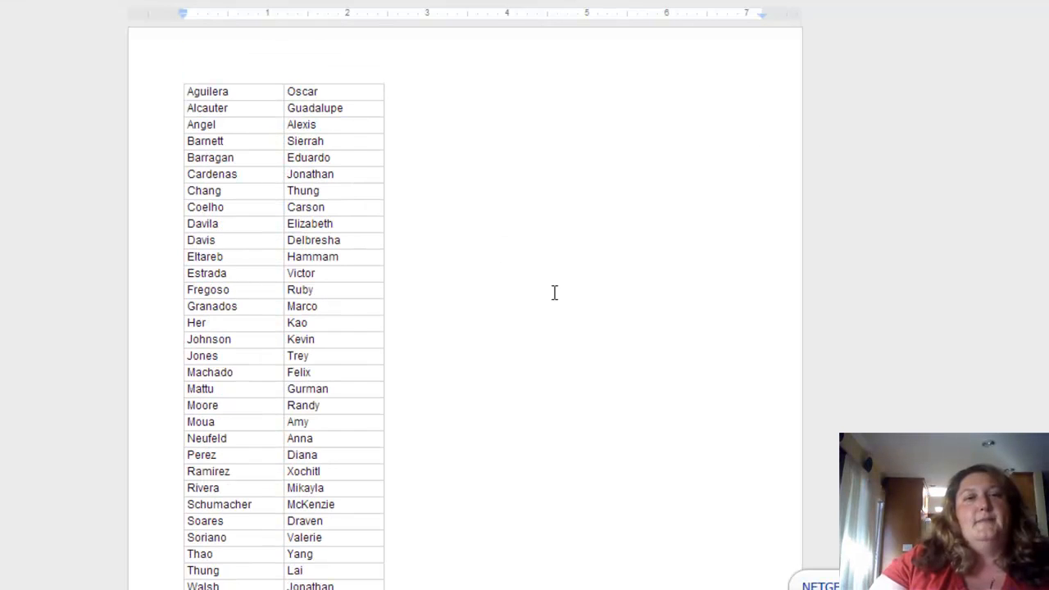
scroll(down, 3)
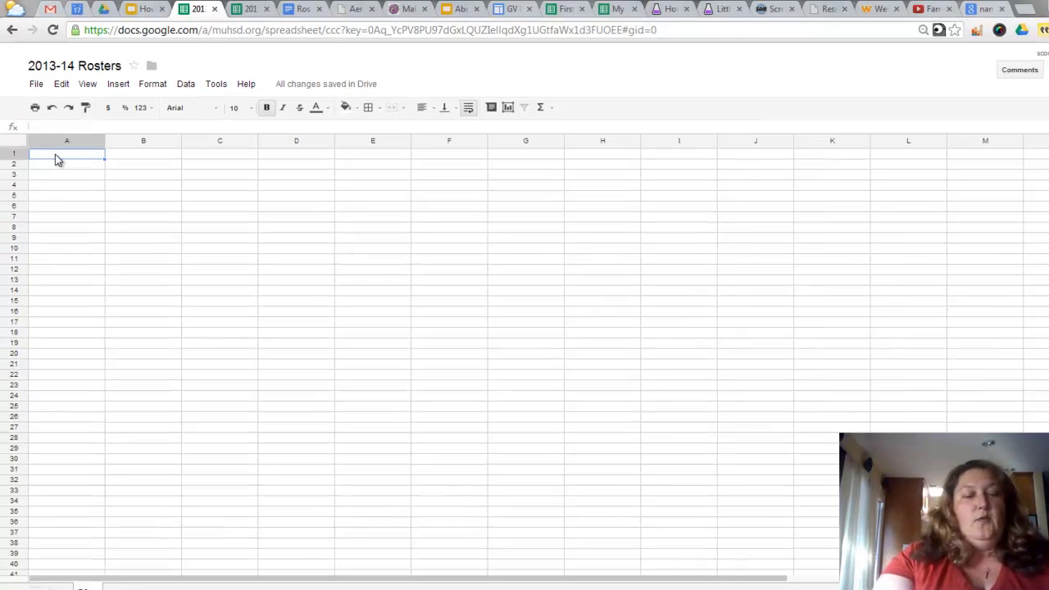
Step: Enter headers Last name, First name, ID Number, Grade, Sex, Period in A1:F1
text(Last name)
click(143, 153)
text(F)
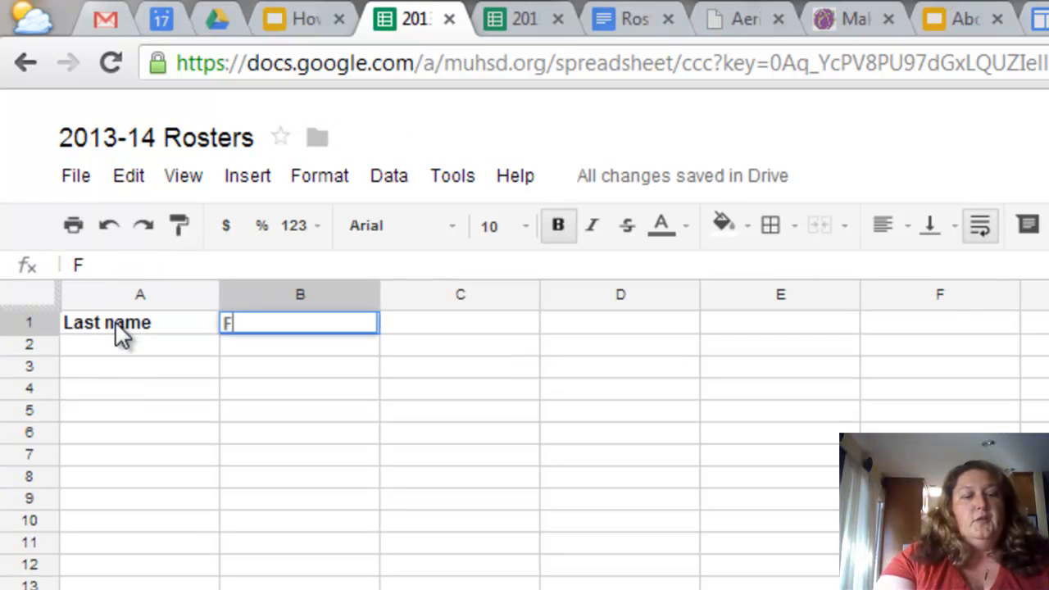
text(irst name)
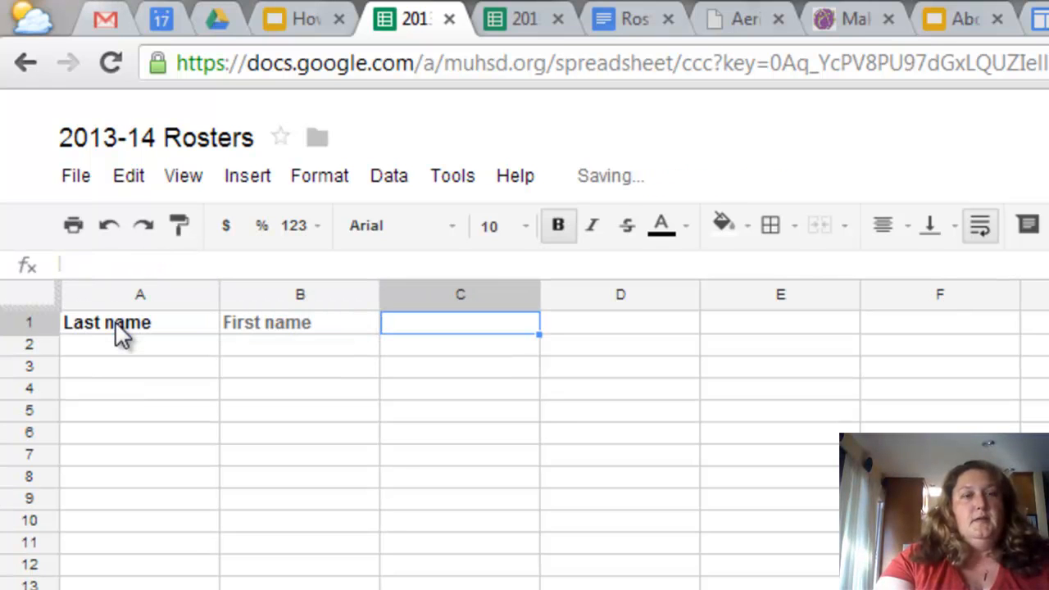
double_click(459, 322)
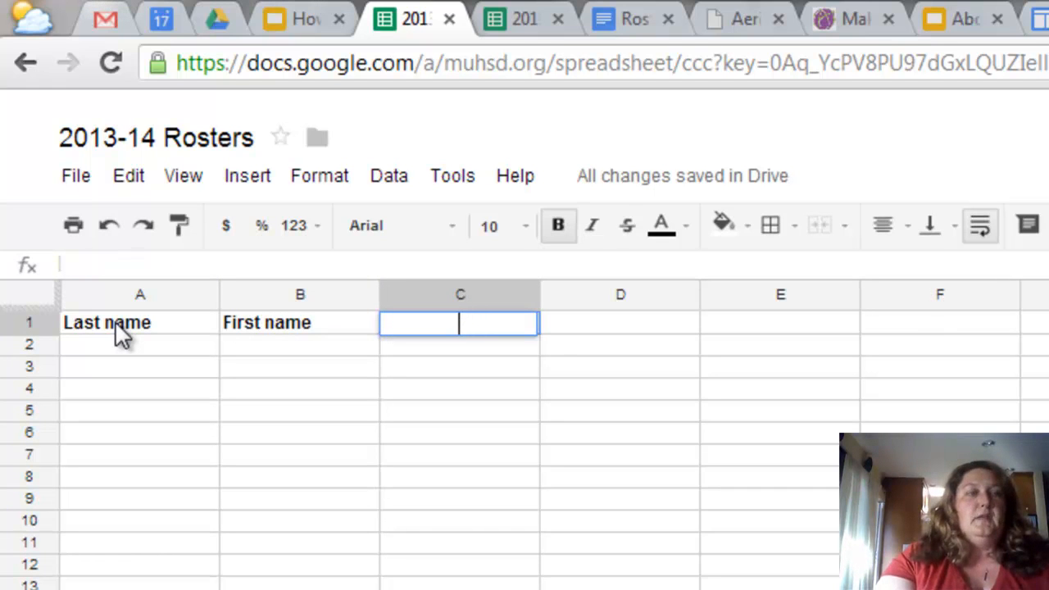
text(ID Number)
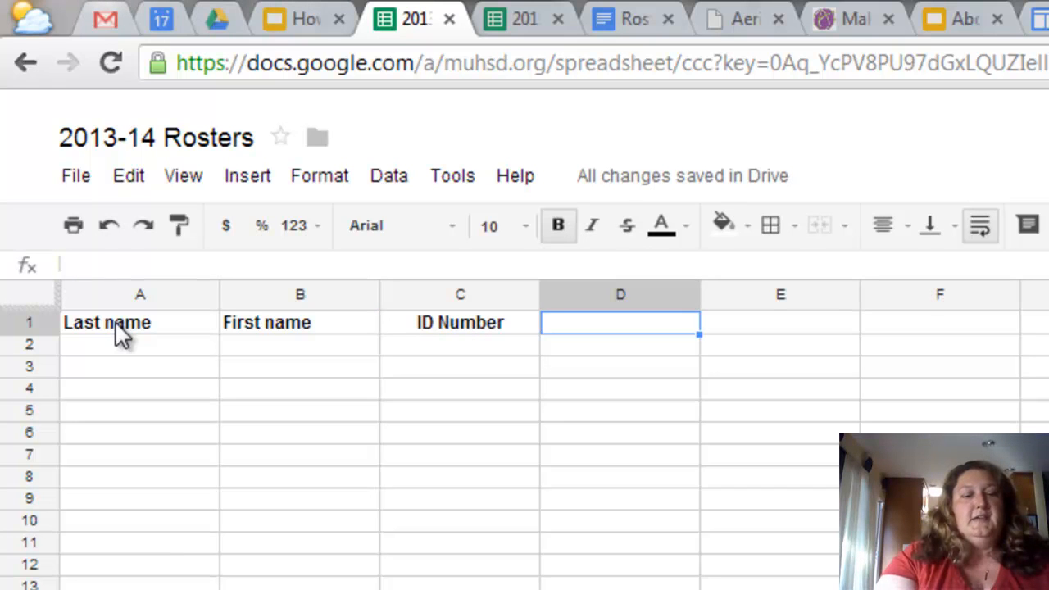
text(Sex)
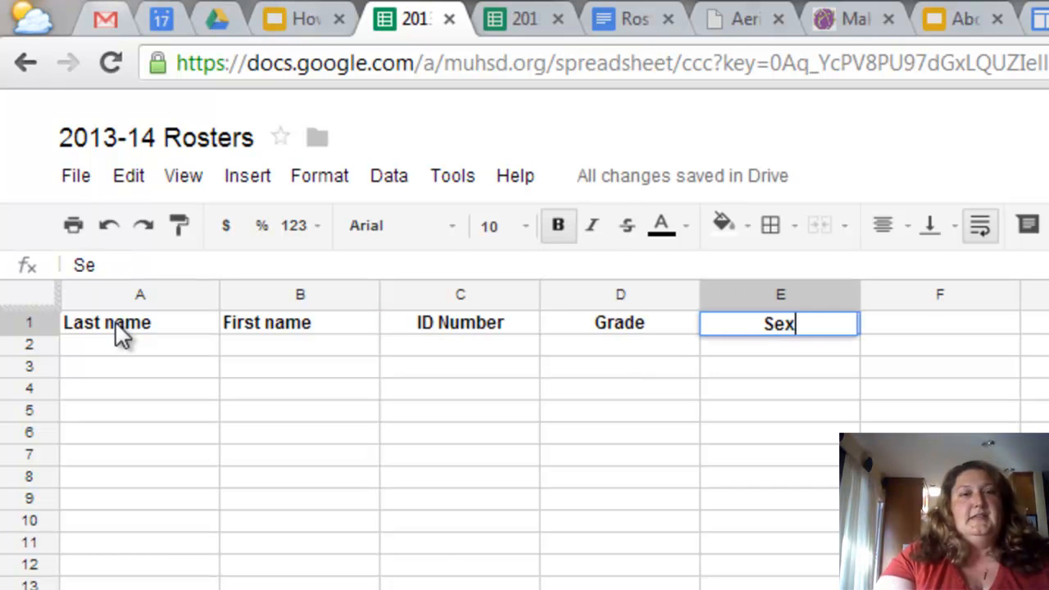
text(Period)
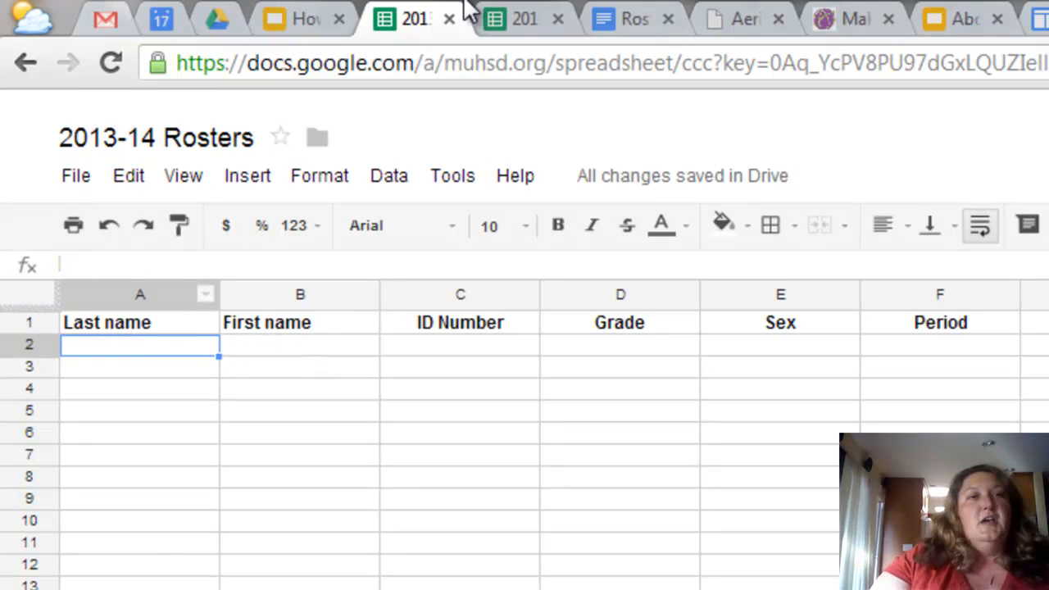
click(631, 19)
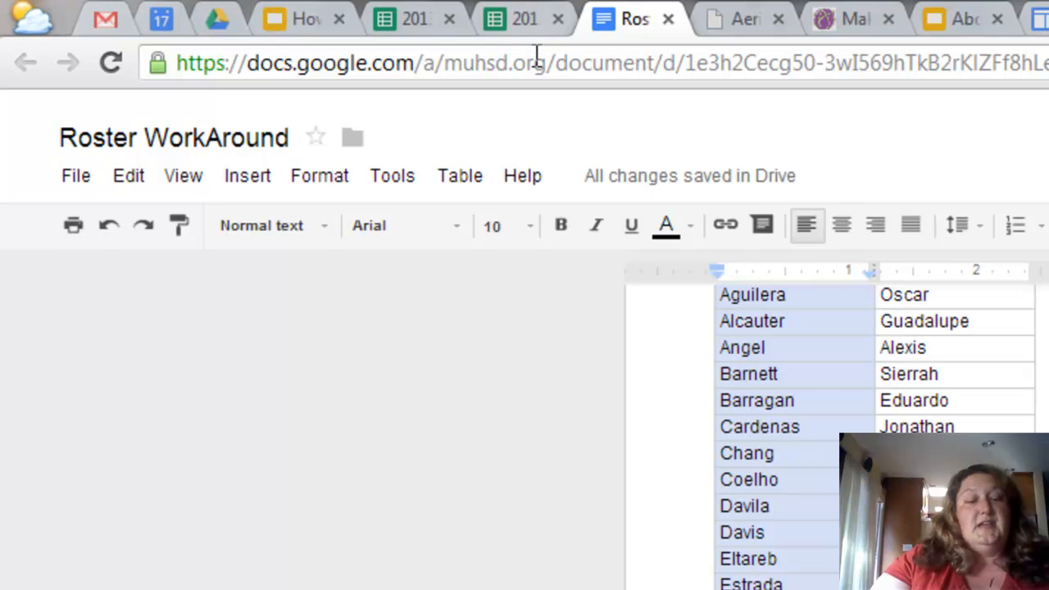
Step: Paste the doc's last names into A3 and first names into B3, then delete empty row 2
click(414, 18)
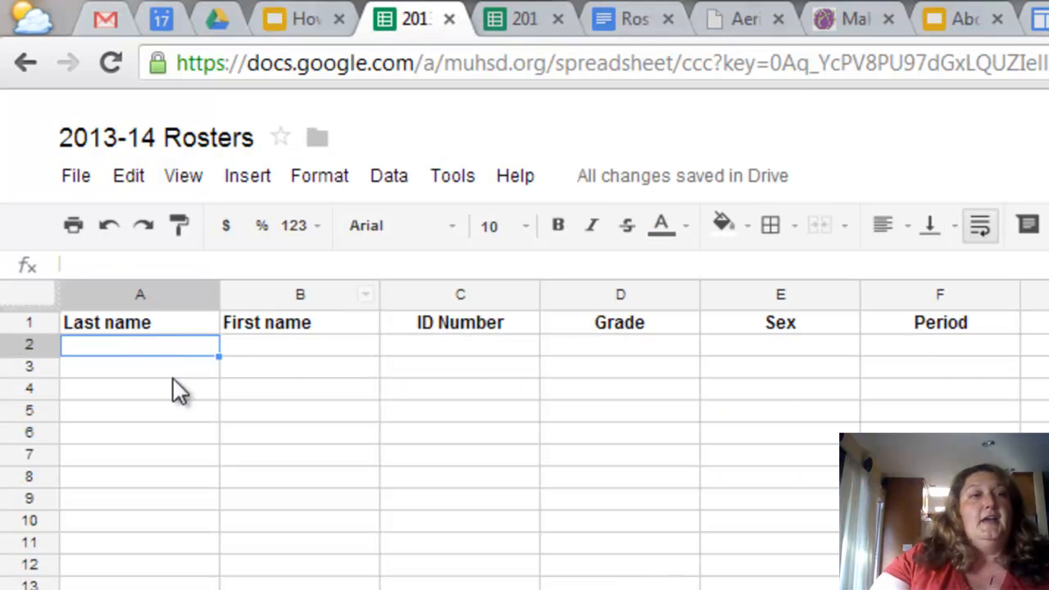
mouse_move(158, 384)
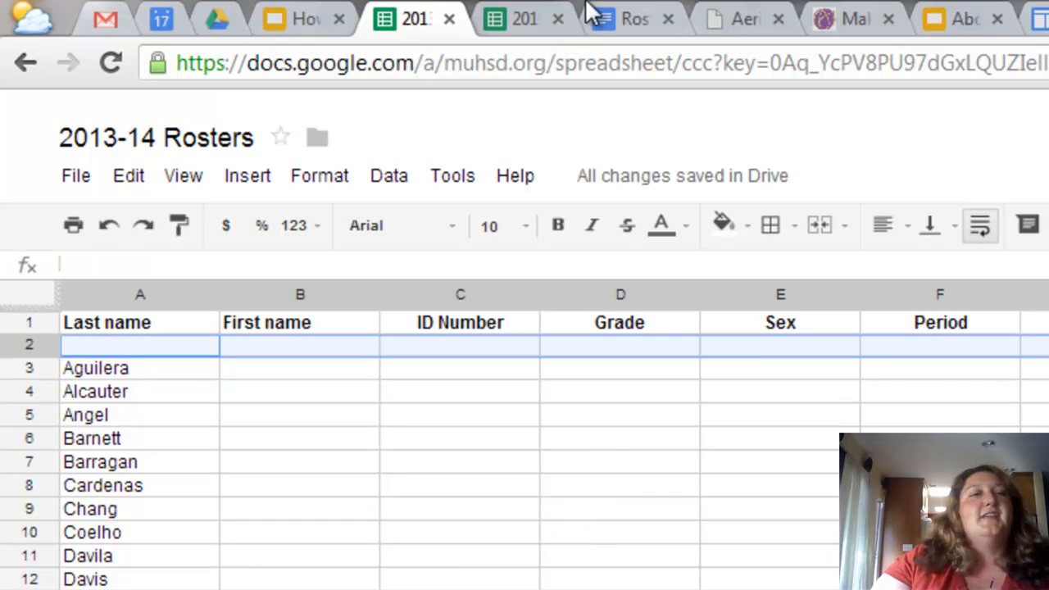
click(635, 18)
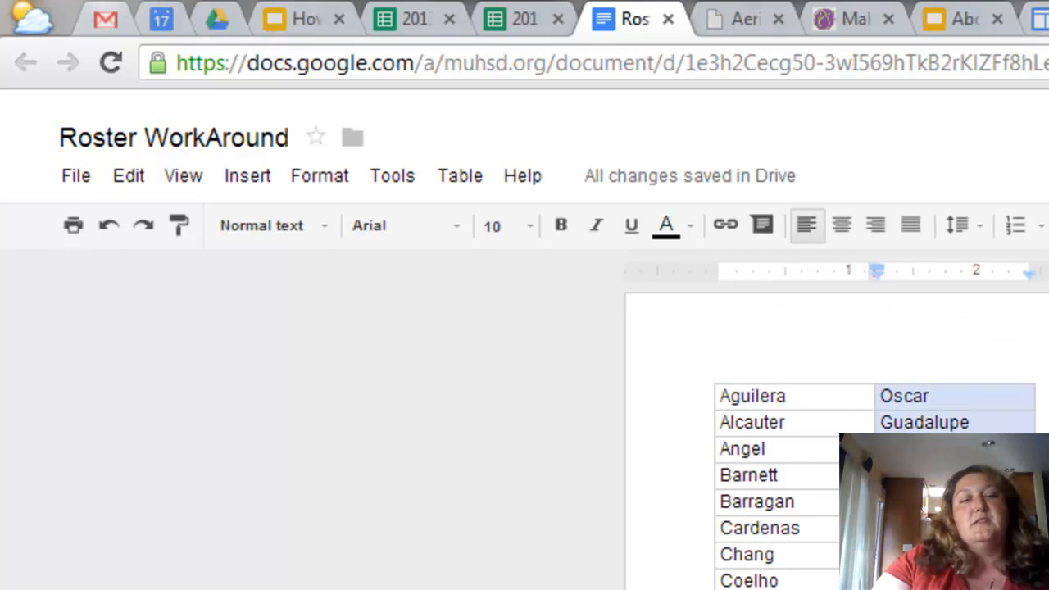
scroll(down, 3)
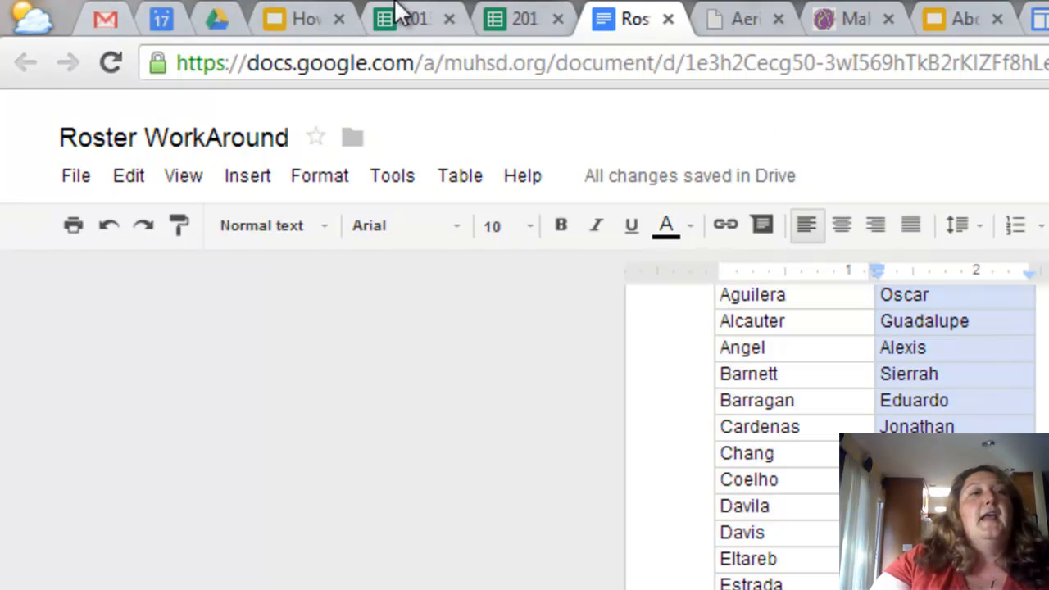
click(402, 18)
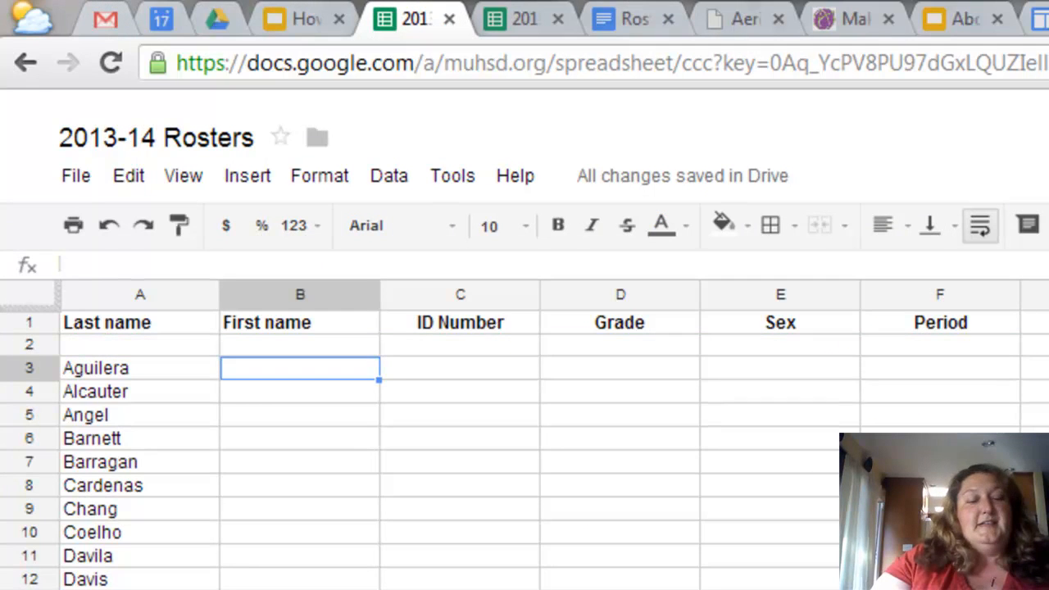
drag(300, 367, 299, 574)
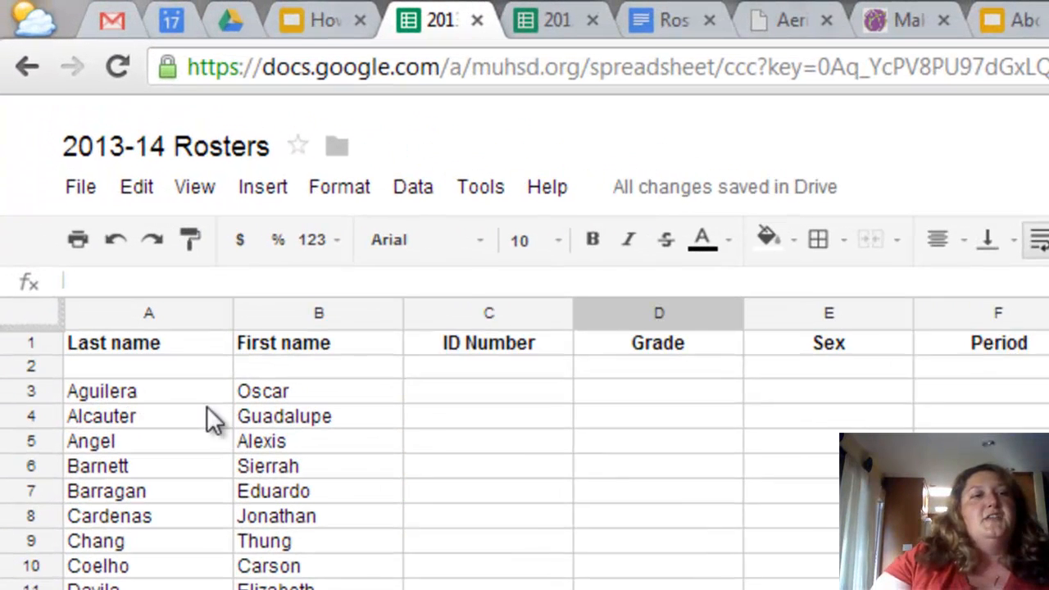
click(150, 365)
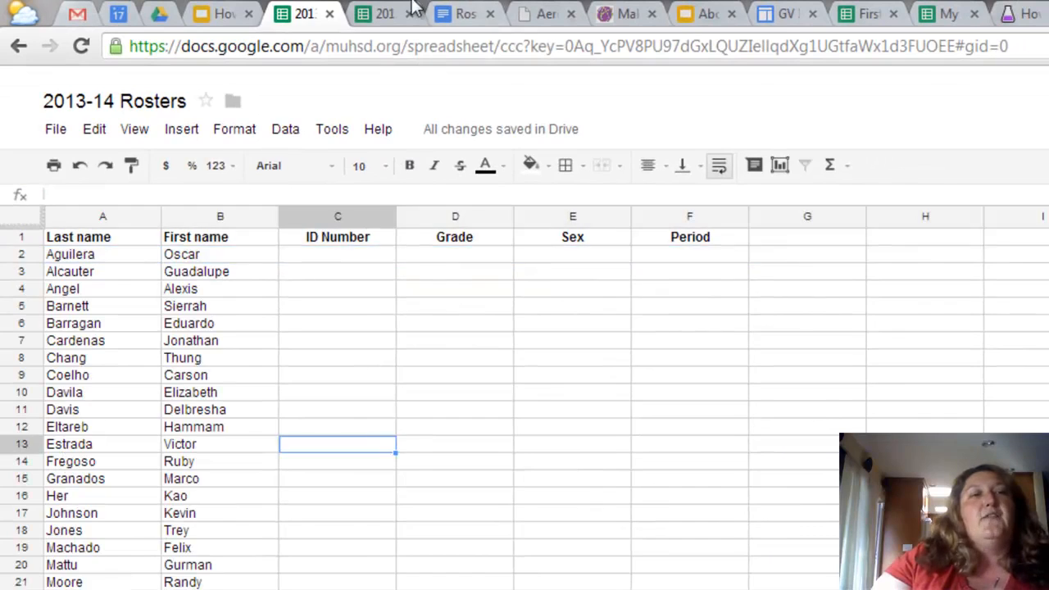
Step: Enter period 2 in F2 and fill it down to F35 for every student row
click(383, 14)
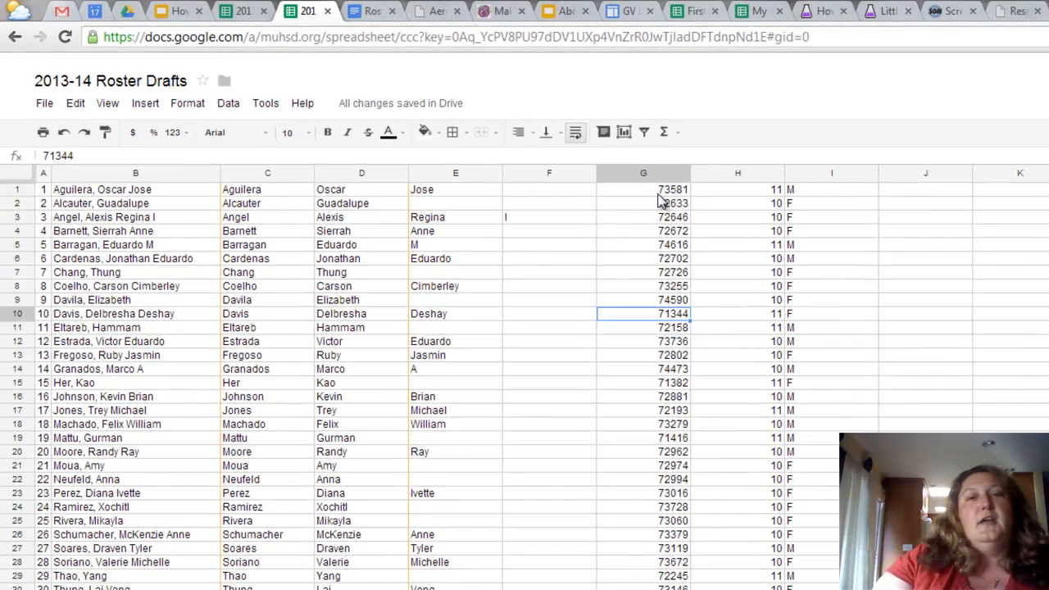
click(643, 189)
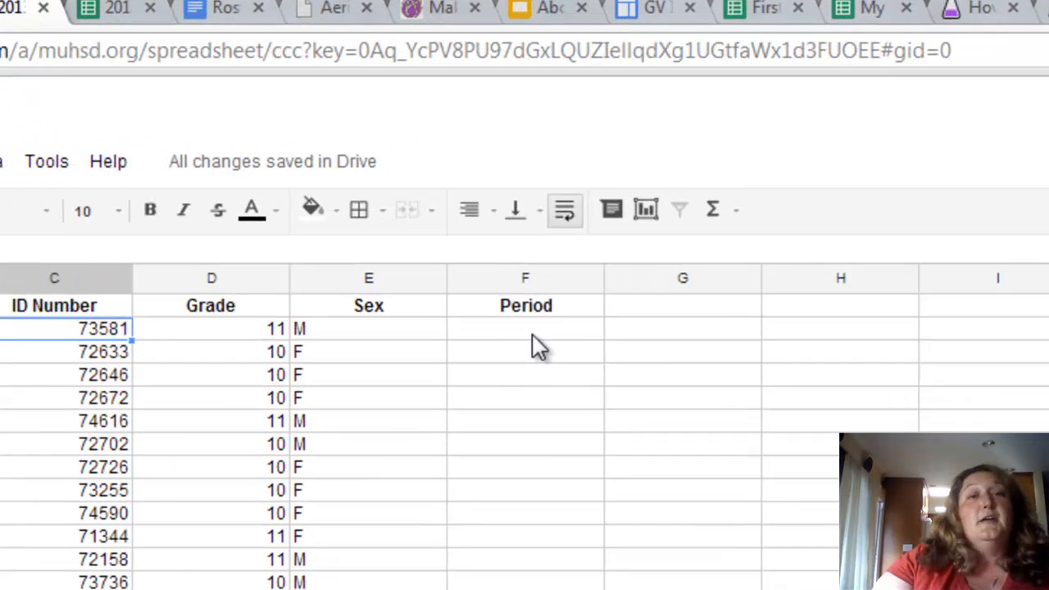
text(2)
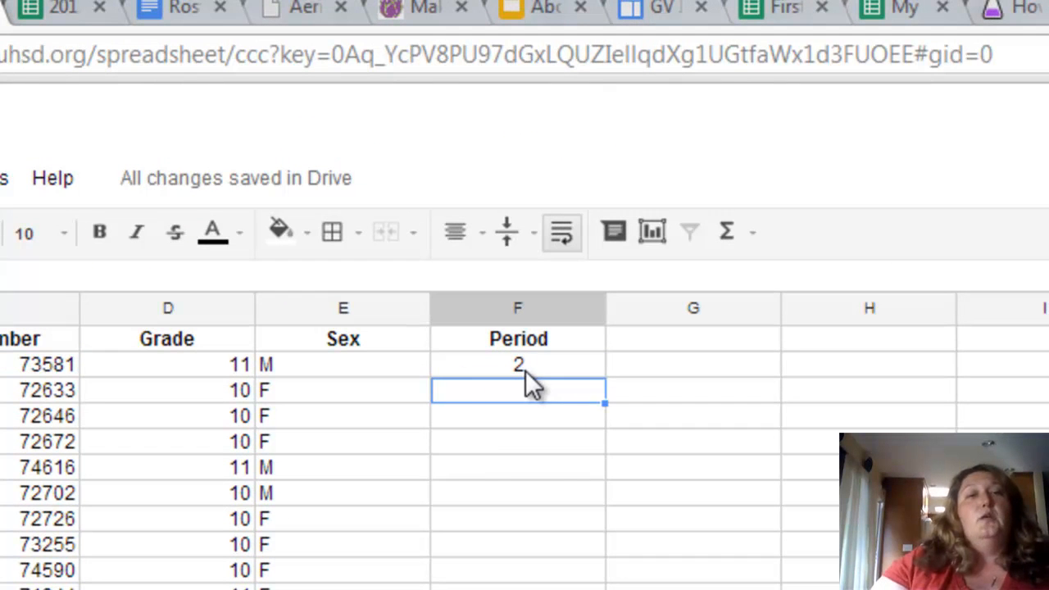
mouse_move(536, 377)
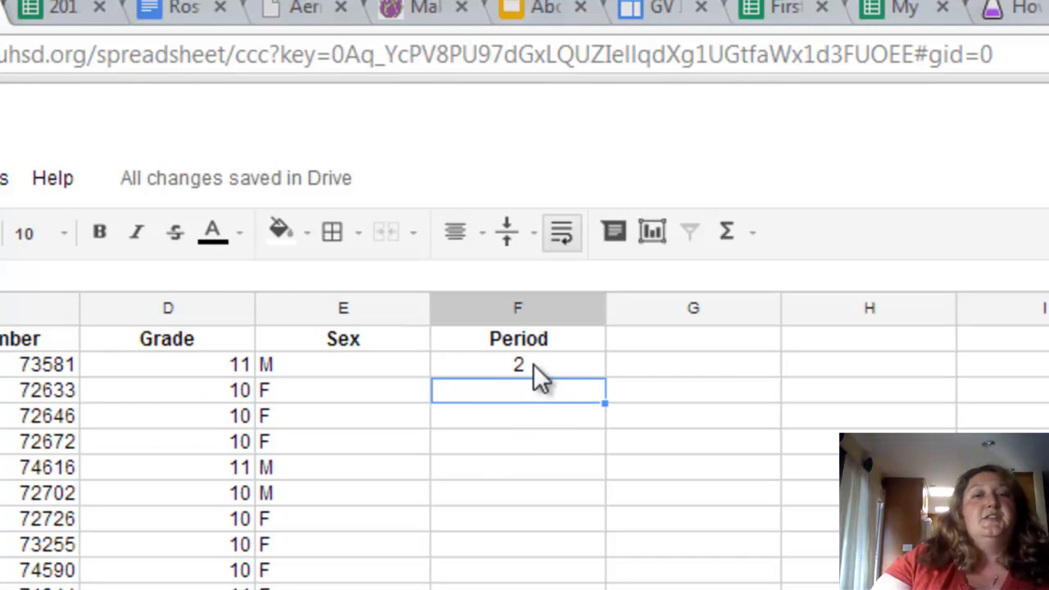
click(518, 363)
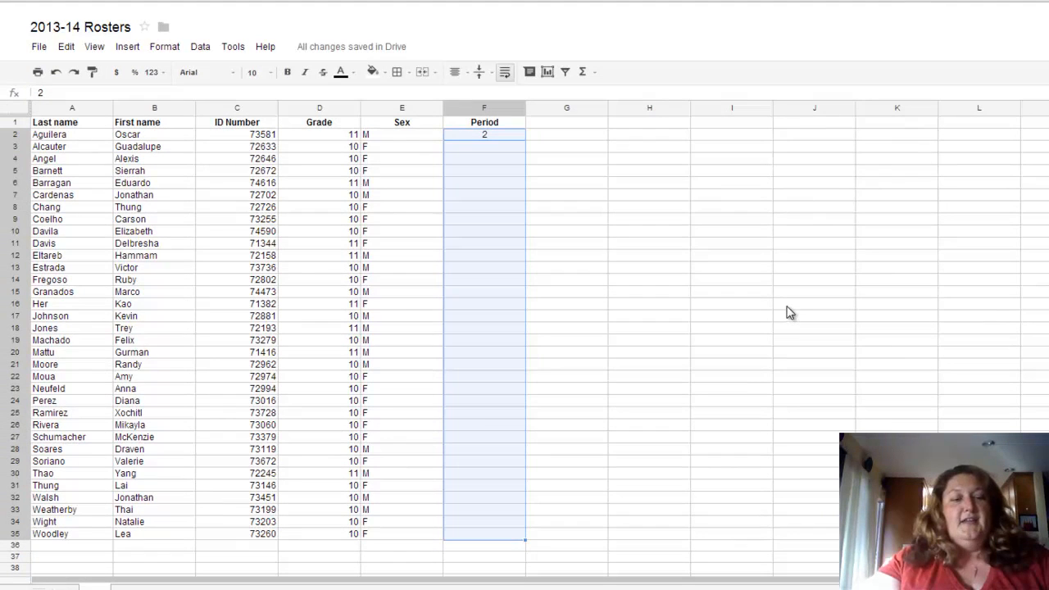
drag(484, 134, 484, 534)
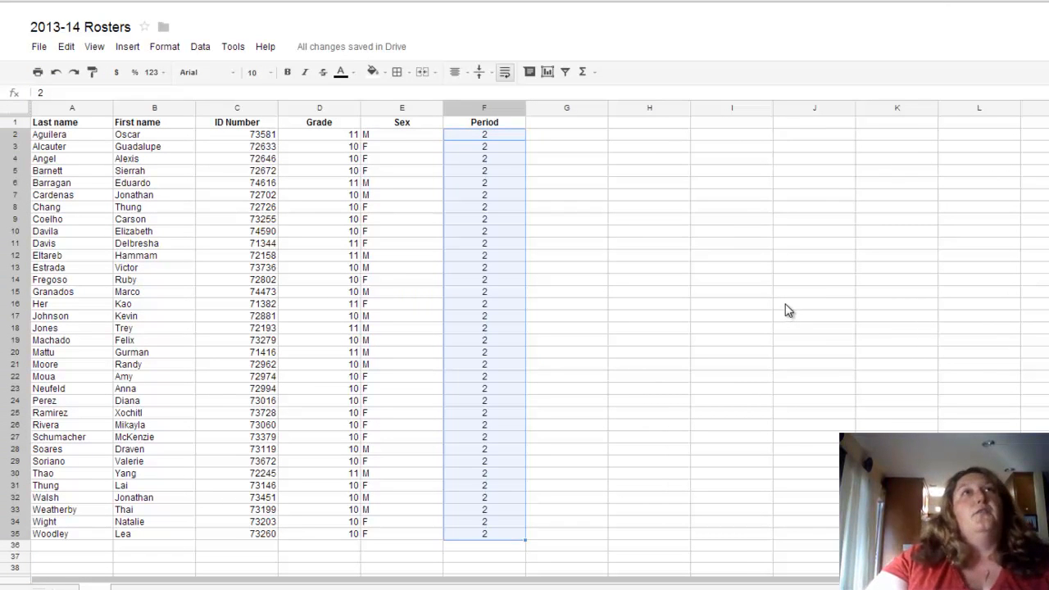
mouse_move(573, 359)
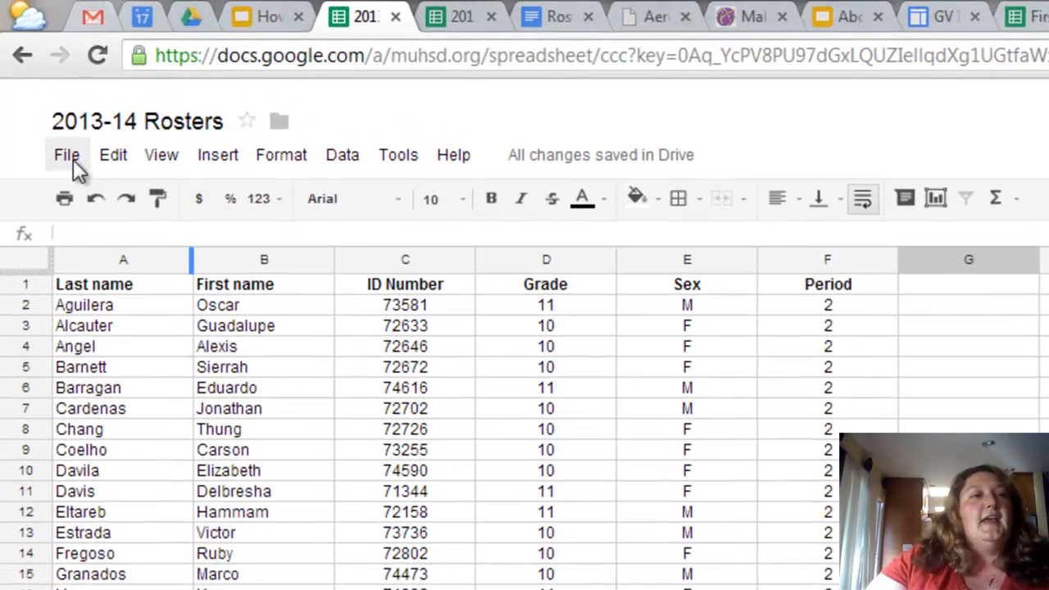
Step: Add a new sheet named P4 and paste the header row into it
click(65, 155)
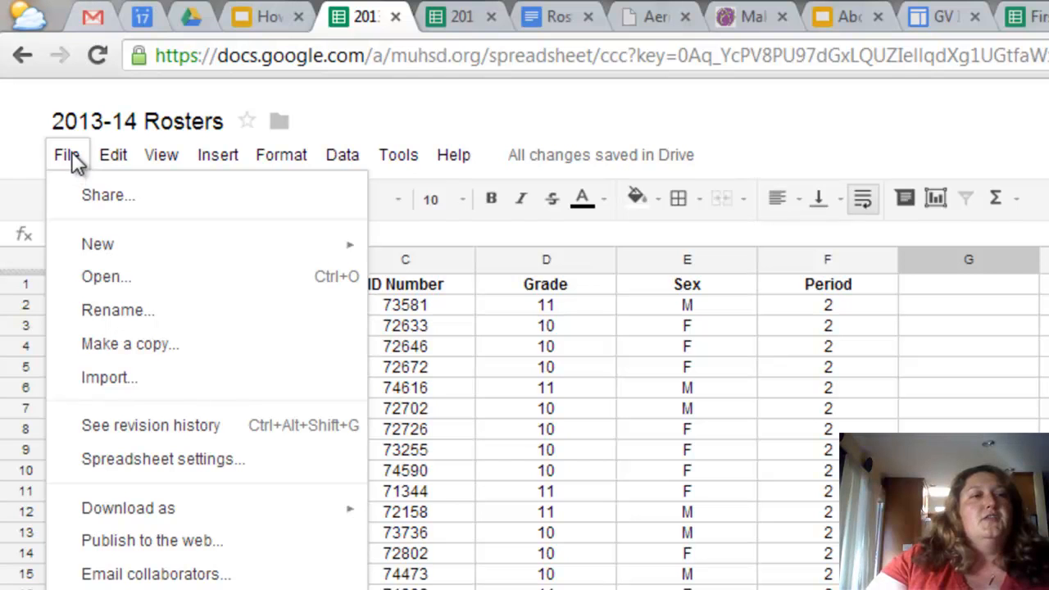
click(217, 155)
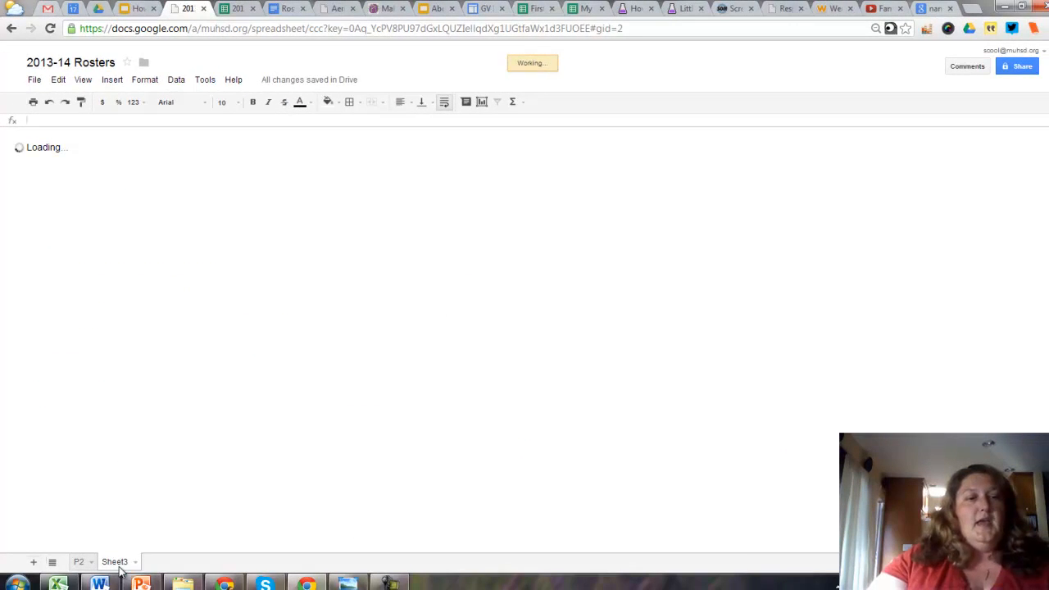
right_click(115, 561)
text(P4)
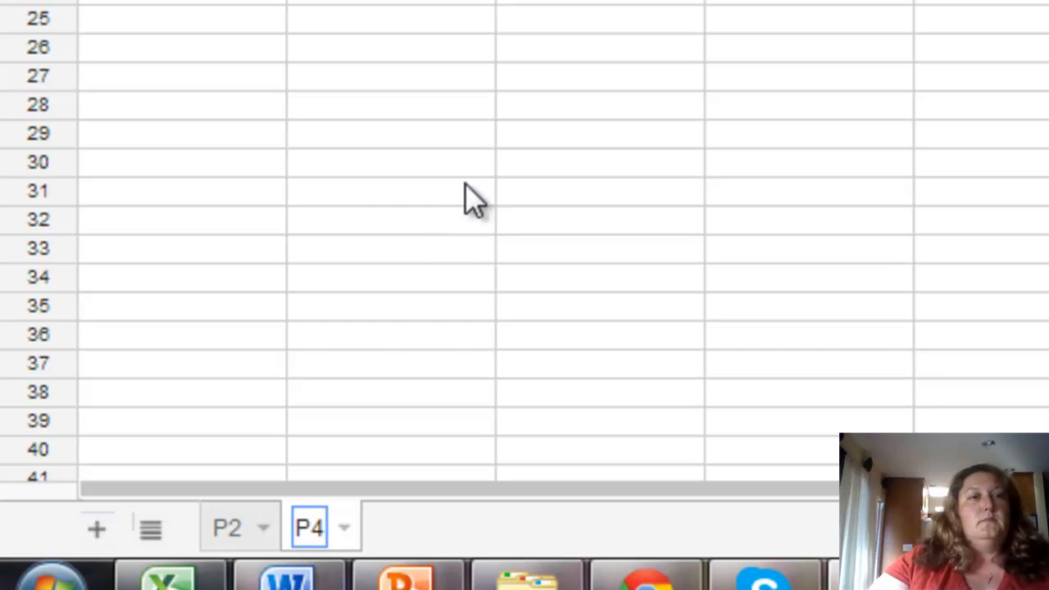
scroll(up, 3)
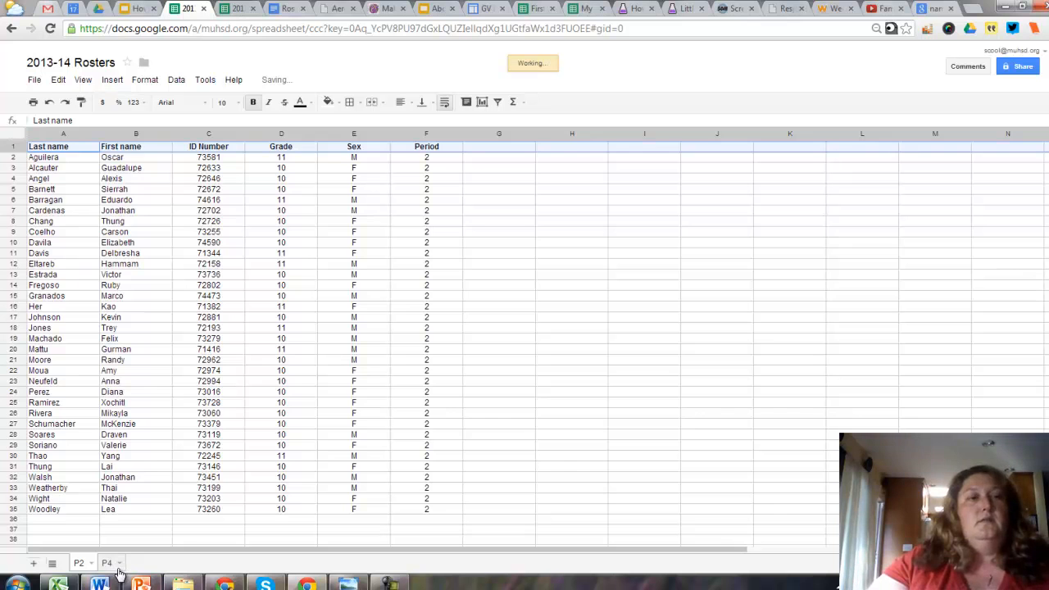
click(106, 563)
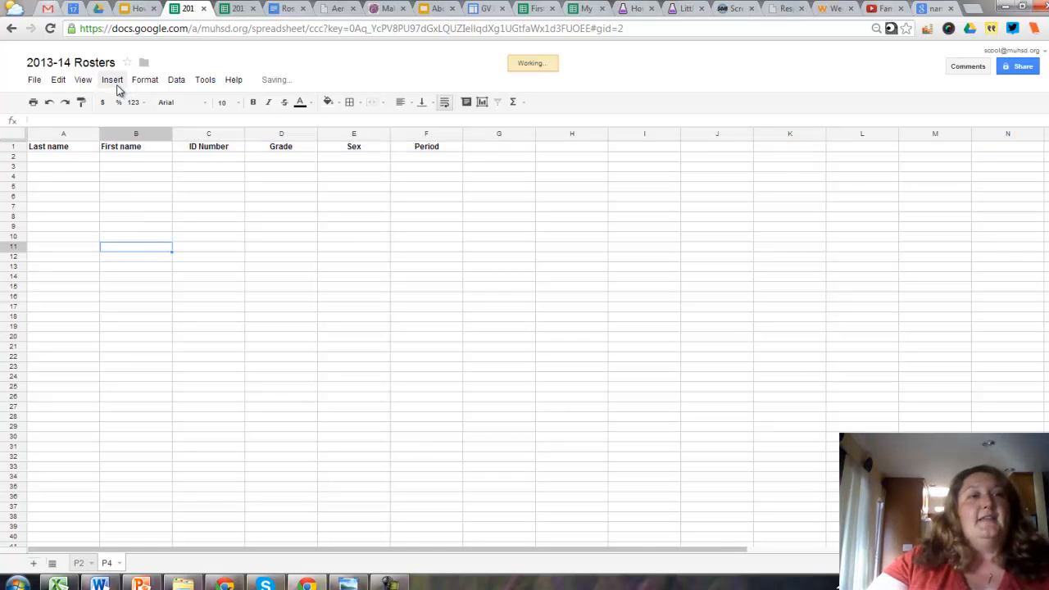
click(112, 80)
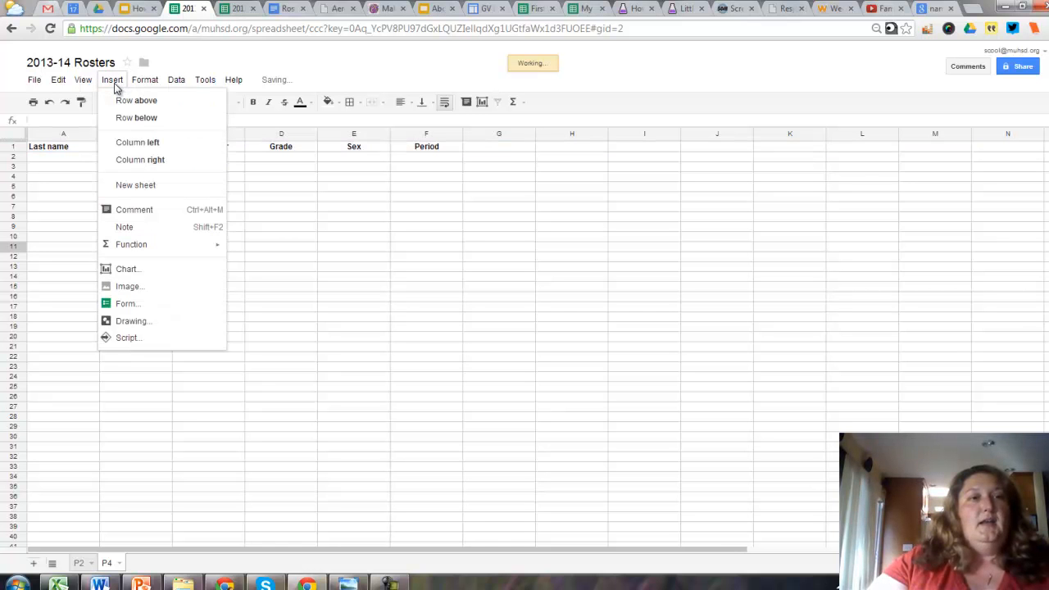
mouse_move(135, 184)
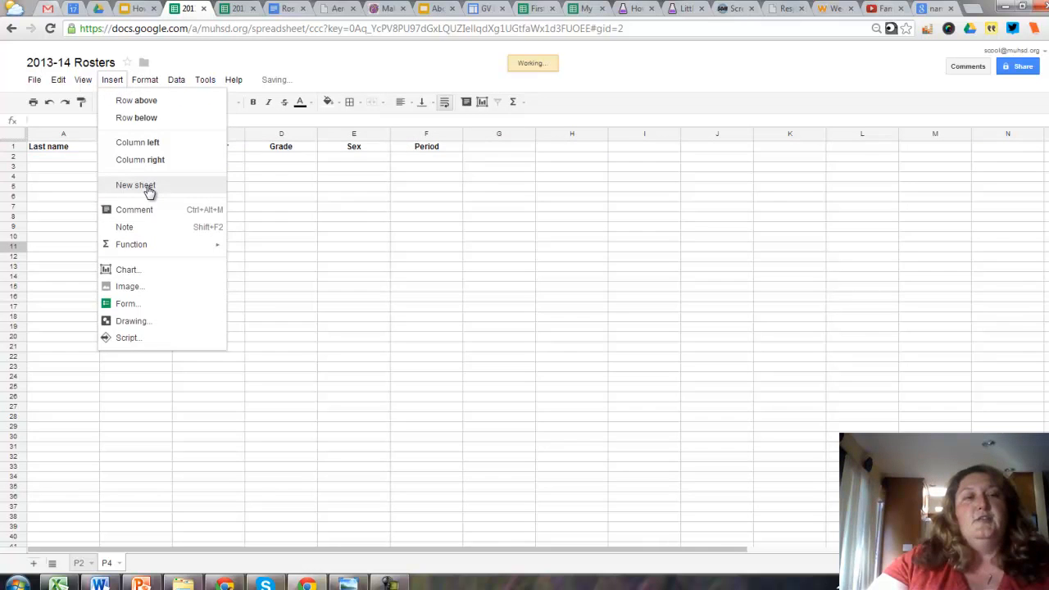
click(338, 512)
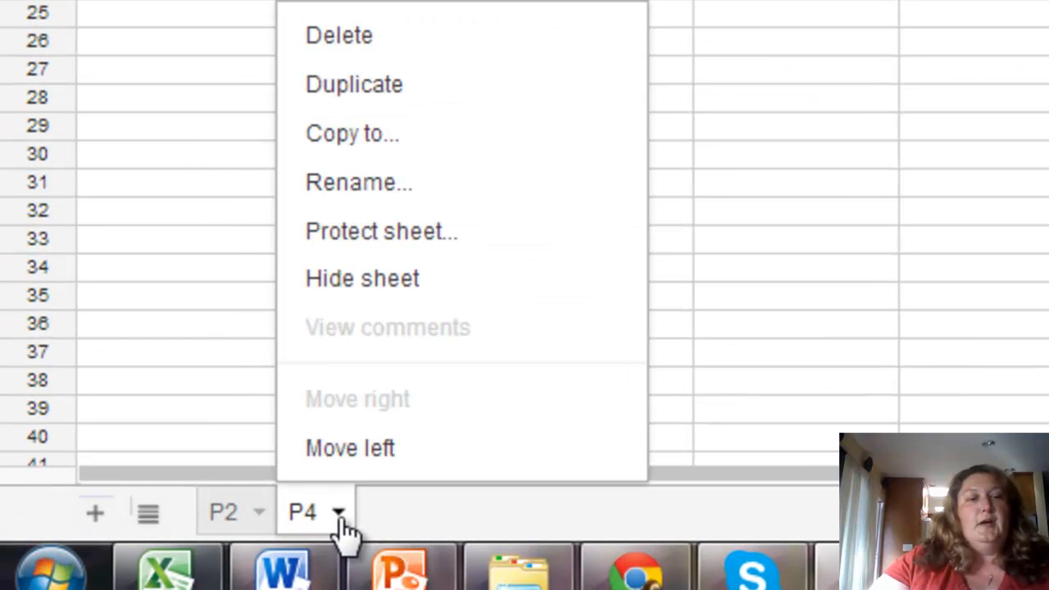
mouse_move(385, 84)
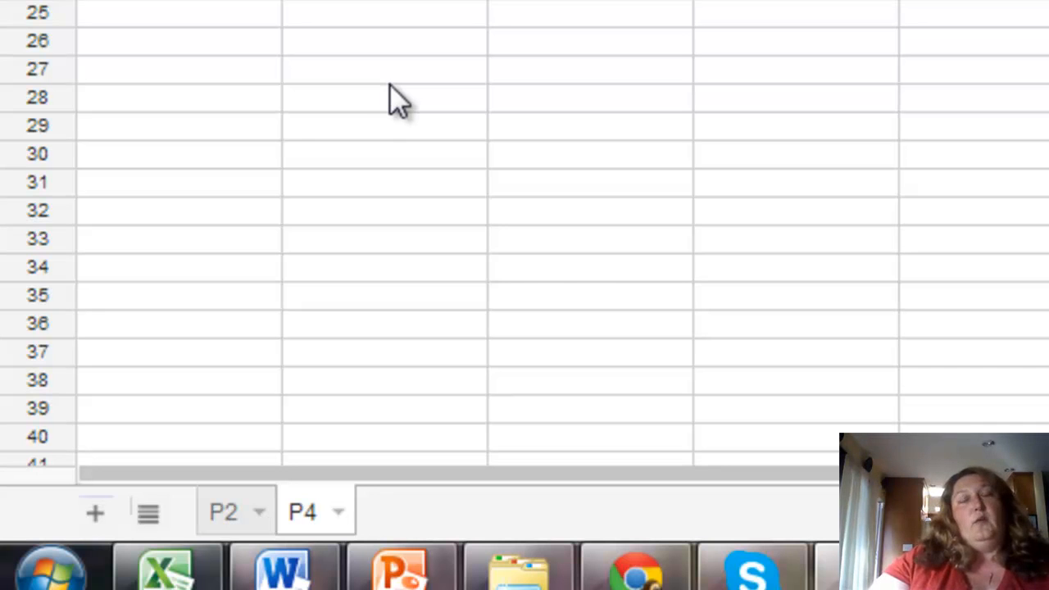
Step: Duplicate the P4 sheet twice and rename the copies P6 and P7
click(590, 155)
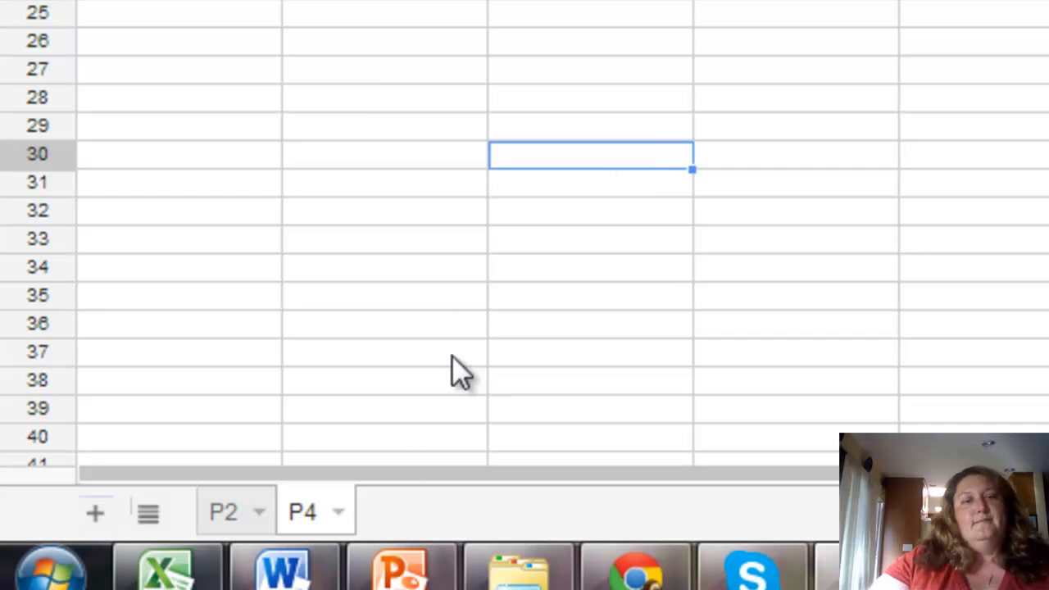
click(338, 512)
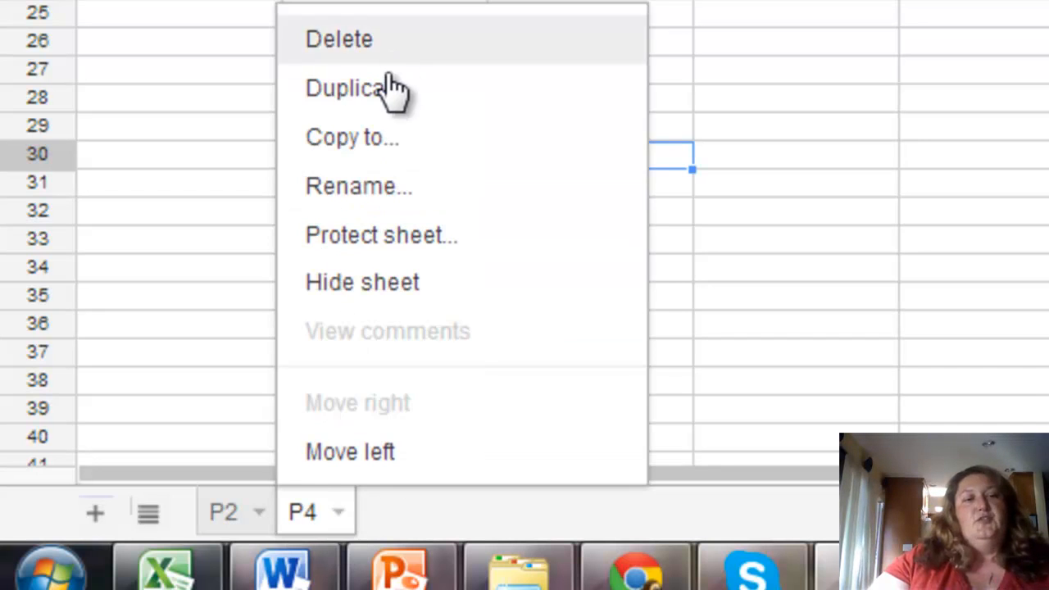
click(344, 88)
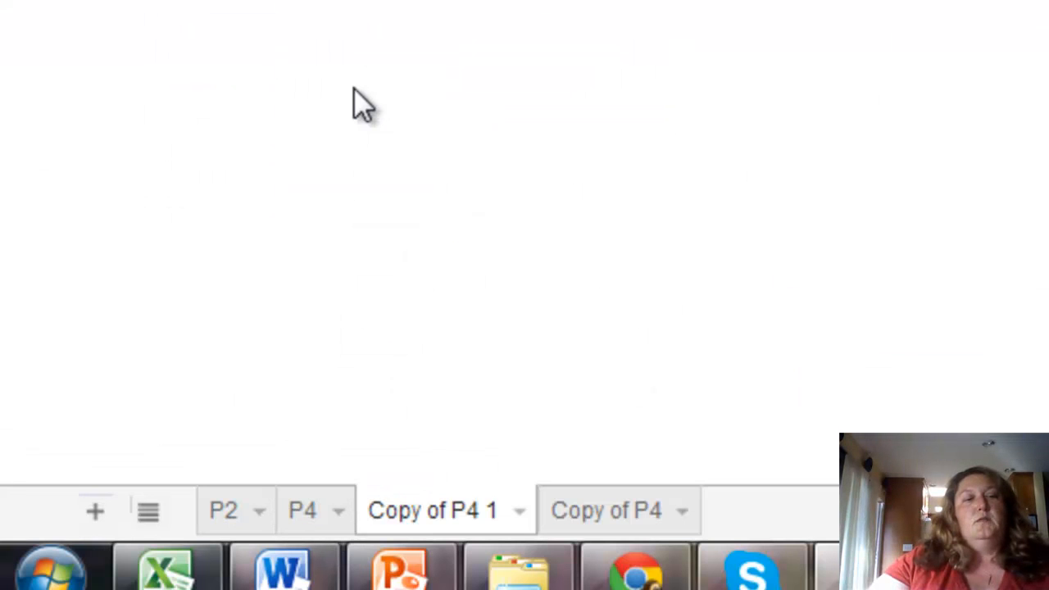
scroll(down, 3)
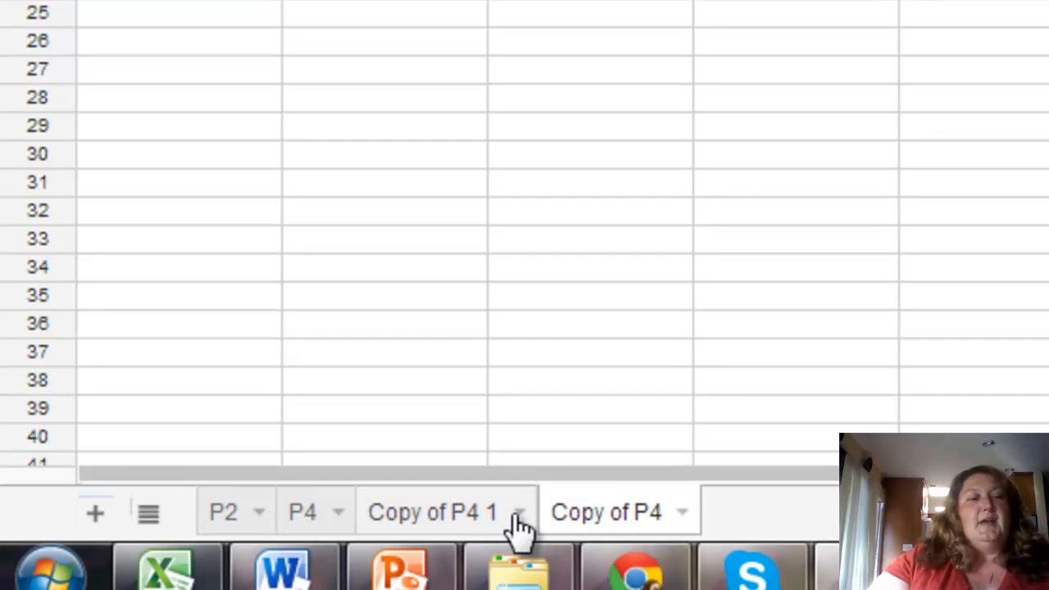
click(432, 511)
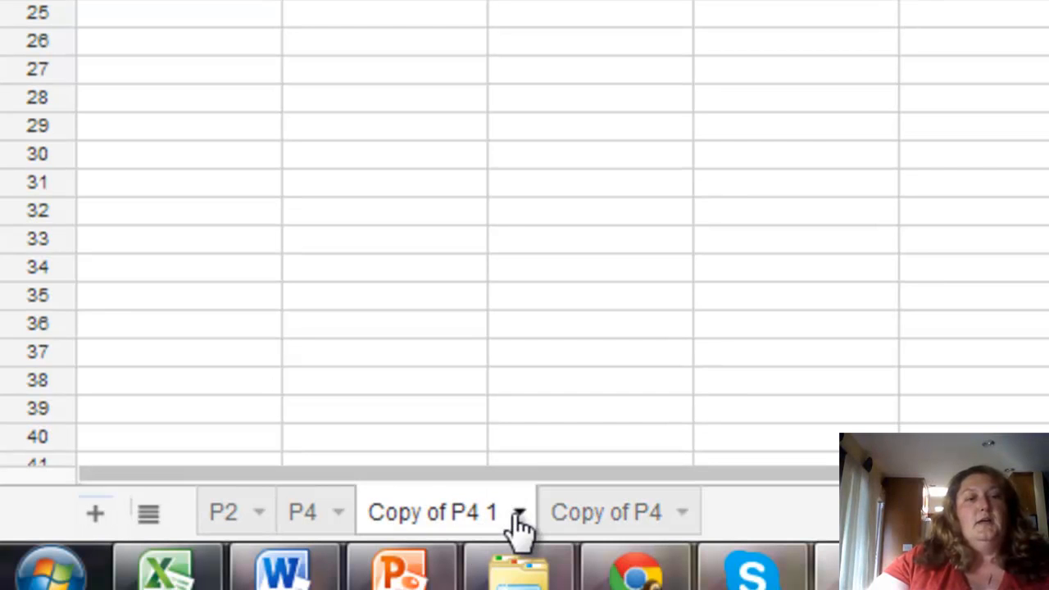
click(519, 512)
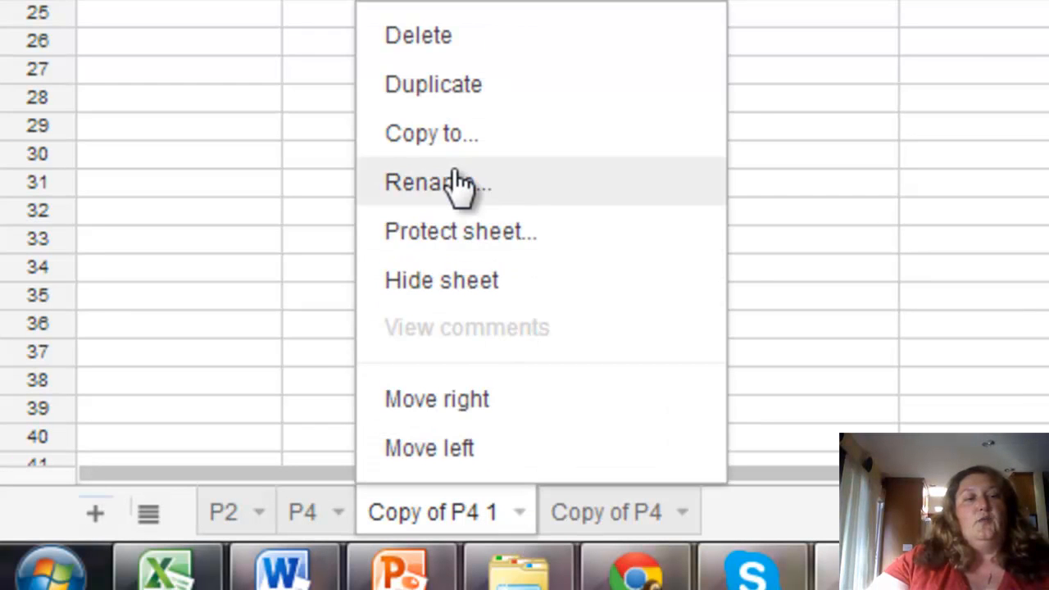
click(420, 181)
text(P6)
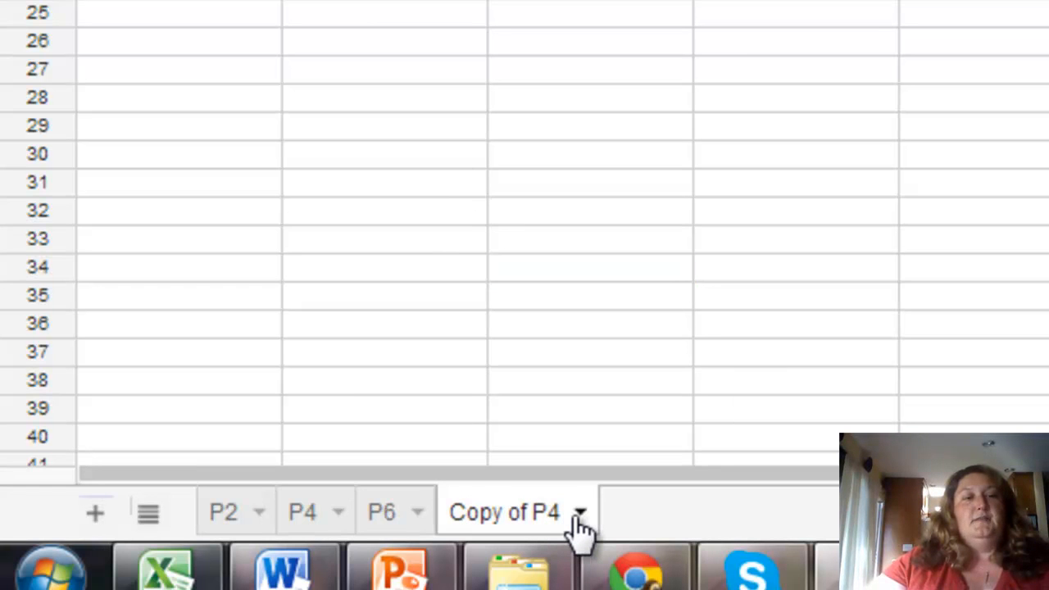
click(578, 512)
text(P7)
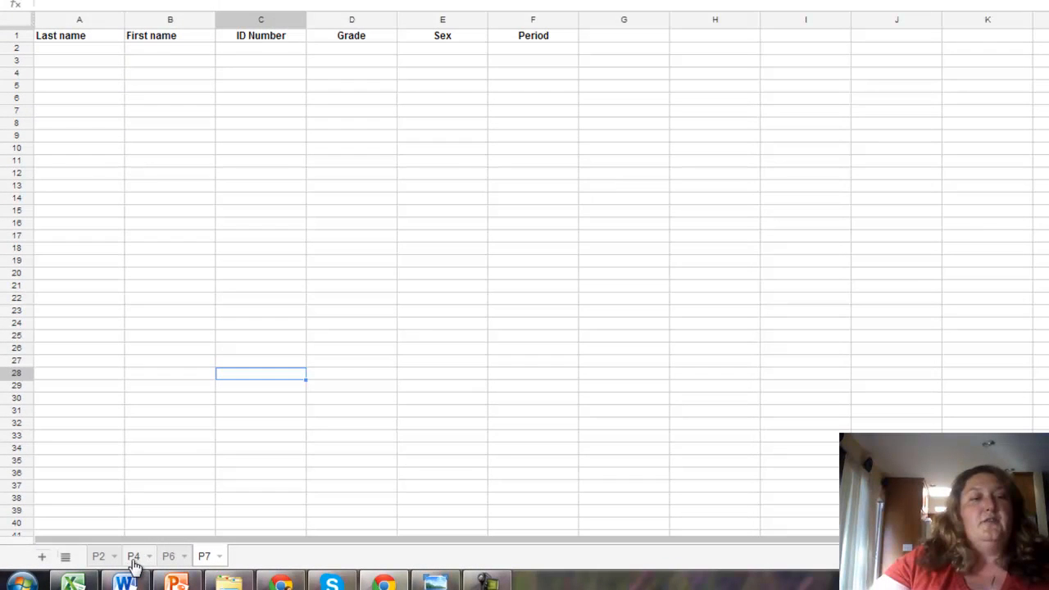
Step: Select the P4 sheet, then switch to the Aeries class roster browser tab
click(133, 555)
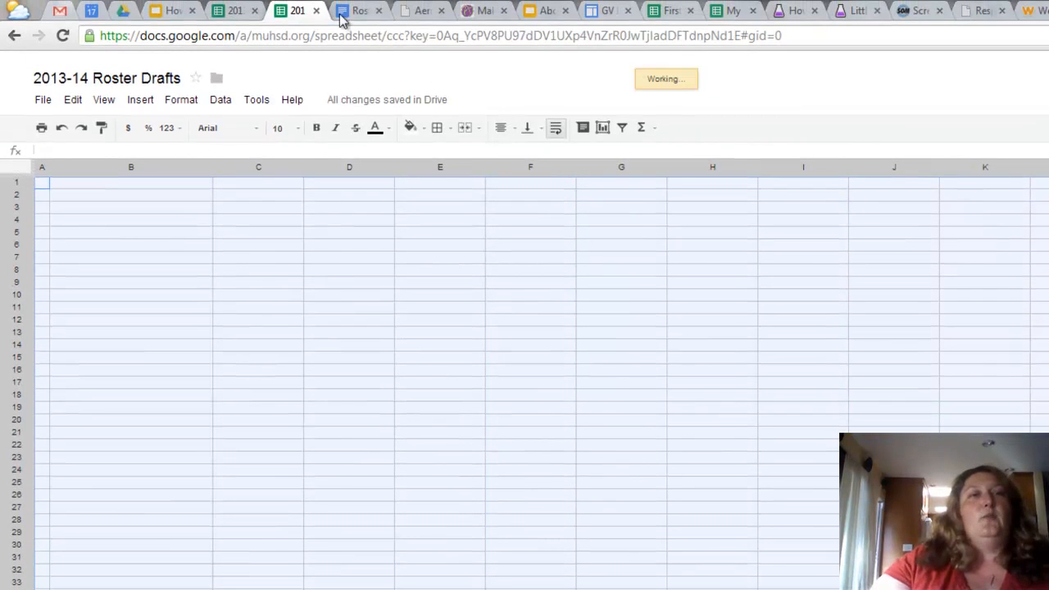
click(359, 10)
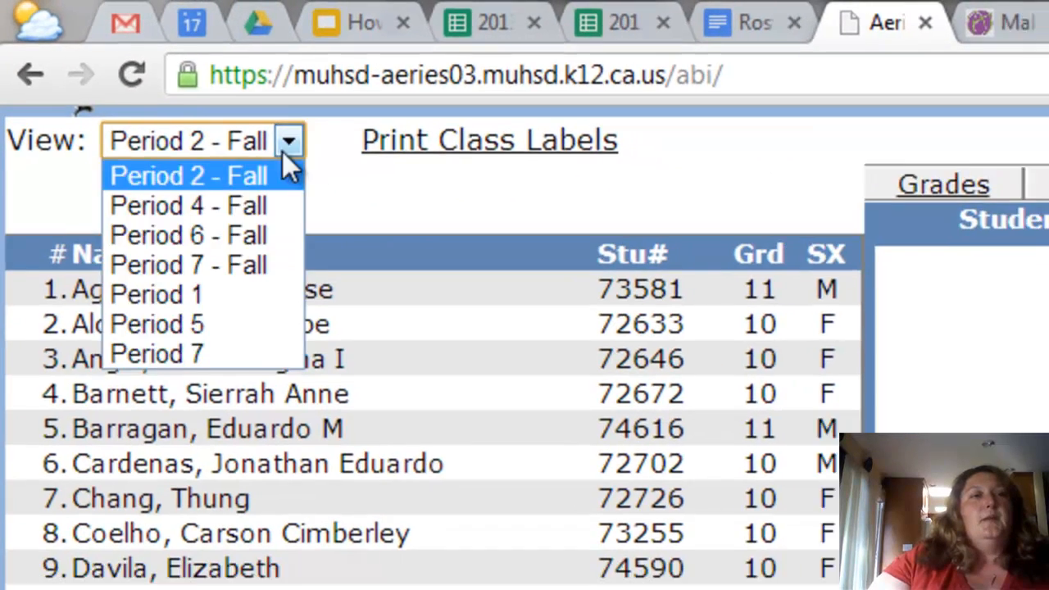
Step: Show the Period 4 - Fall roster in Aeries, copy its student rows, and go to Roster WorkAround
click(187, 205)
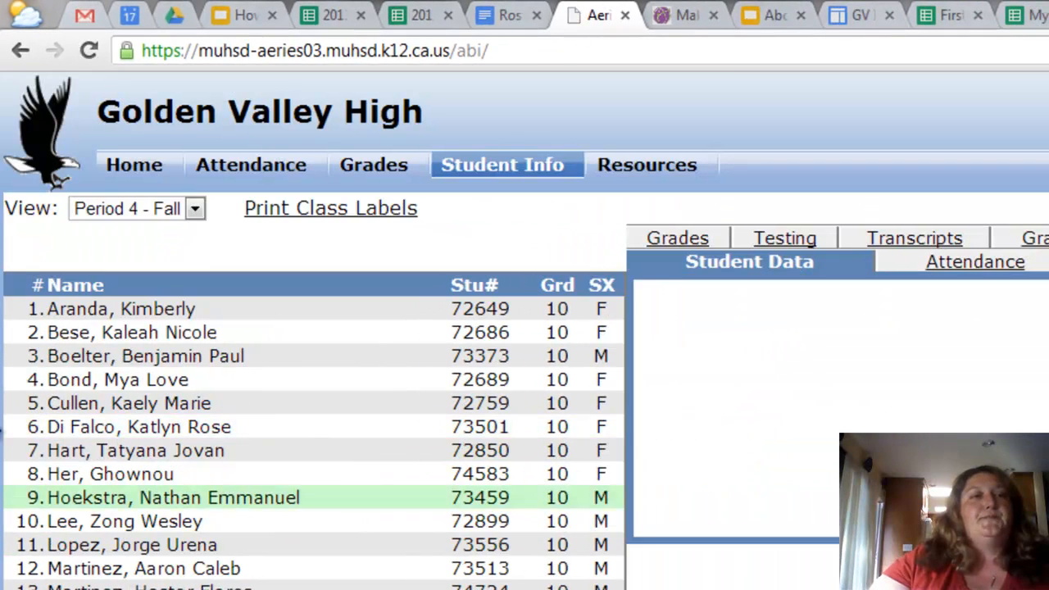
scroll(down, 3)
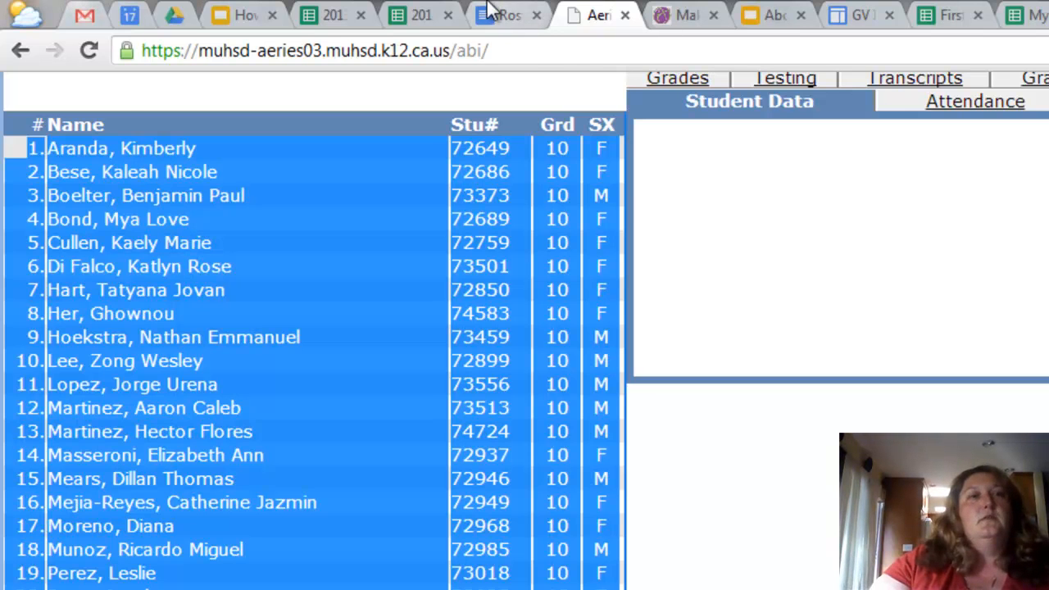
click(418, 15)
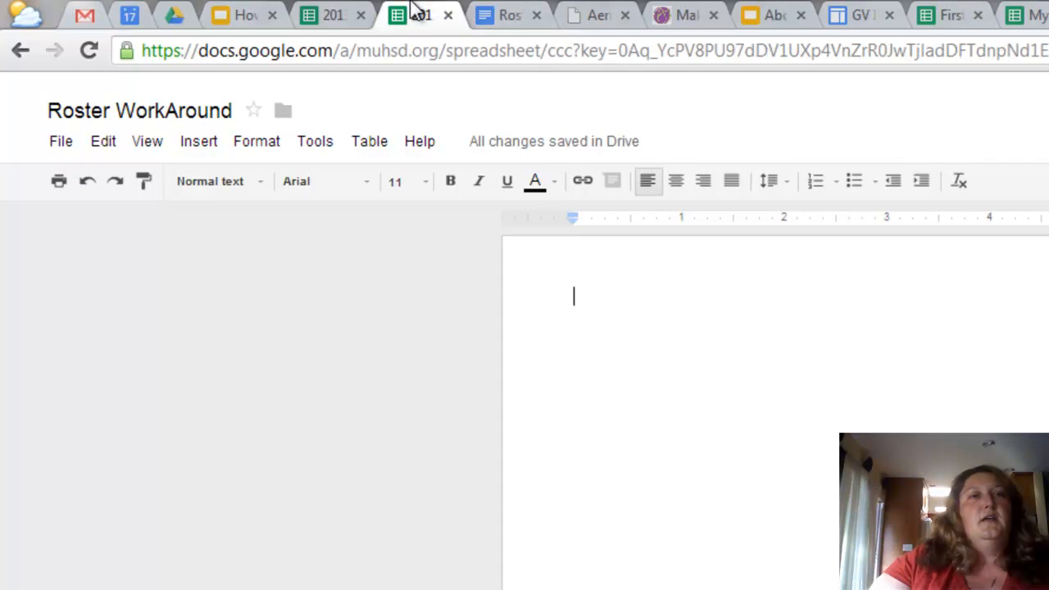
Step: Insert a blank column before the ID numbers in the Roster Drafts sheet
click(420, 14)
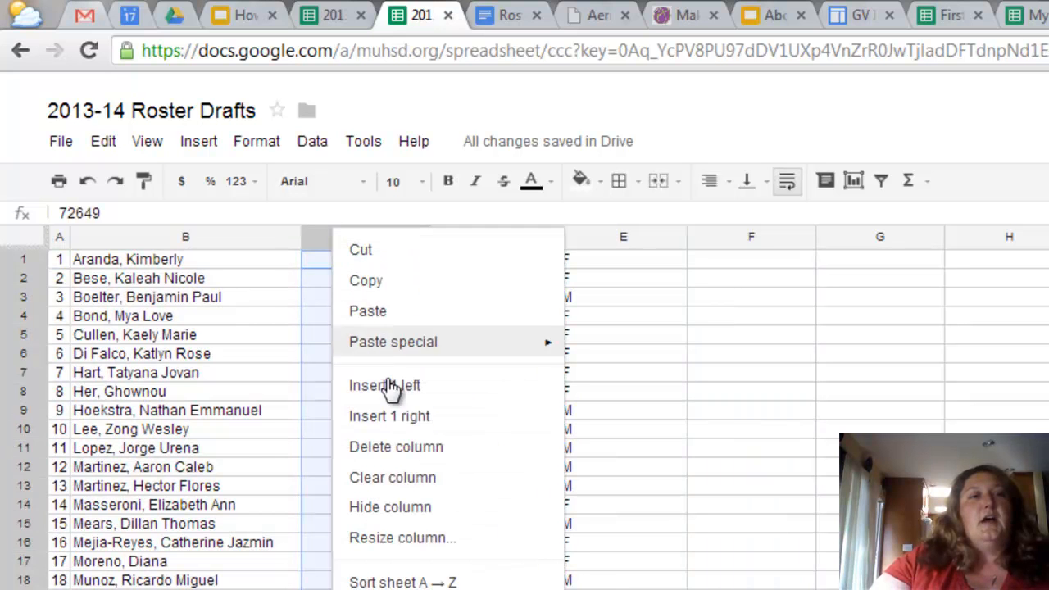
click(384, 385)
text(=)
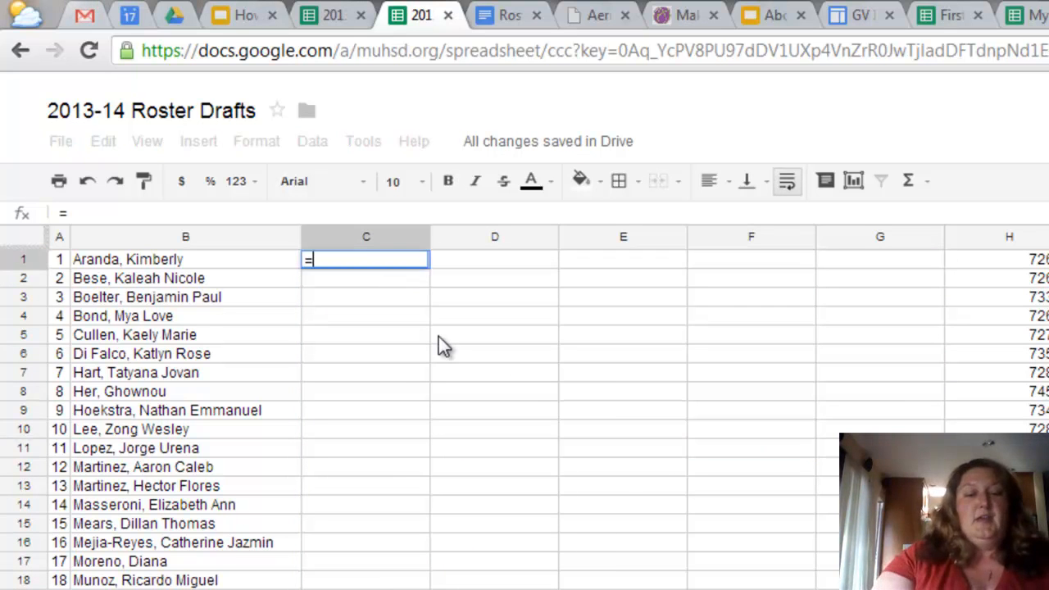
text(split()
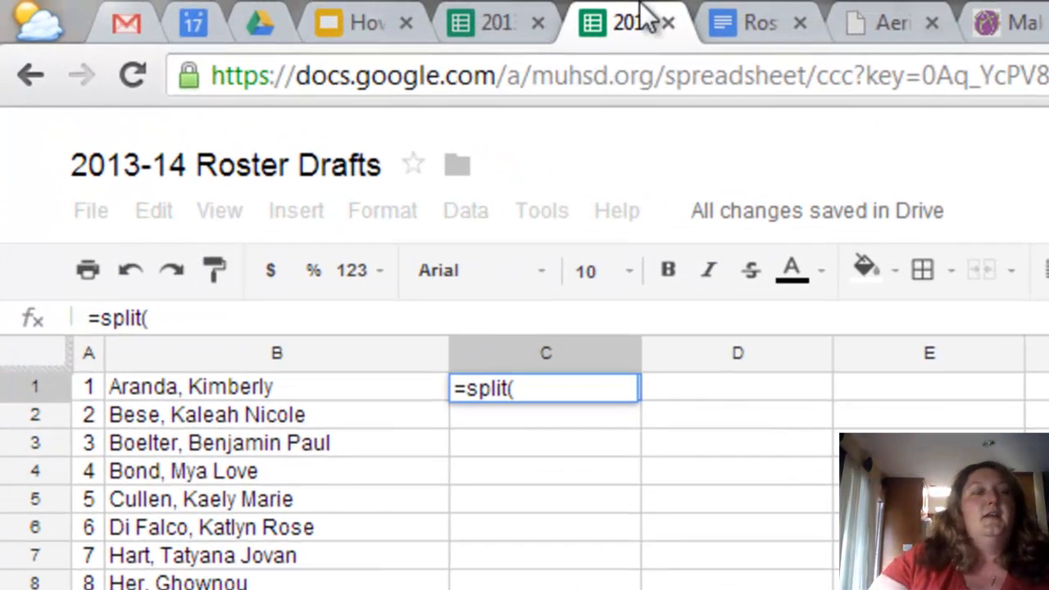
click(190, 386)
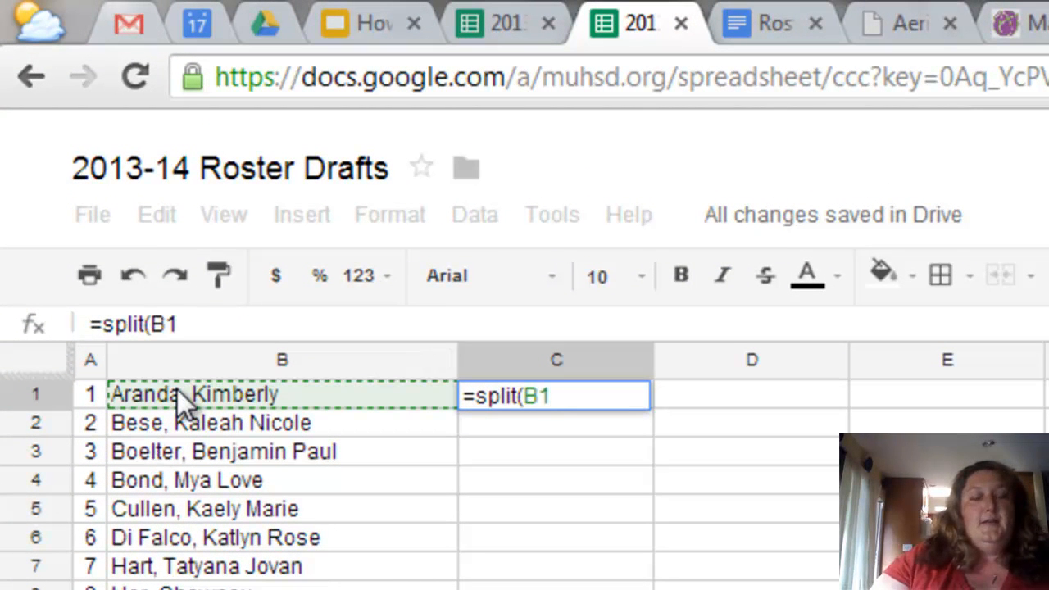
text(,)
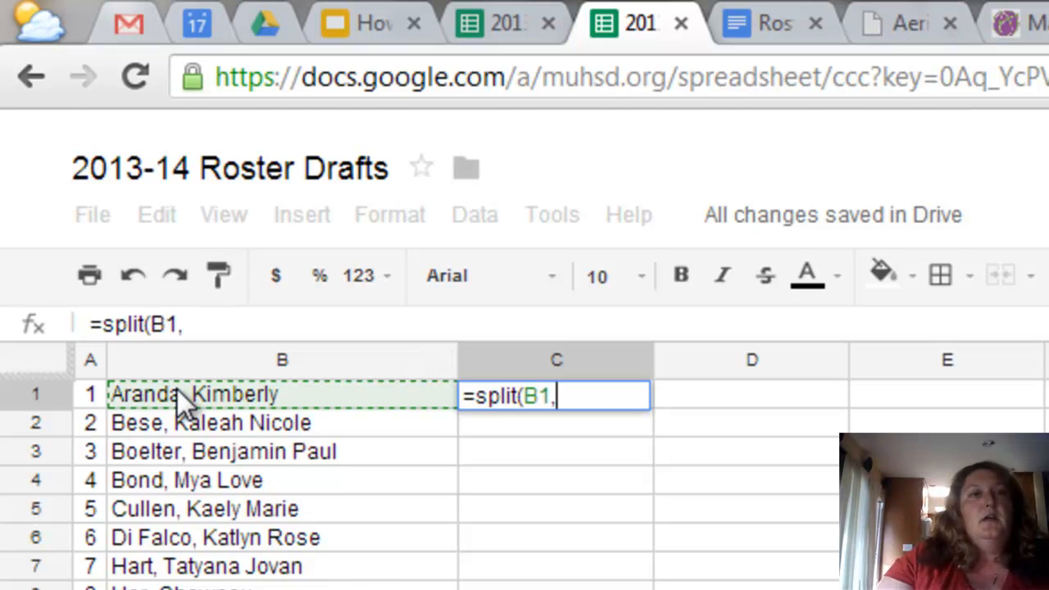
text(",)
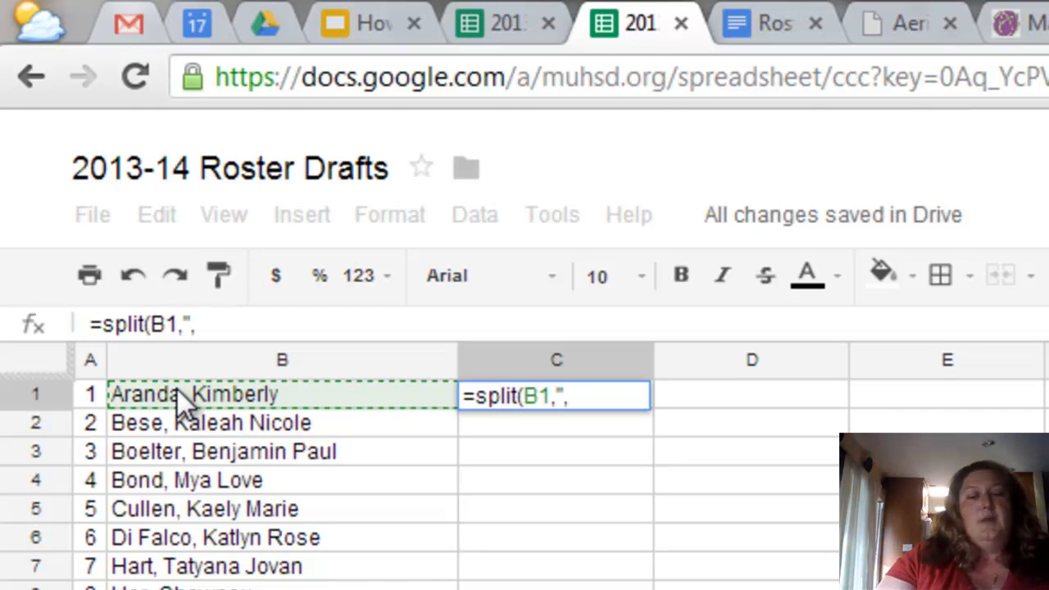
text(" ")
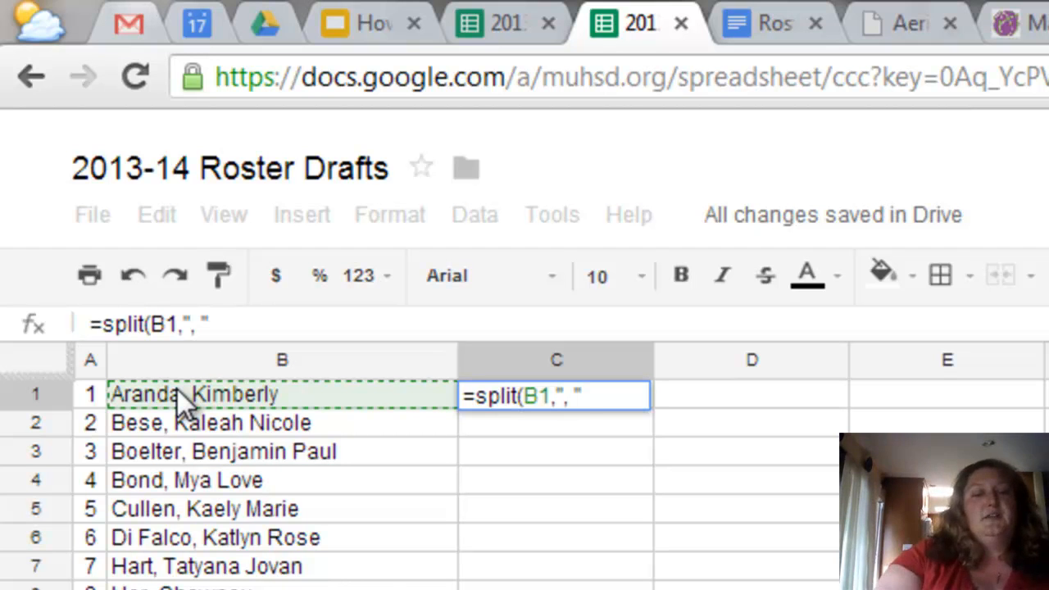
text())
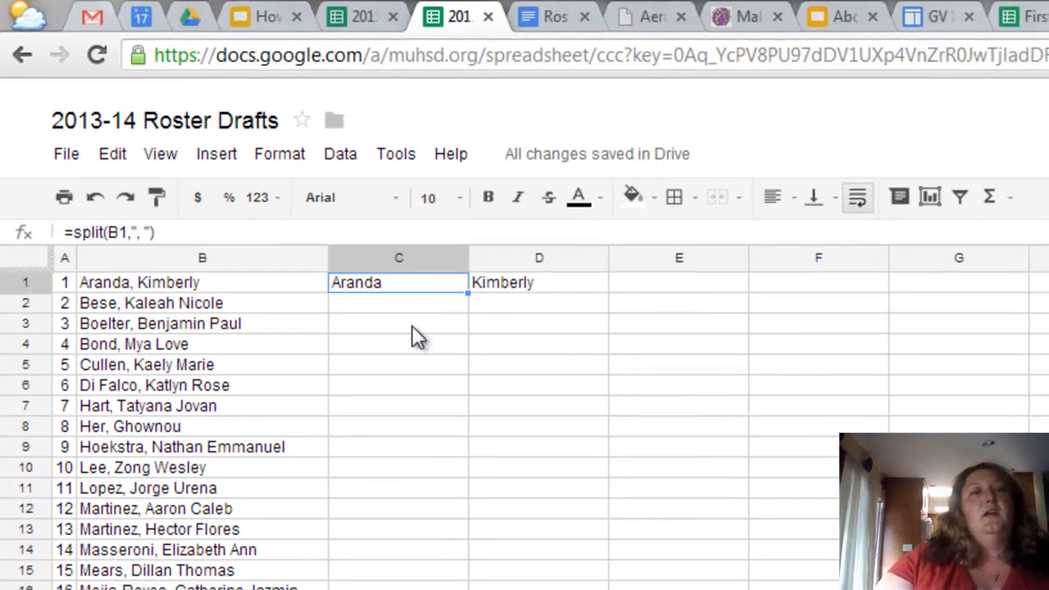
mouse_move(389, 295)
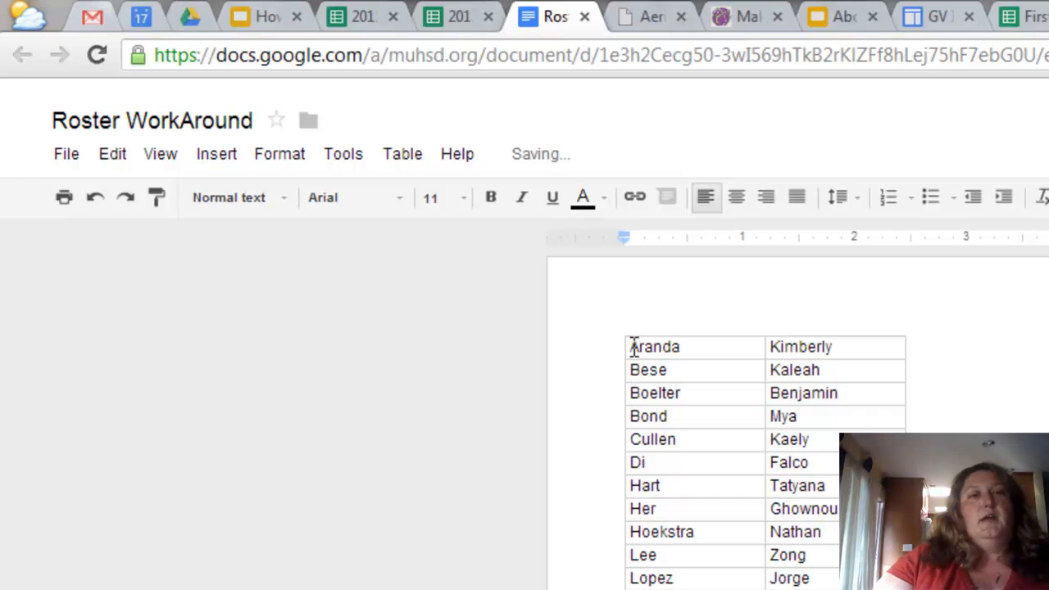
Step: Paste the doc table's last and first names into Rosters columns A and B
scroll(down, 3)
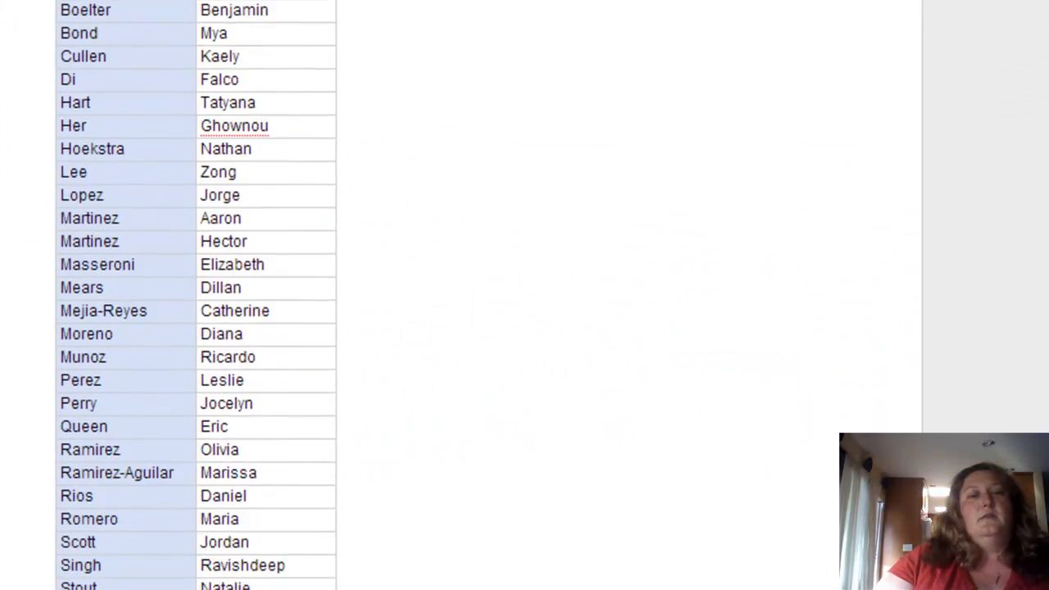
scroll(down, 3)
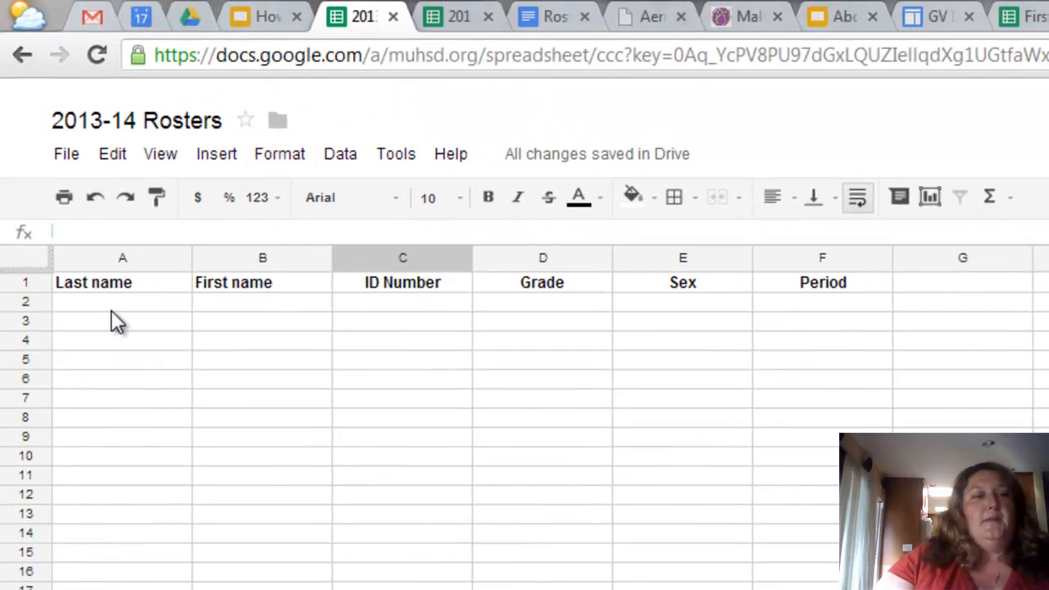
click(122, 302)
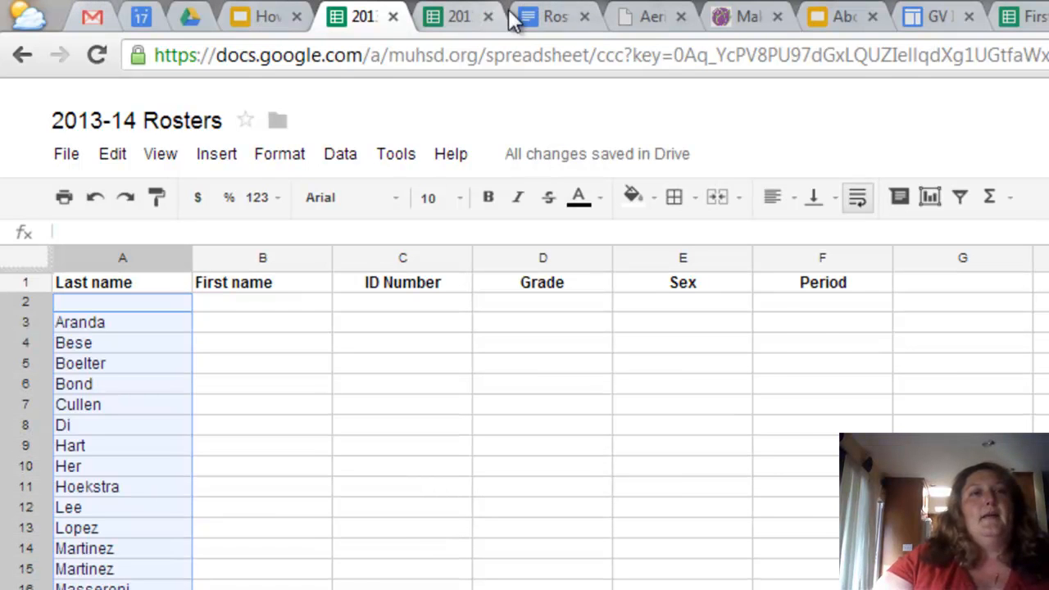
click(548, 15)
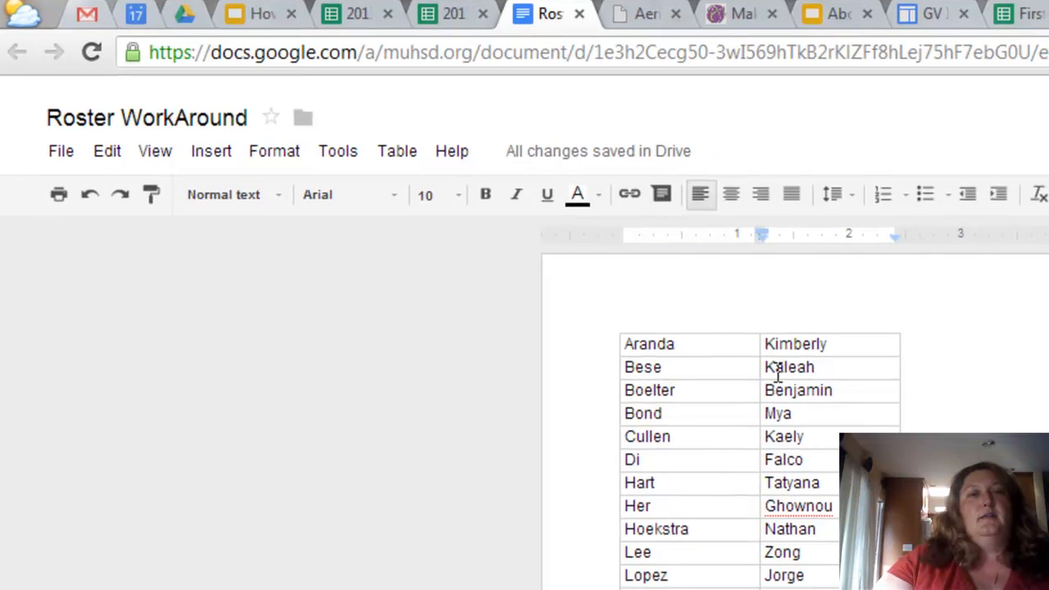
scroll(down, 3)
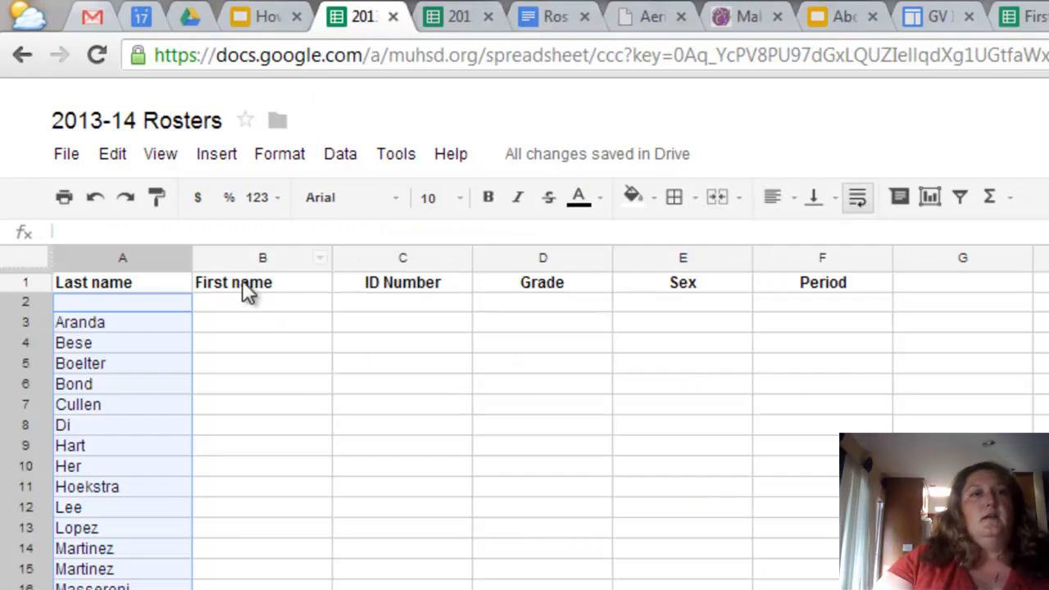
click(262, 301)
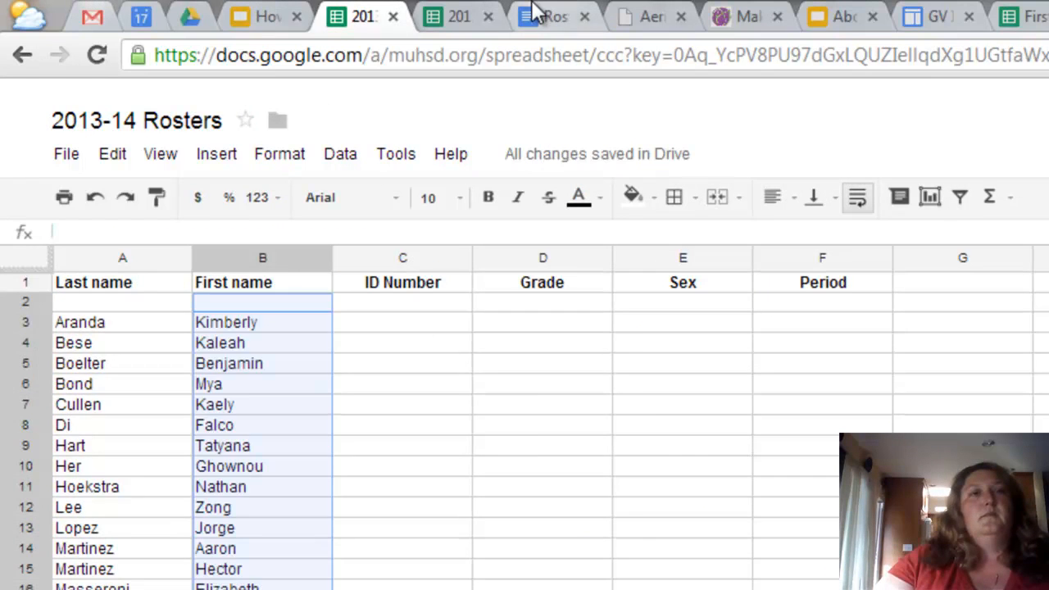
Step: Copy IDs, grades and sex from Drafts columns H:J into Rosters C:E
click(555, 15)
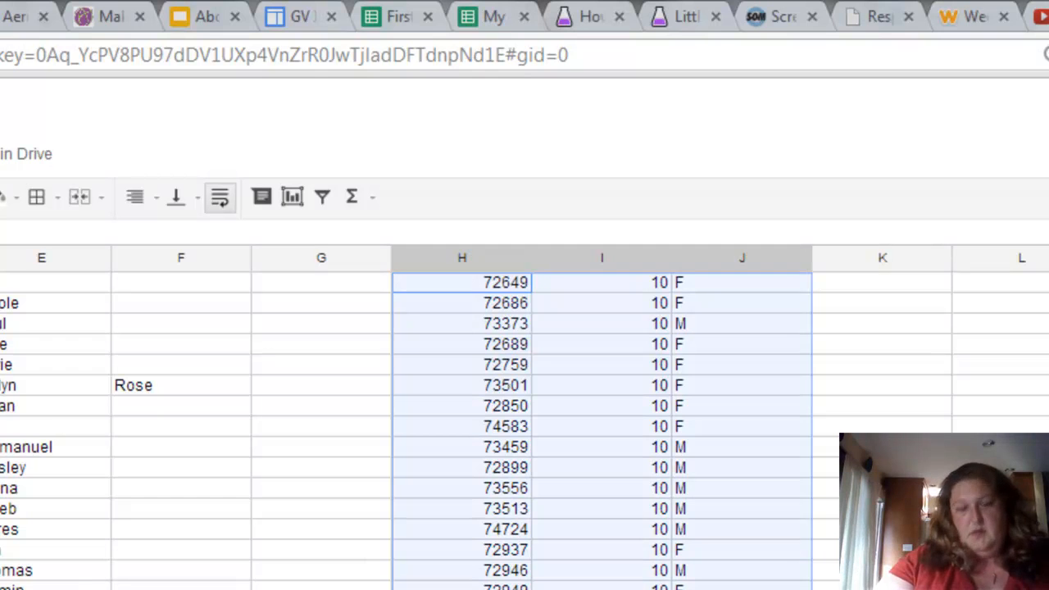
click(114, 16)
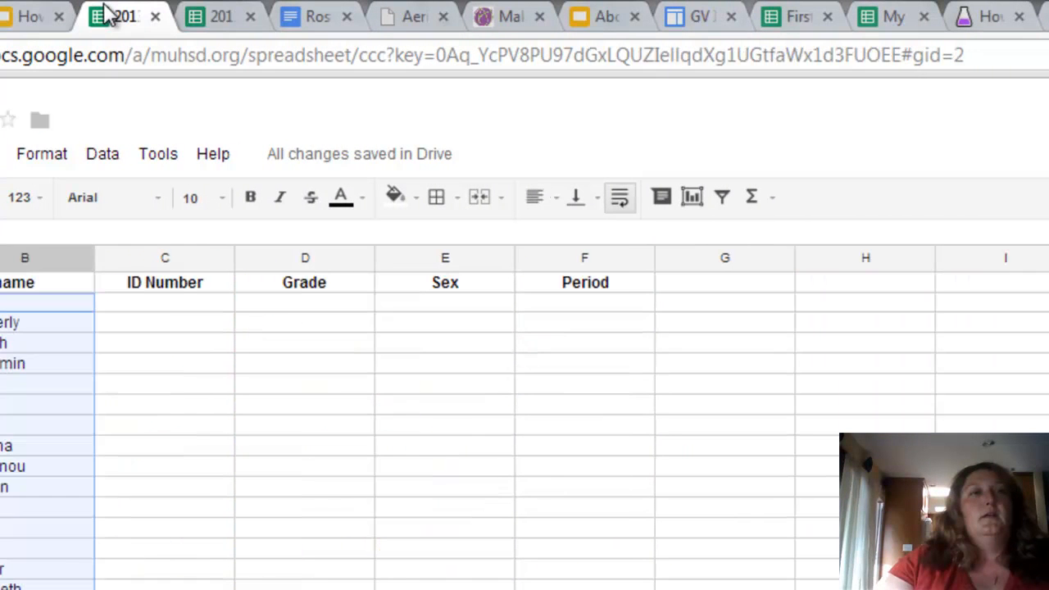
click(164, 303)
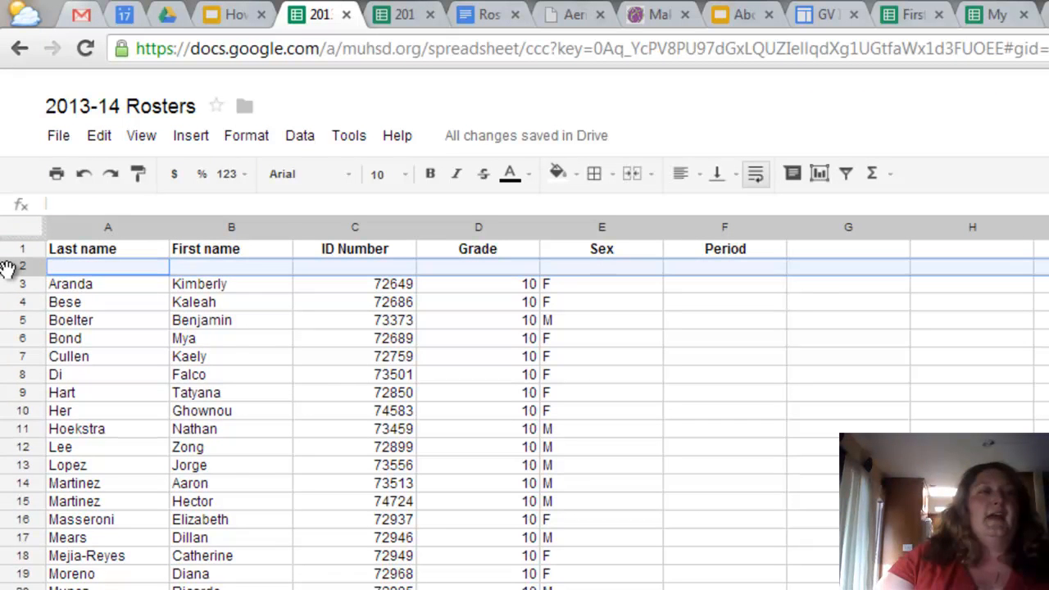
Step: Delete blank row 2, enter period 4 in F2, and fill it down the column
right_click(8, 266)
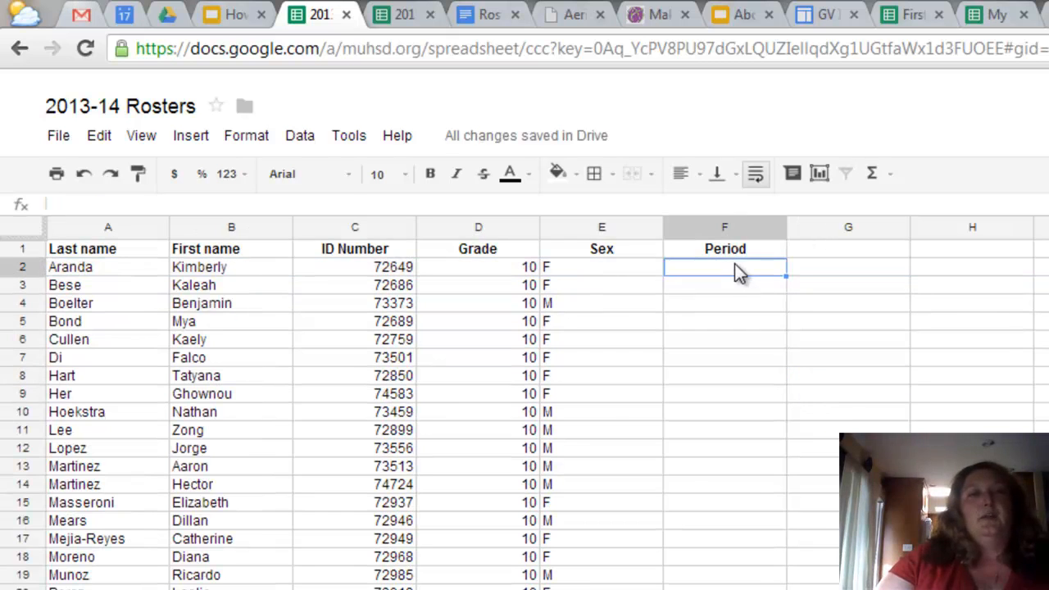
text(4)
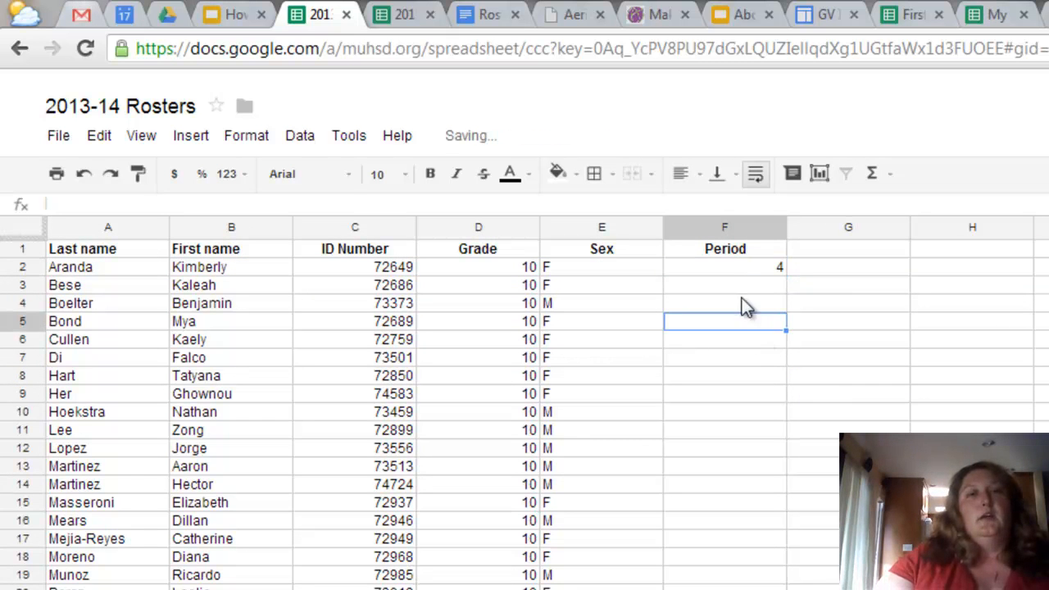
click(724, 266)
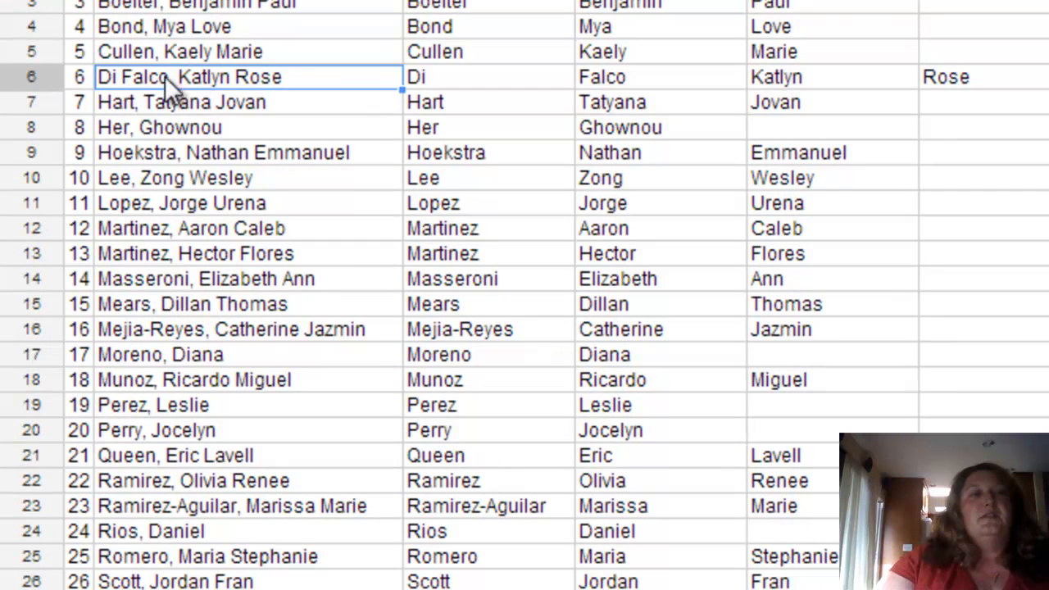
mouse_move(908, 93)
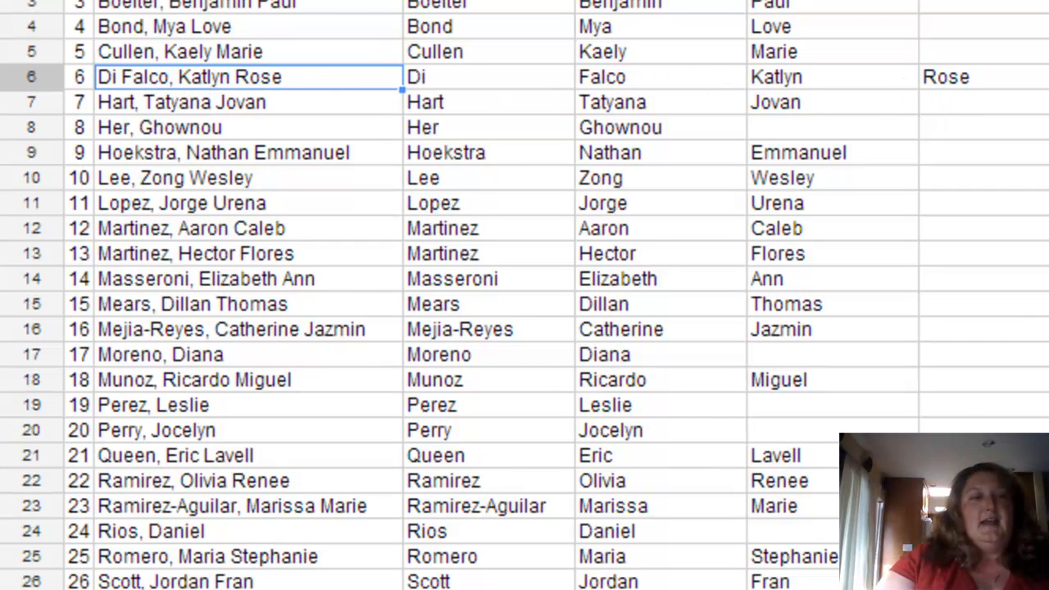
Step: Correct the row 7 last name to Di Falco, check the doc, then return to Roster Drafts
scroll(down, 3)
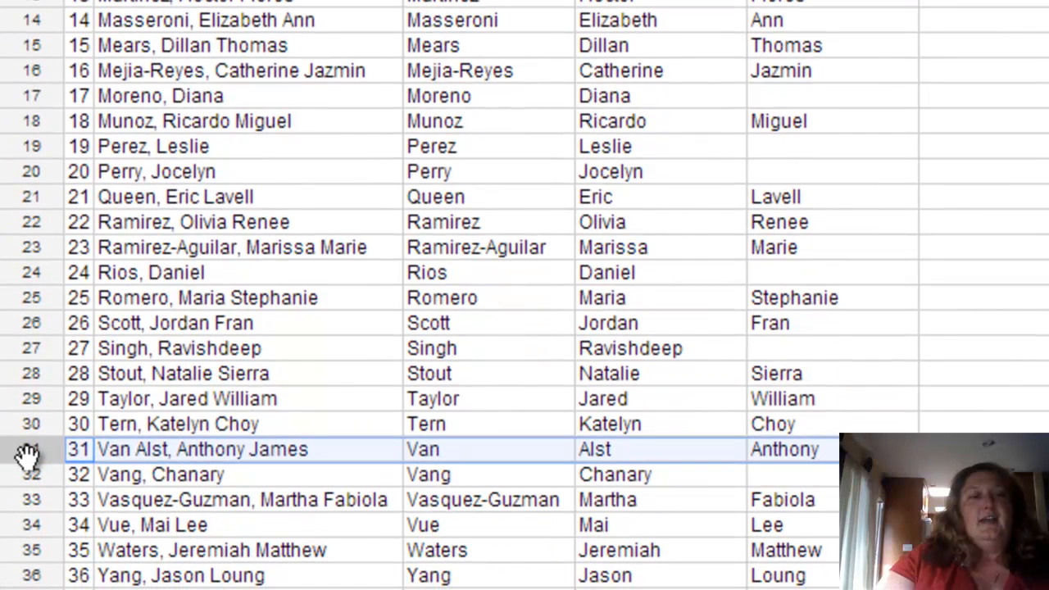
mouse_move(230, 402)
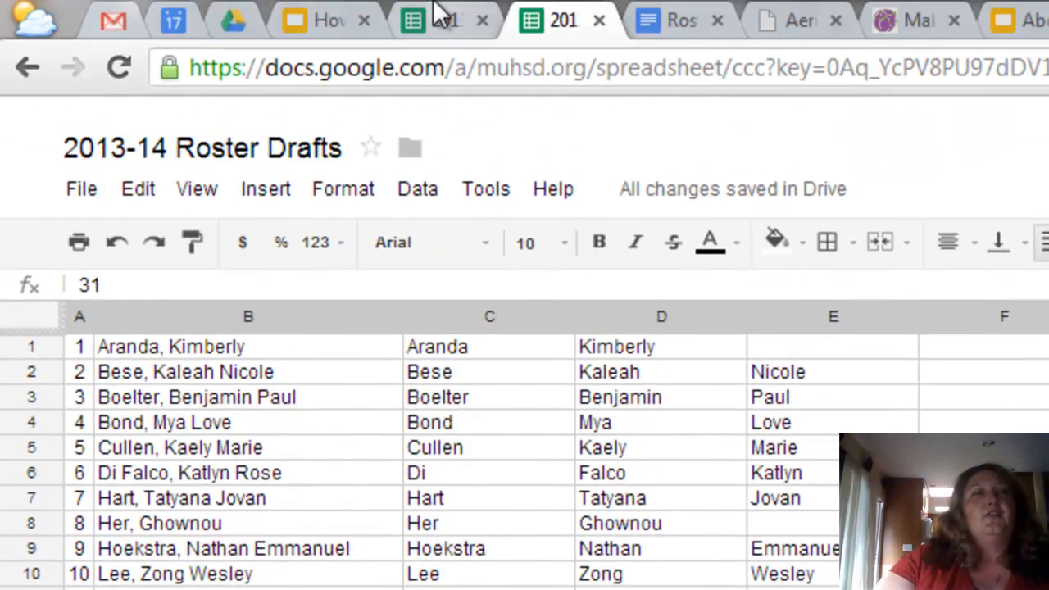
click(442, 20)
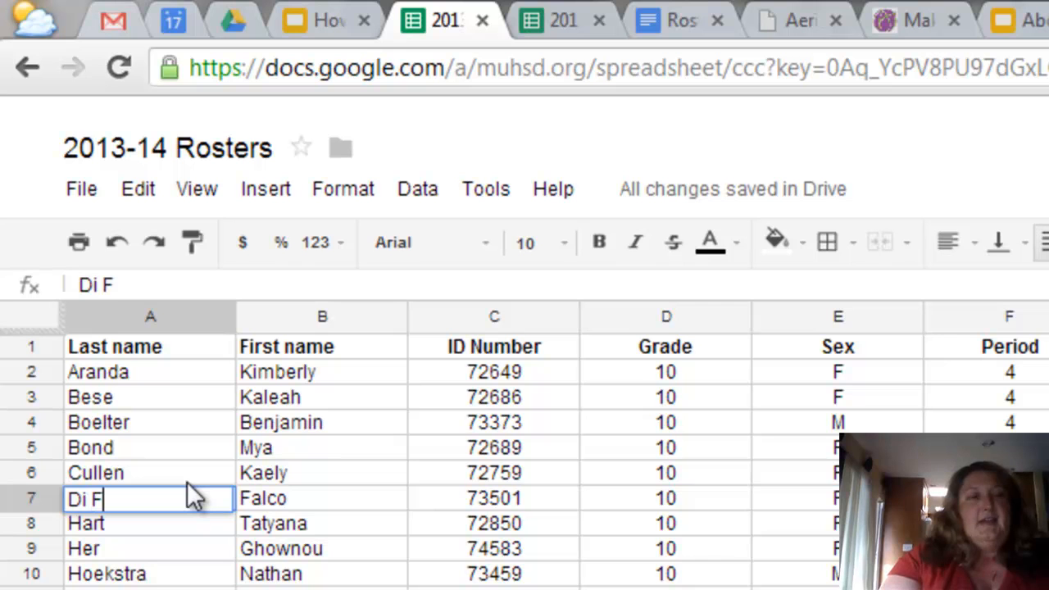
text(alco)
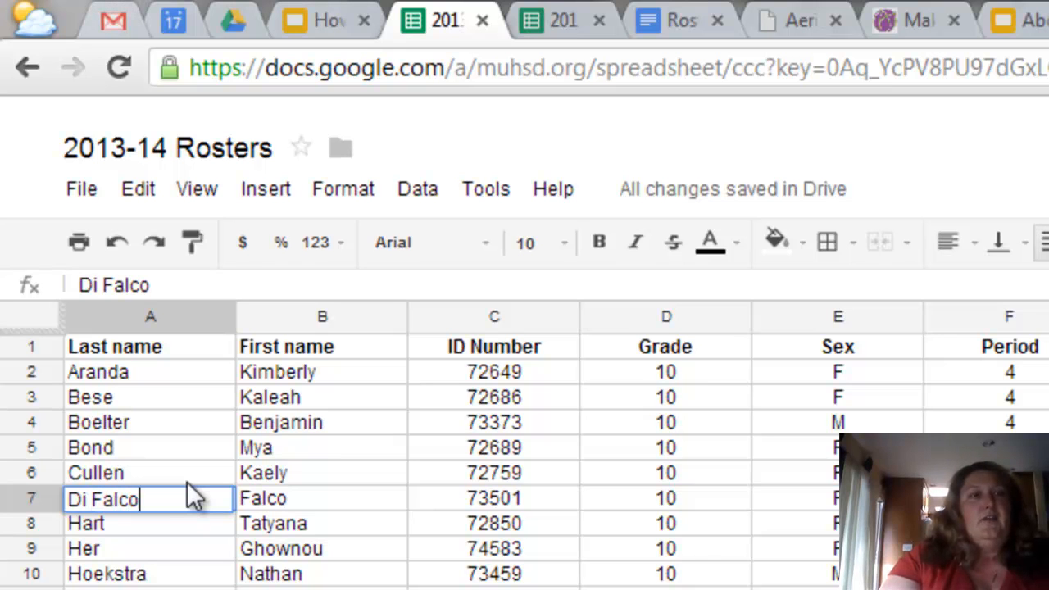
click(321, 498)
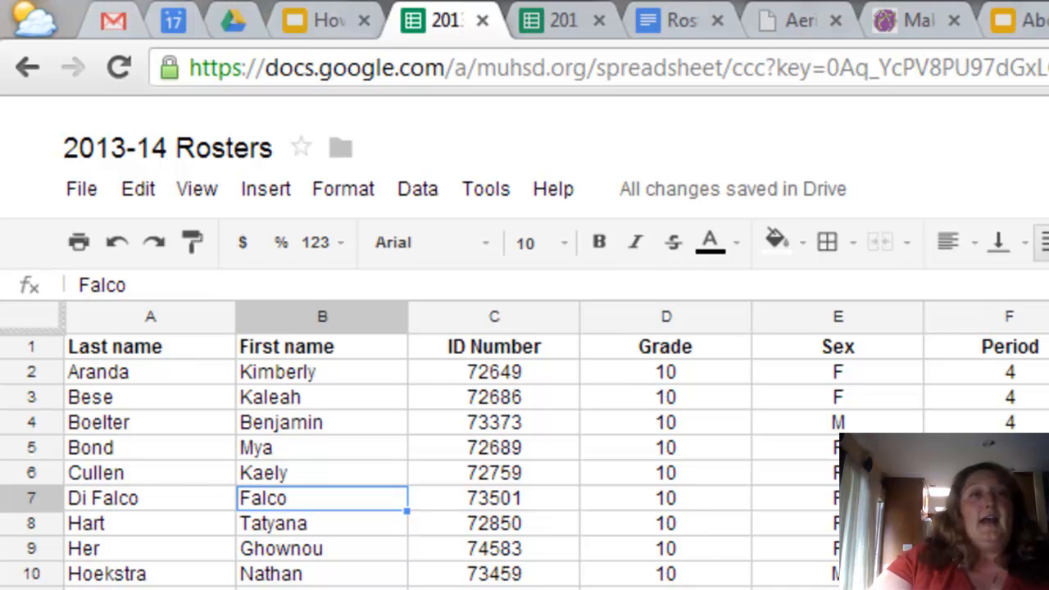
click(672, 20)
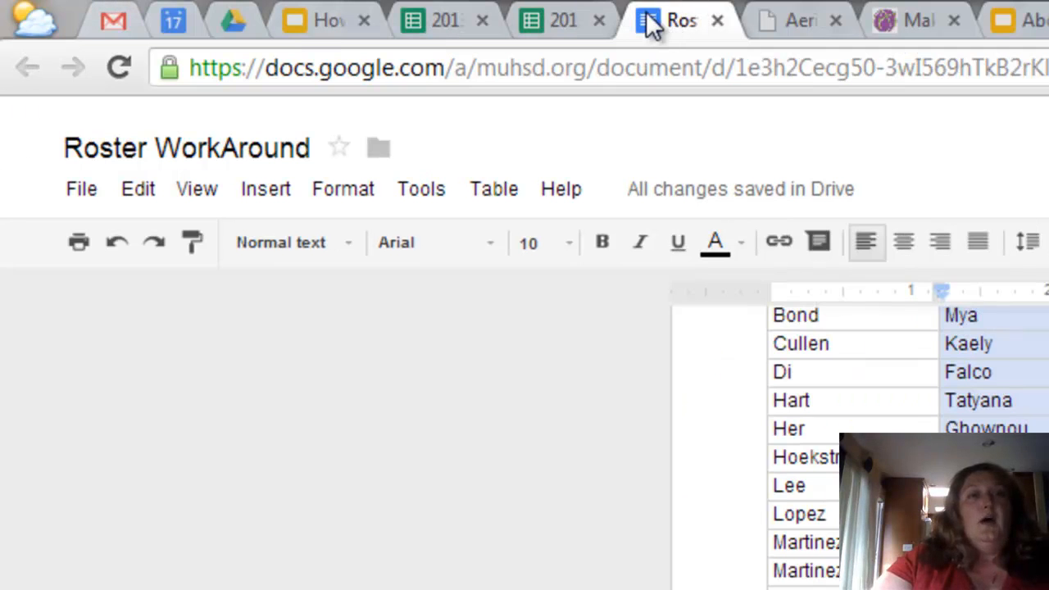
click(563, 19)
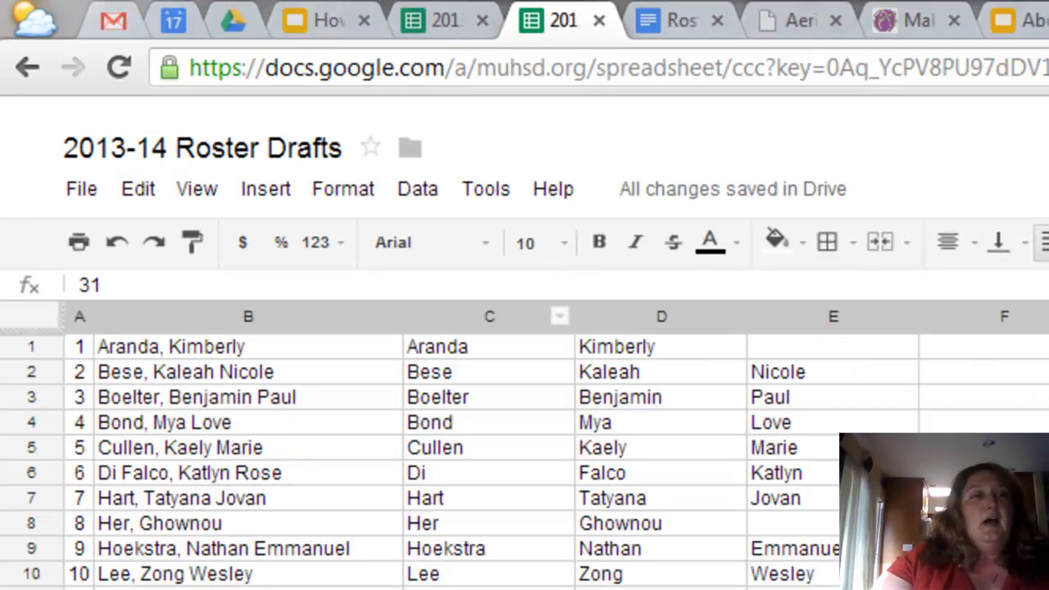